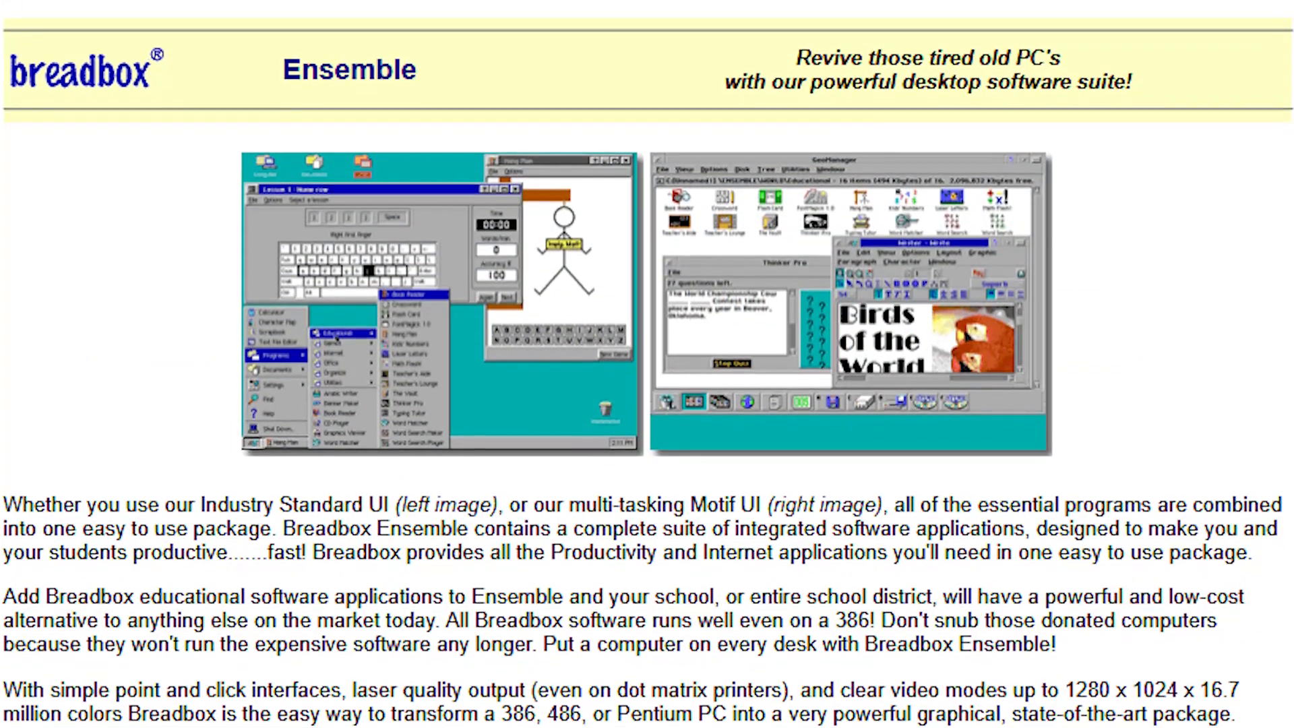
Scroll down the Breadbox Ensemble product page past its description to the UNESCO news item.
scroll(down, 3)
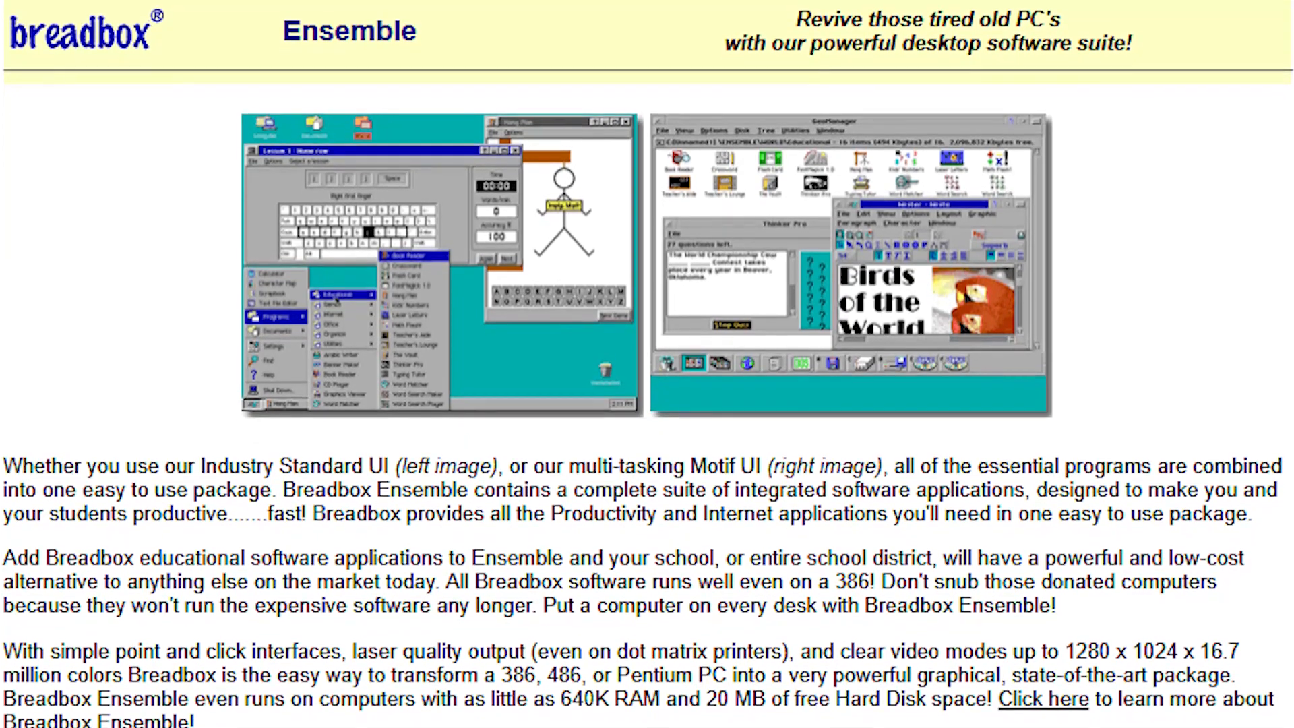
scroll(down, 3)
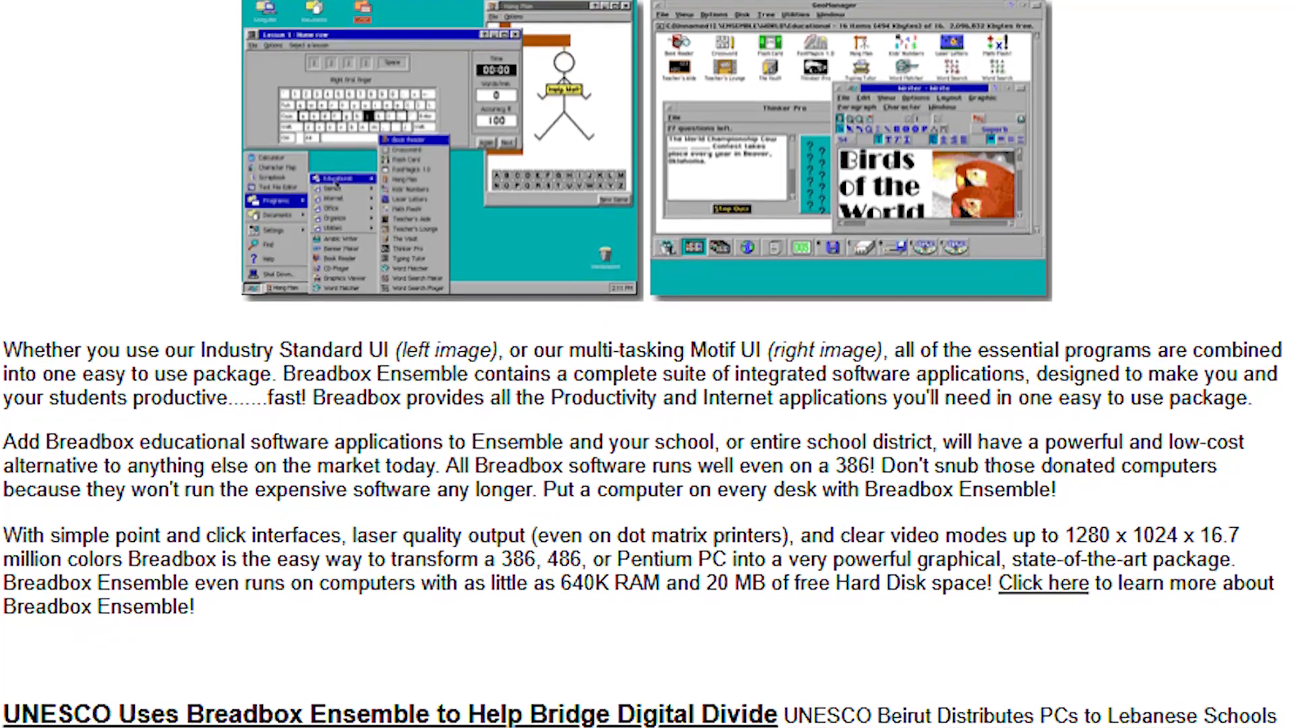
scroll(down, 3)
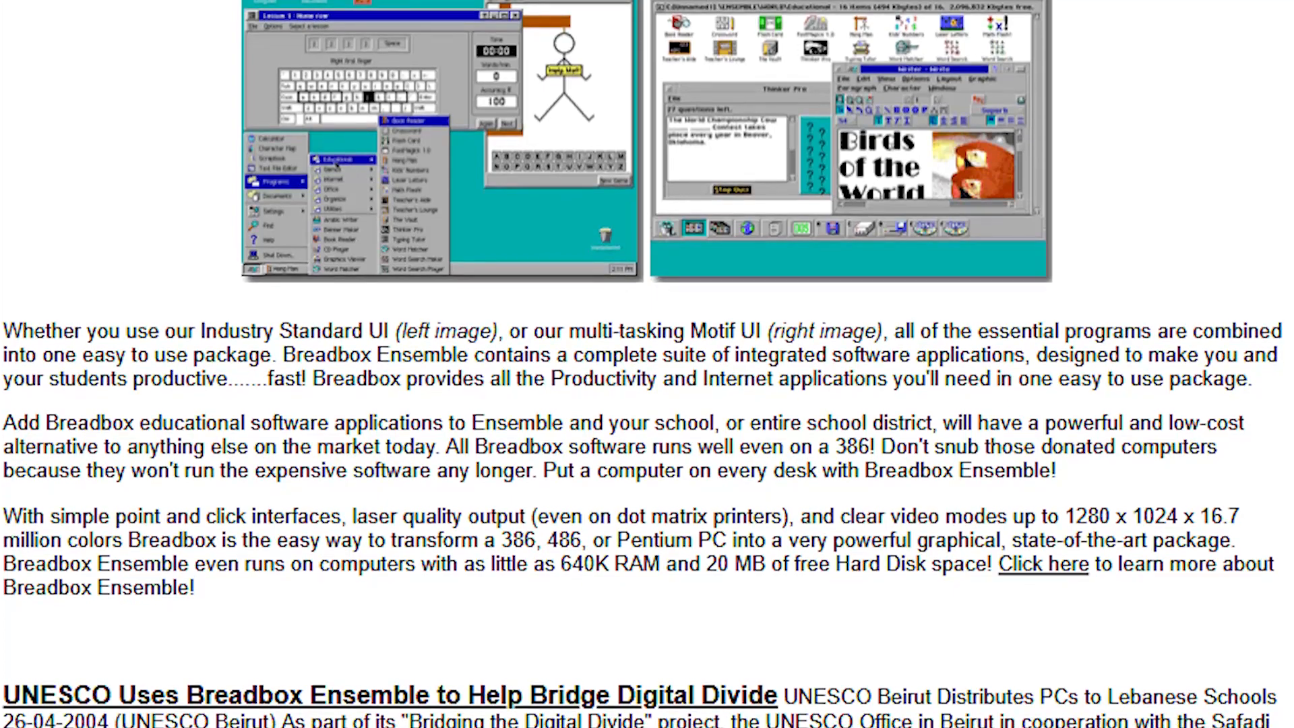
scroll(down, 3)
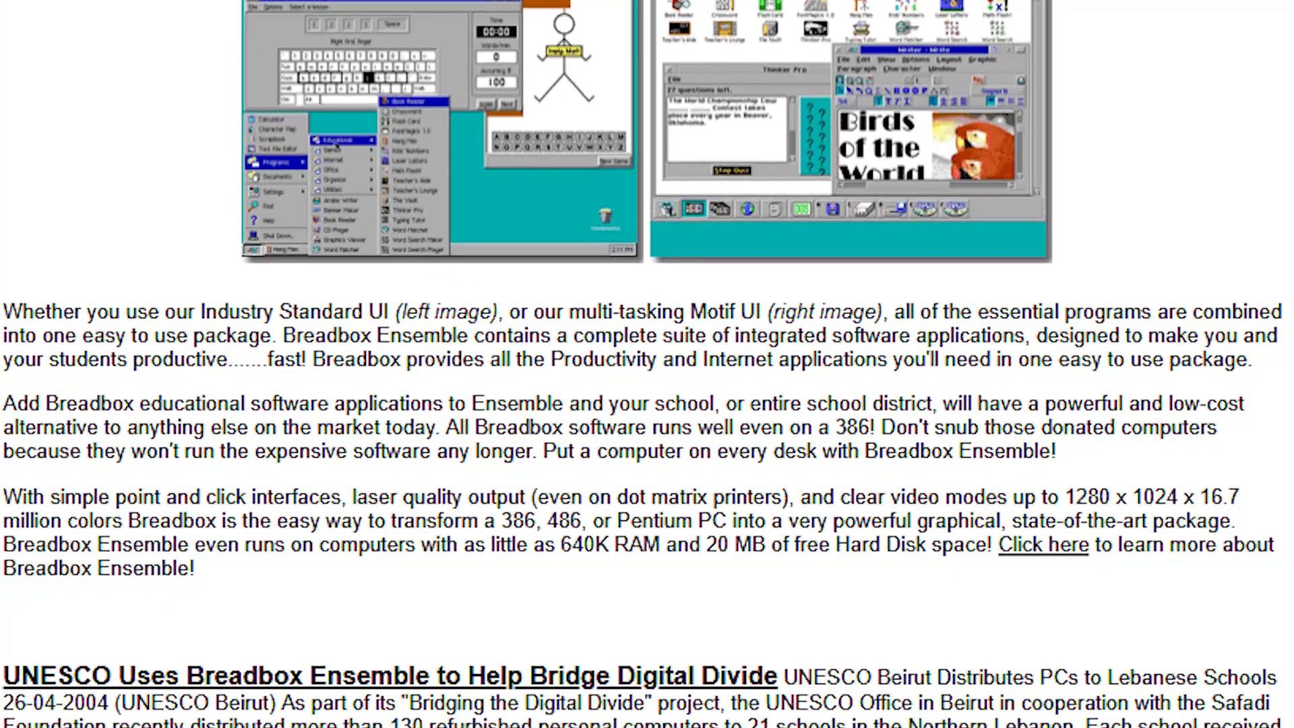
scroll(down, 3)
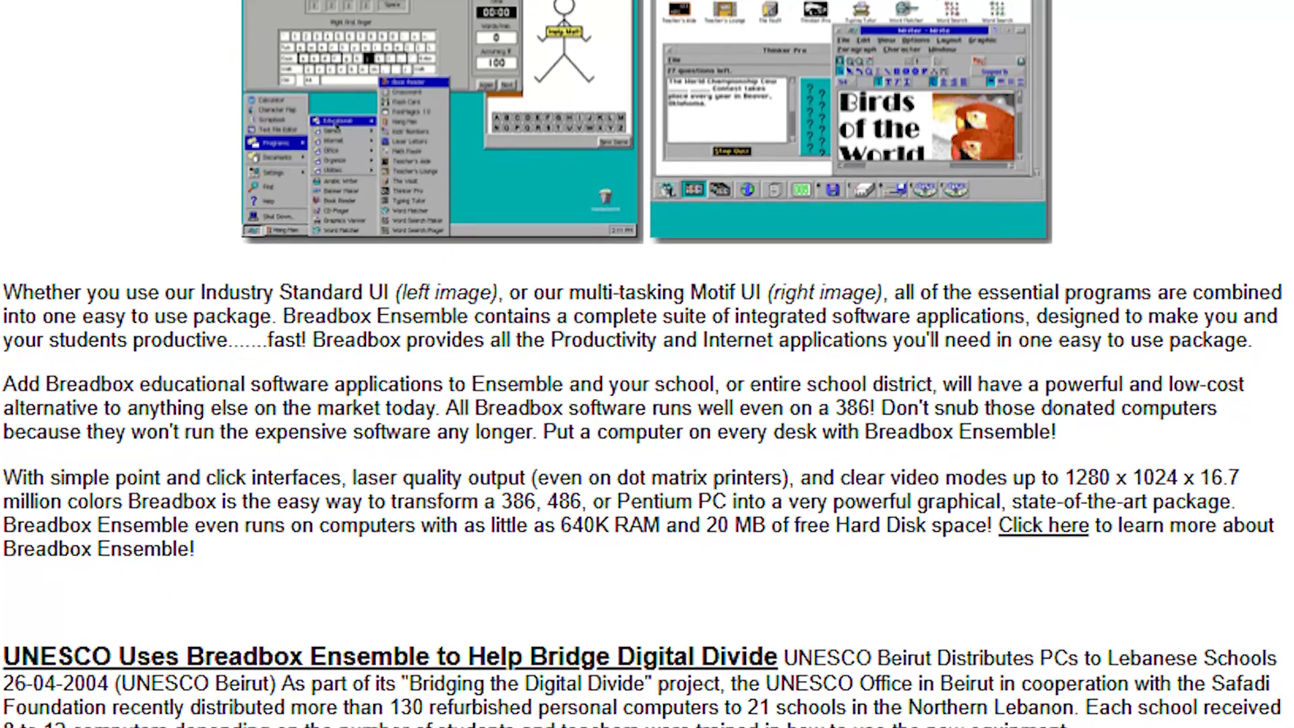
scroll(down, 3)
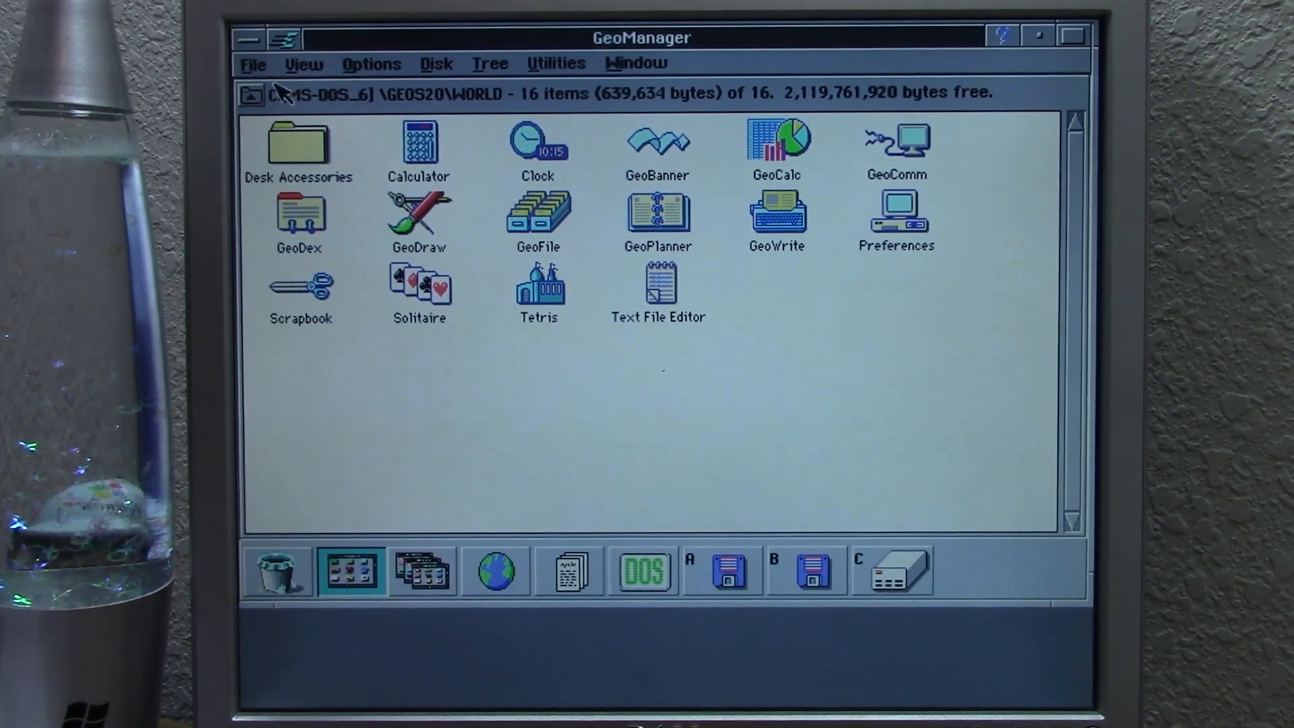
Exit GeoWorks Ensemble 2.0 from GeoManager's File menu and confirm Yes.
click(253, 65)
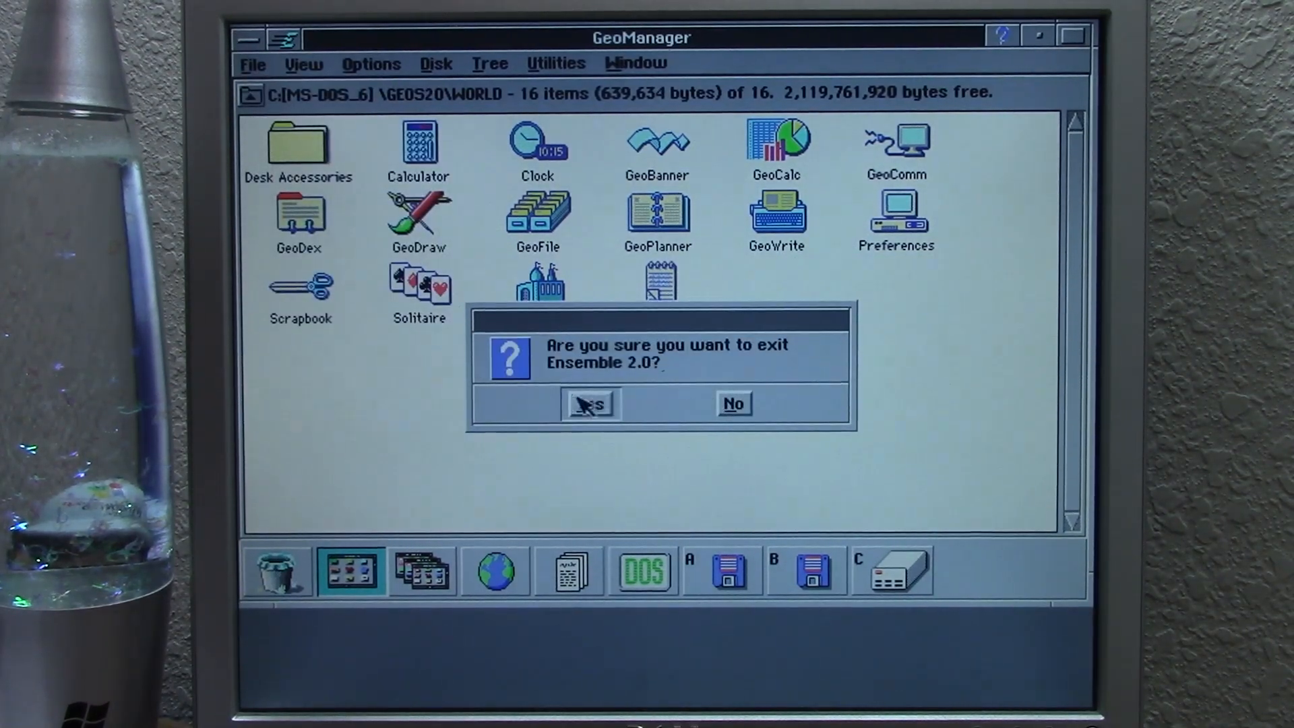
click(590, 405)
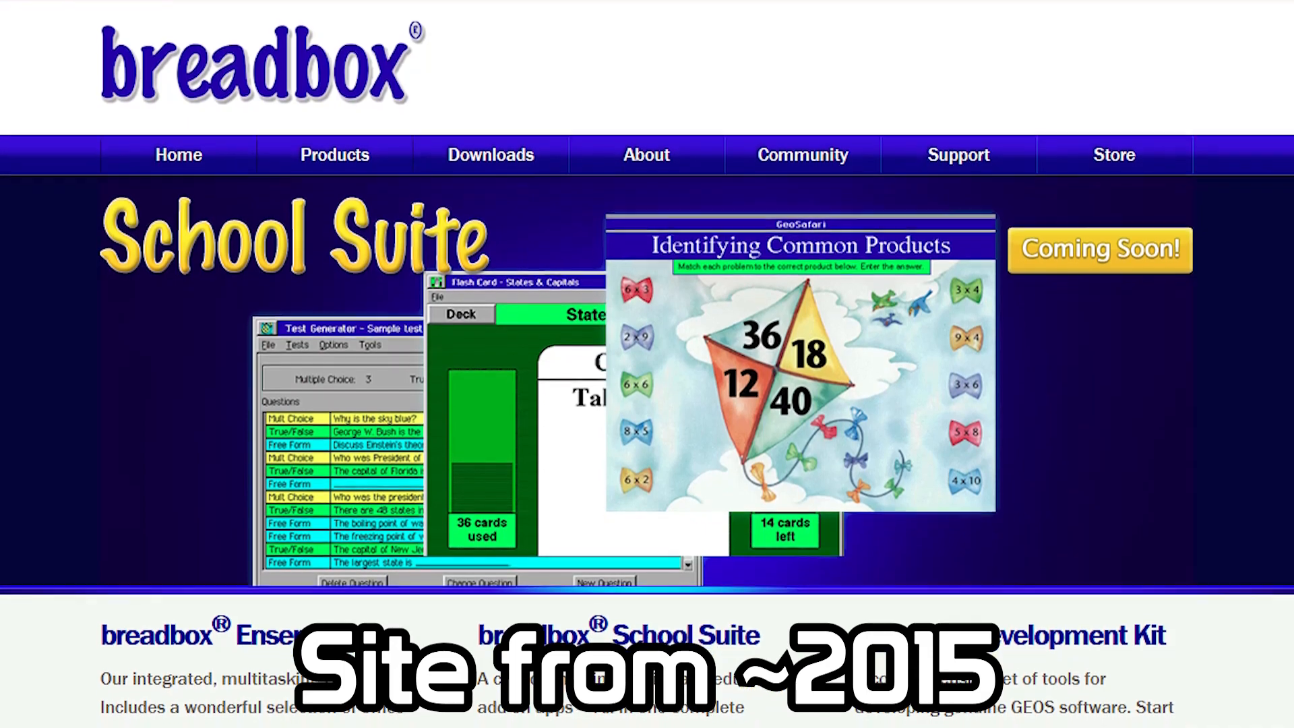
Scroll through the Breadbox home page, the Company History page and the Management Team profiles.
scroll(down, 3)
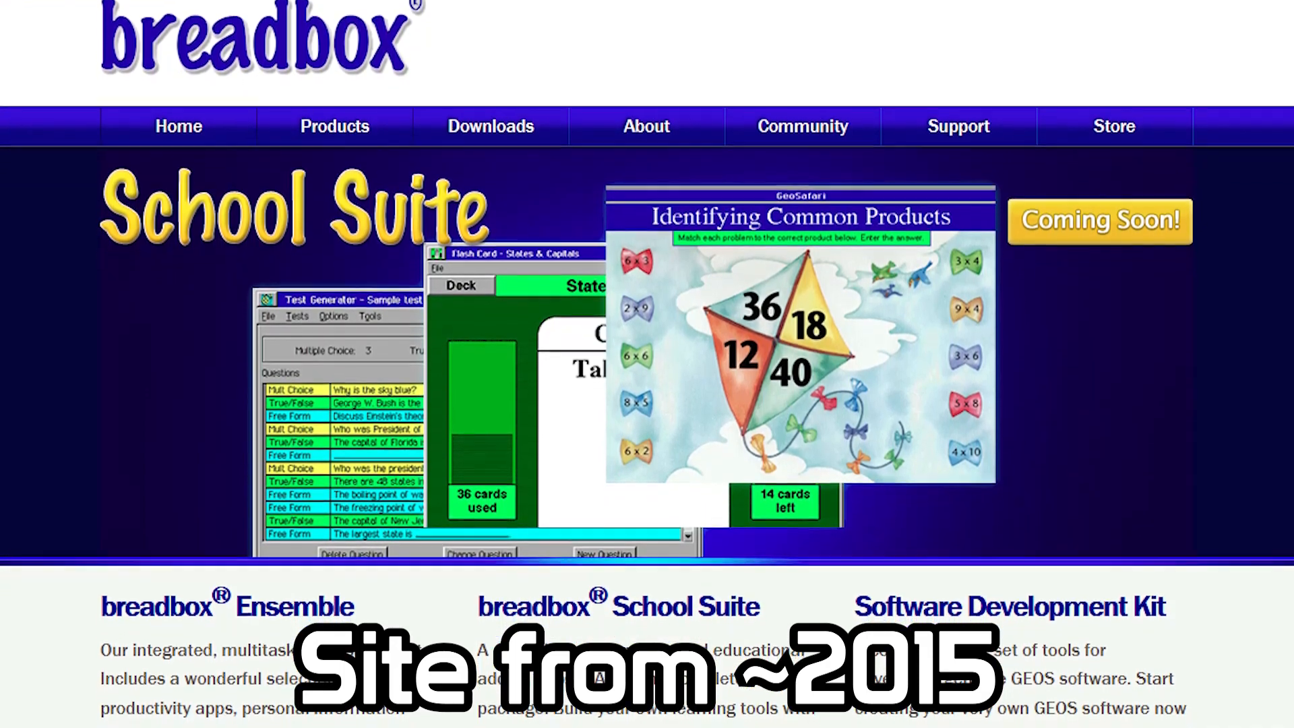
scroll(down, 3)
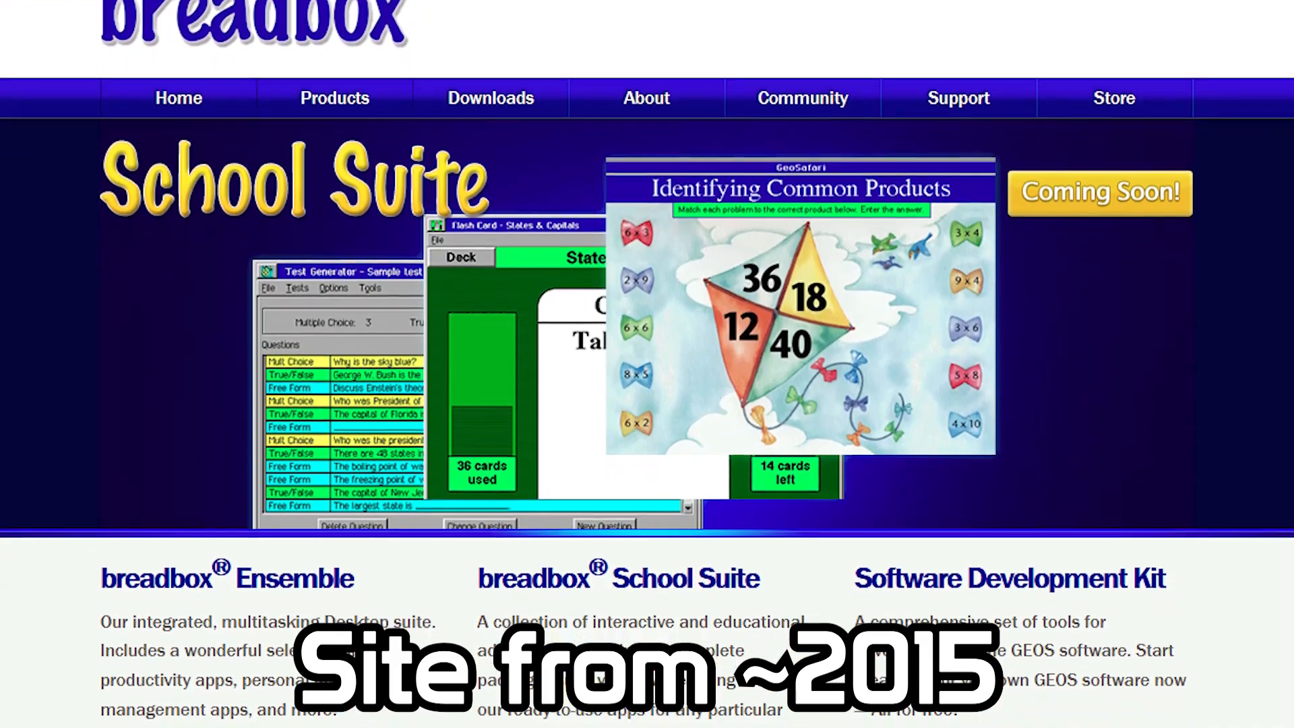
scroll(down, 3)
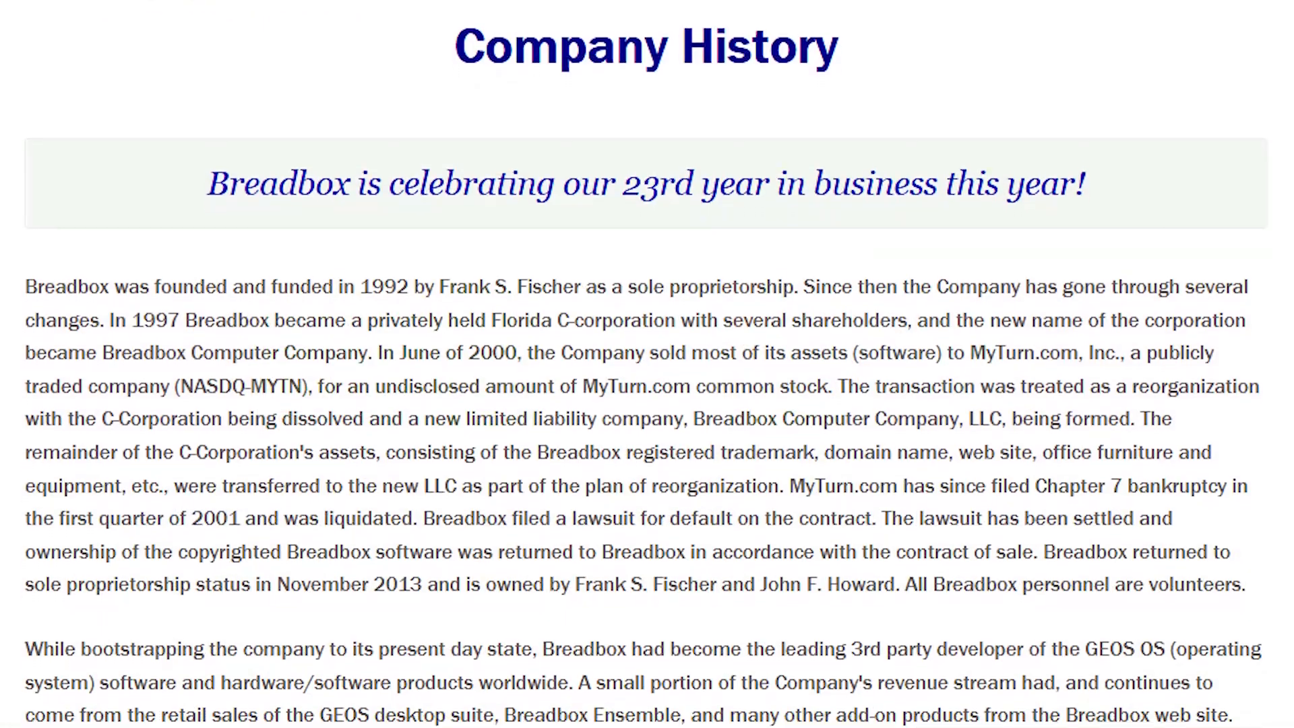
scroll(down, 3)
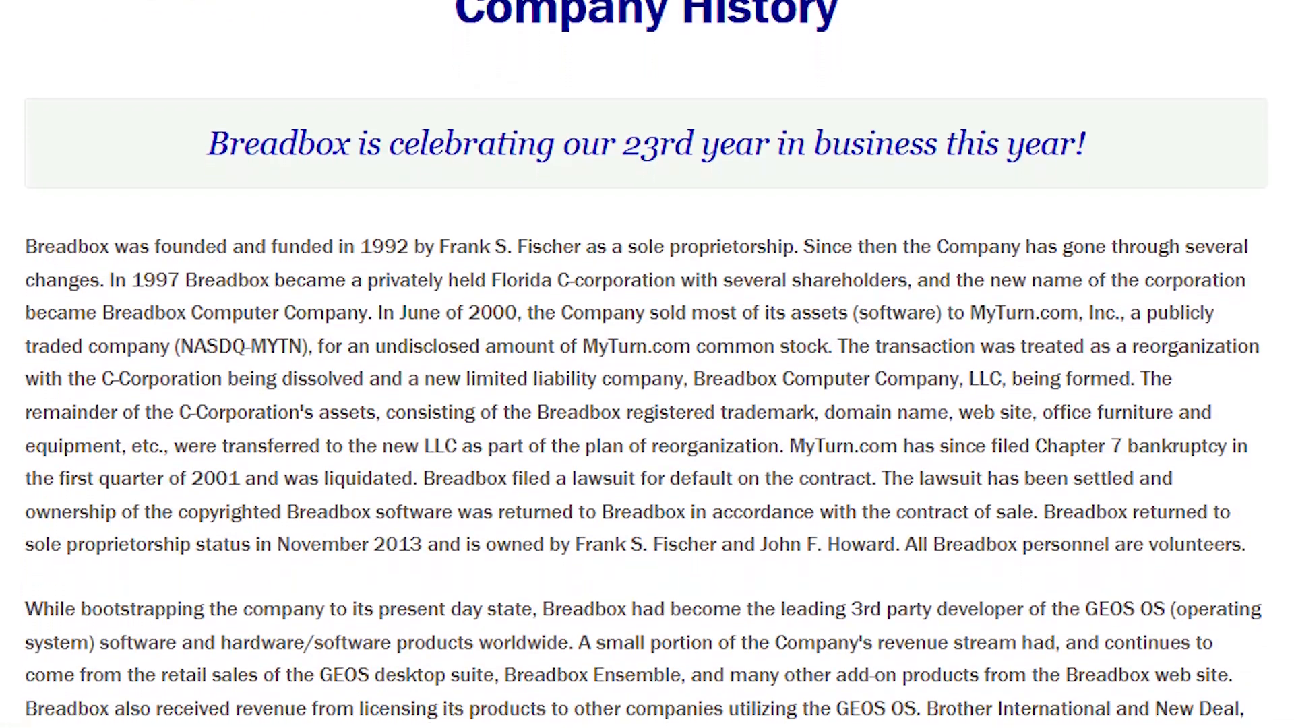
scroll(down, 3)
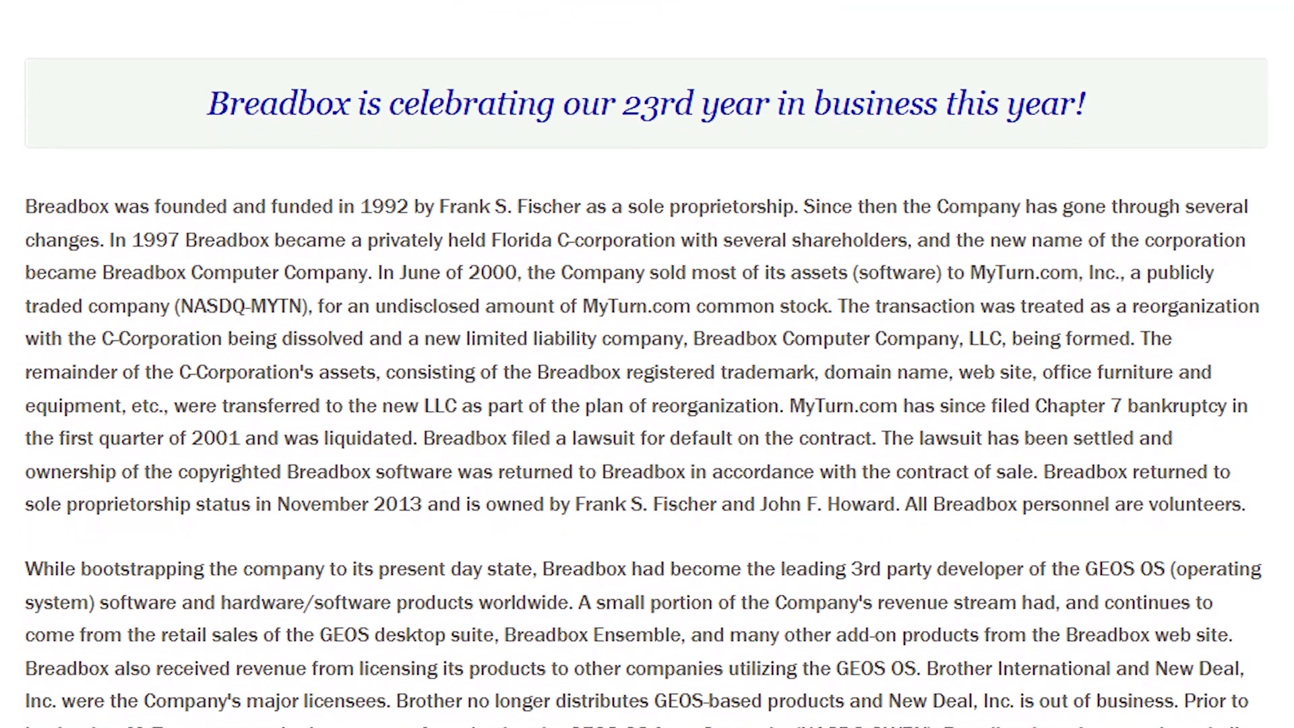
scroll(down, 3)
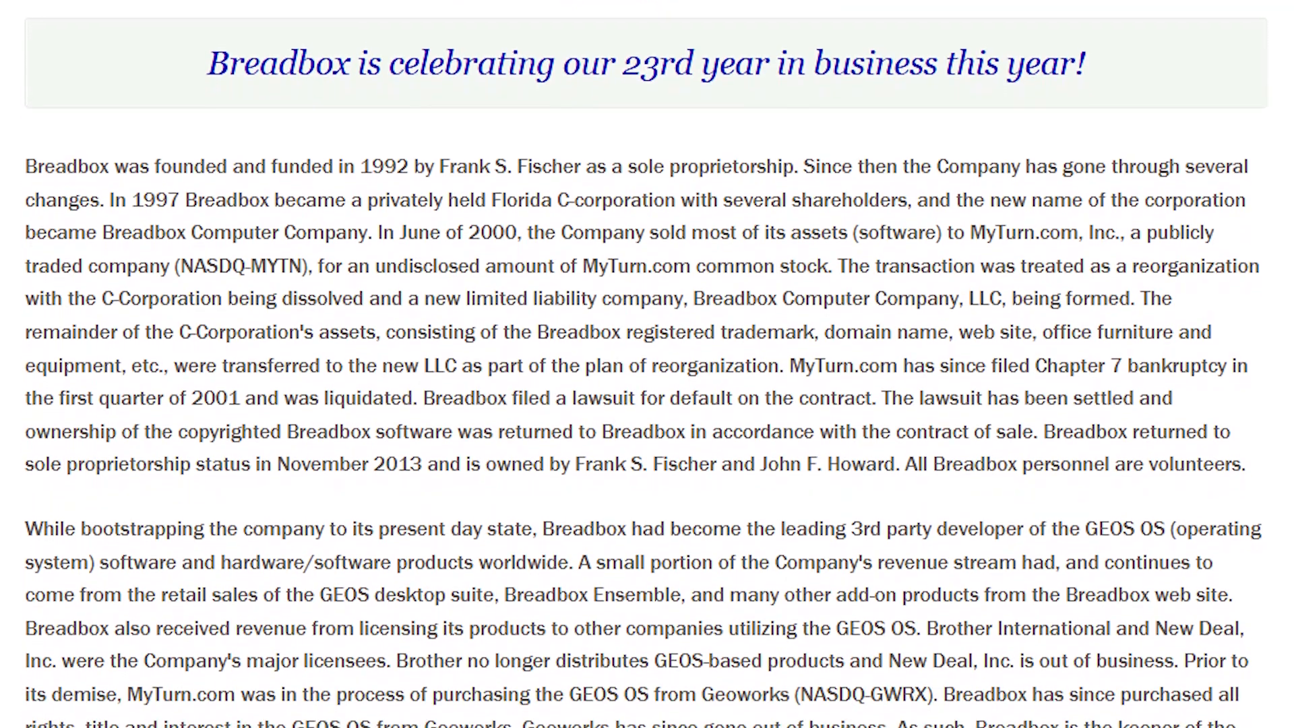
scroll(down, 3)
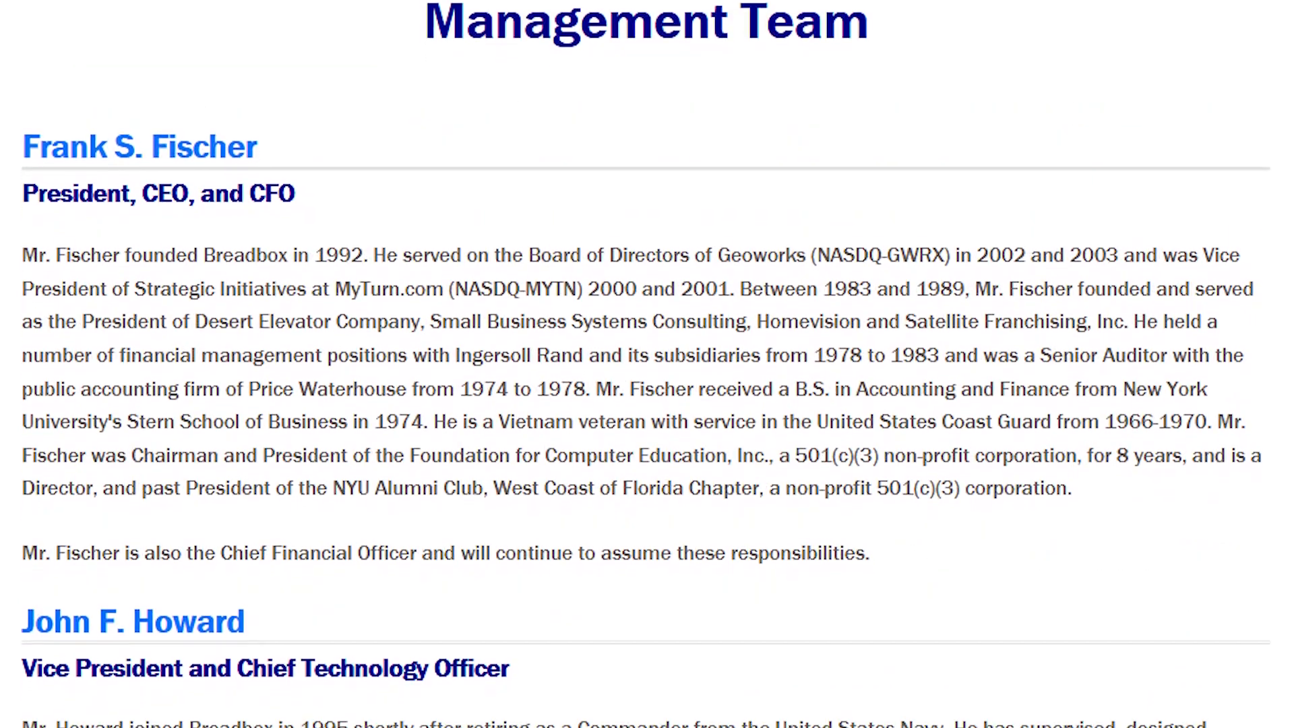
scroll(down, 3)
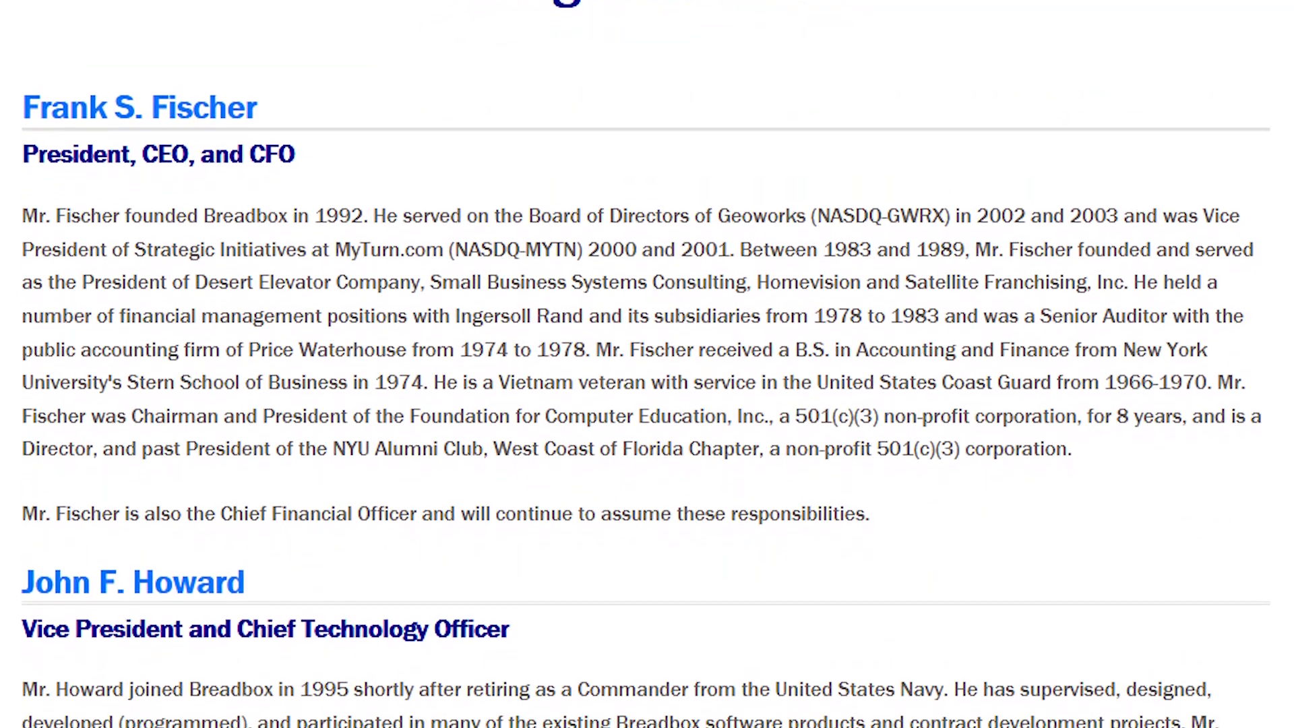
scroll(down, 3)
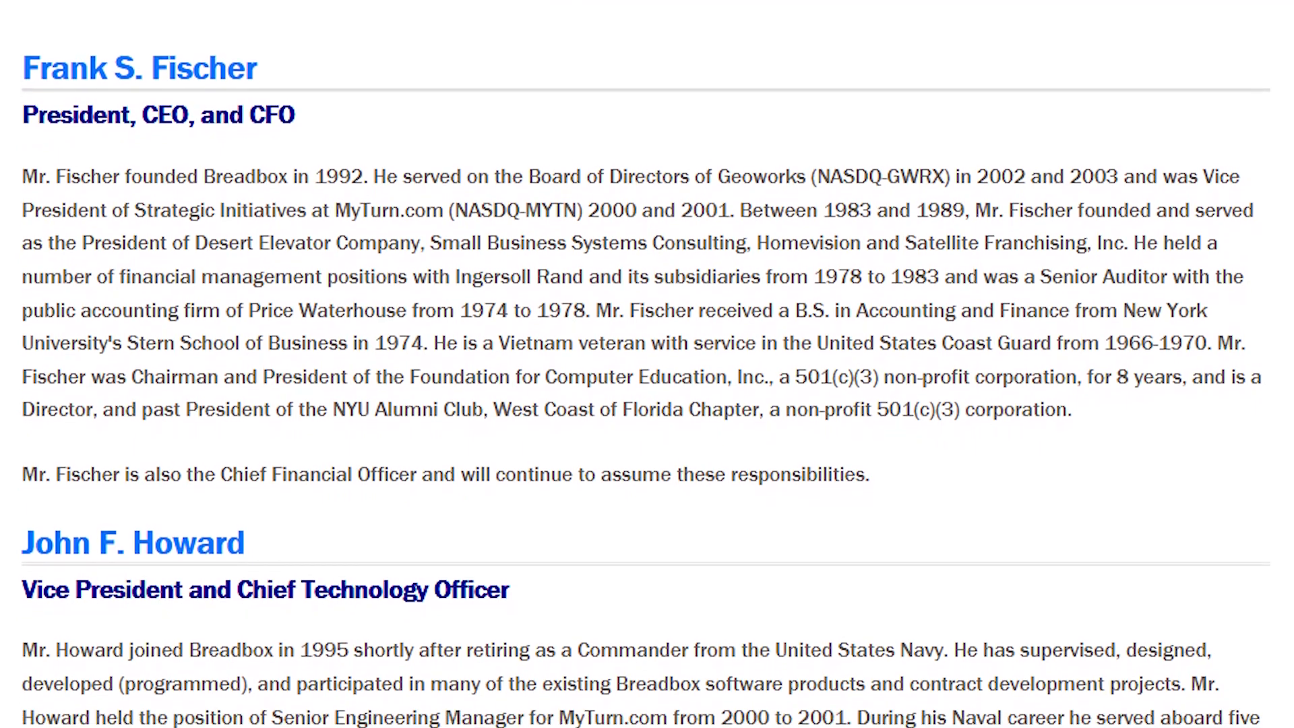
scroll(down, 3)
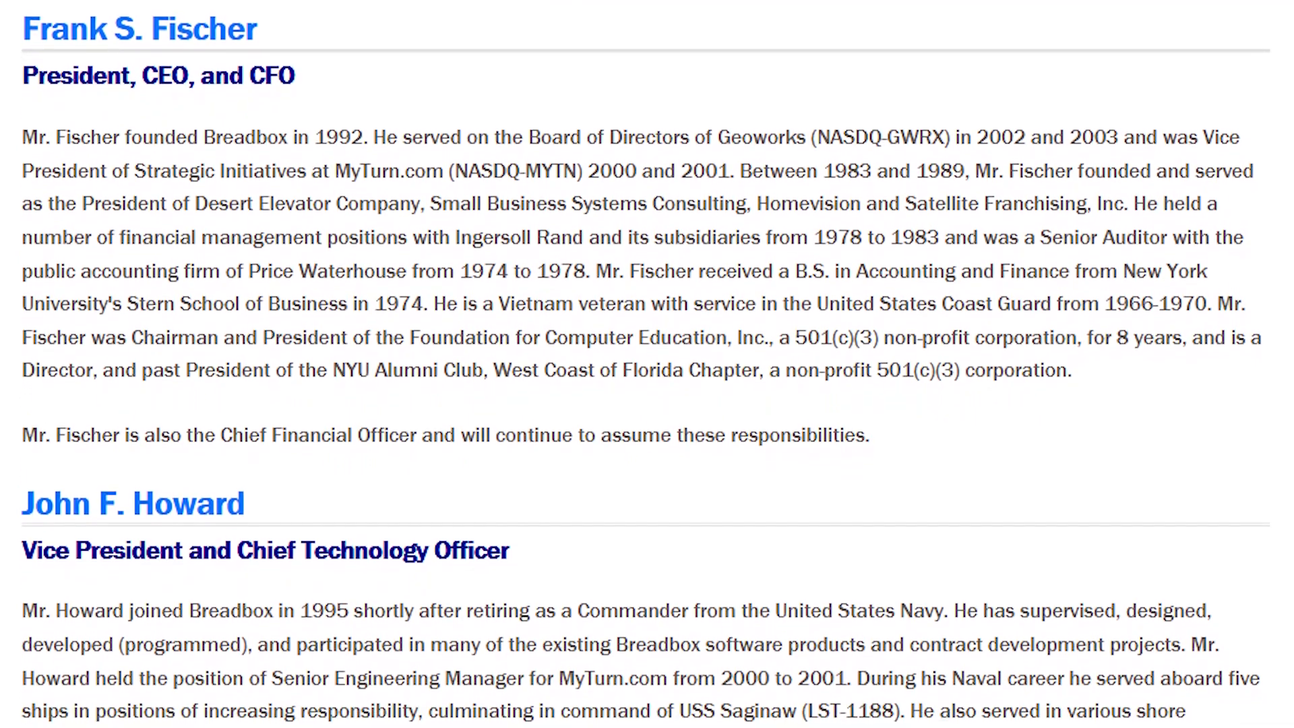
scroll(down, 3)
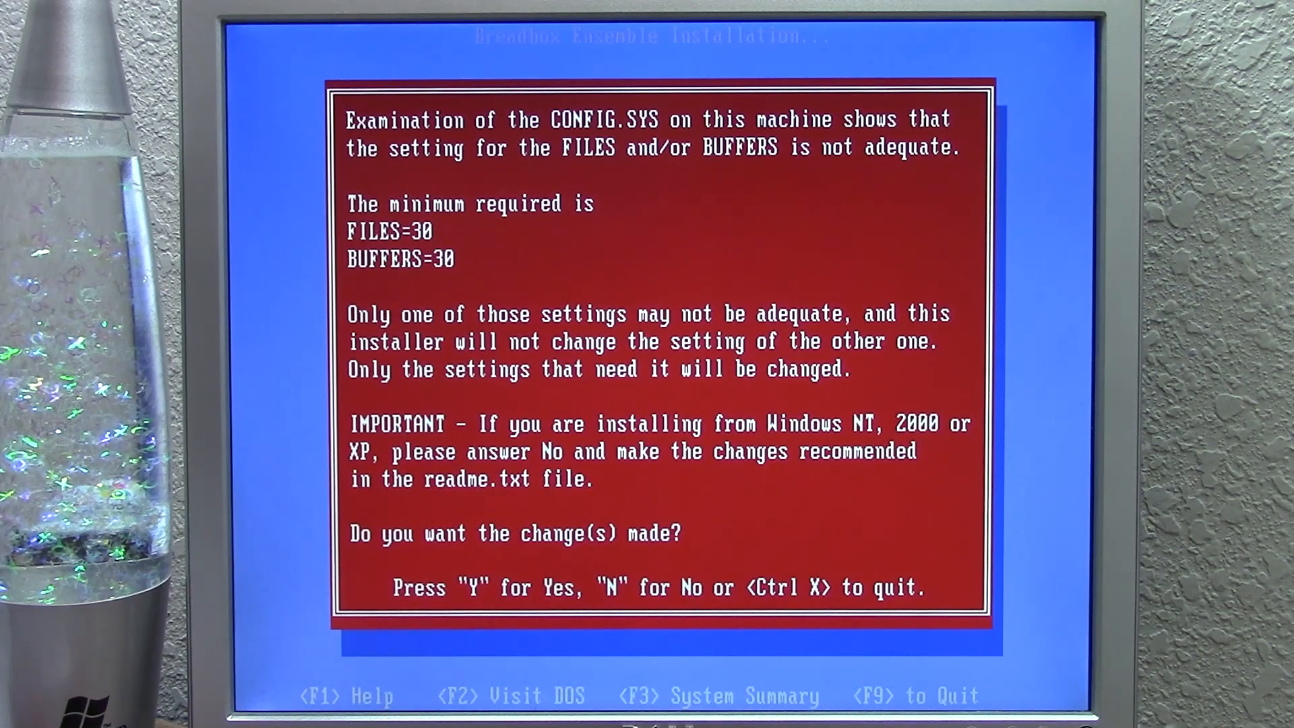
Answer Y so the installer raises CONFIG.SYS FILES and BUFFERS to 30.
key(y)
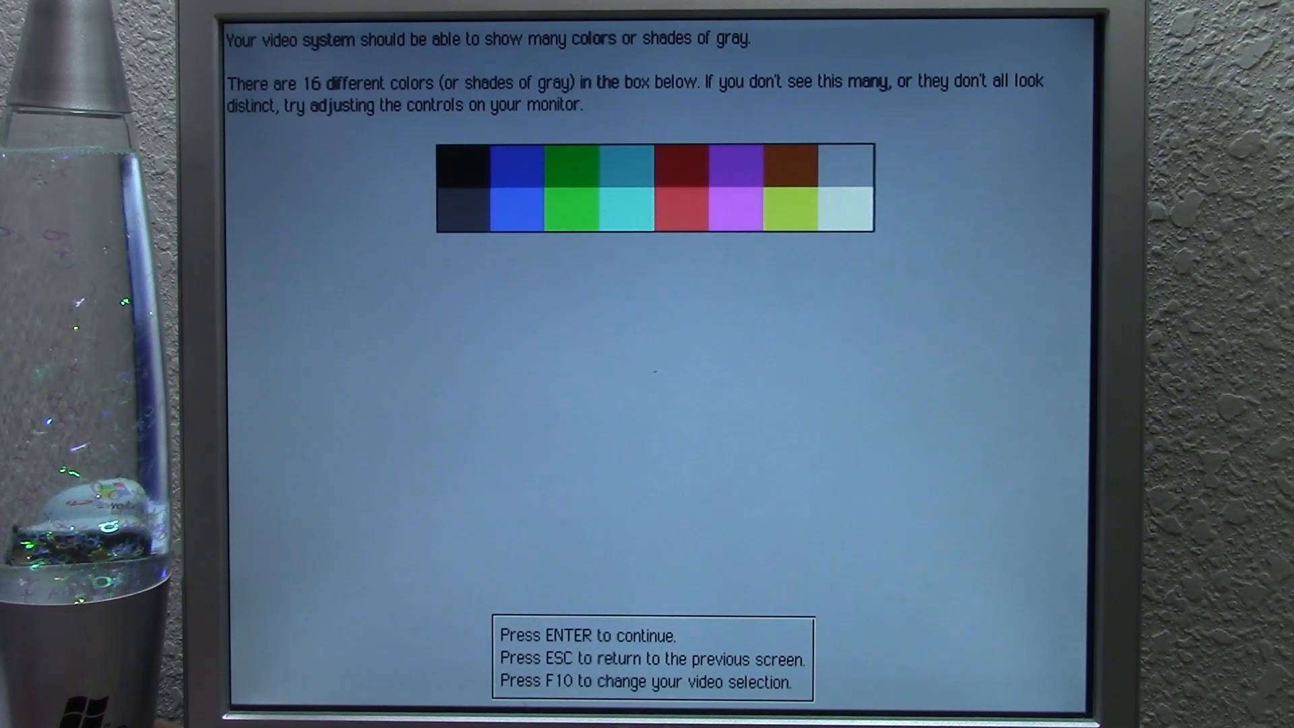
Accept the 16-colour video test and choose IBM PS/2 Mouse as the mouse type.
key(enter)
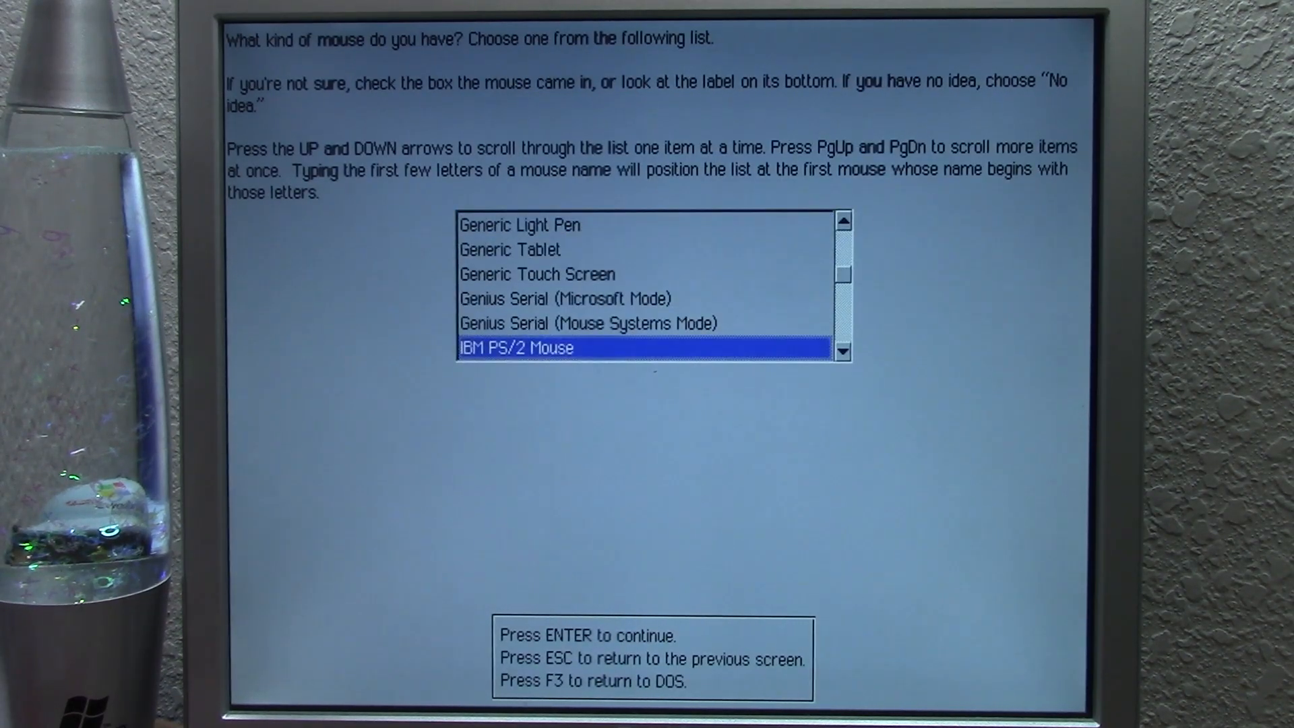
key(enter)
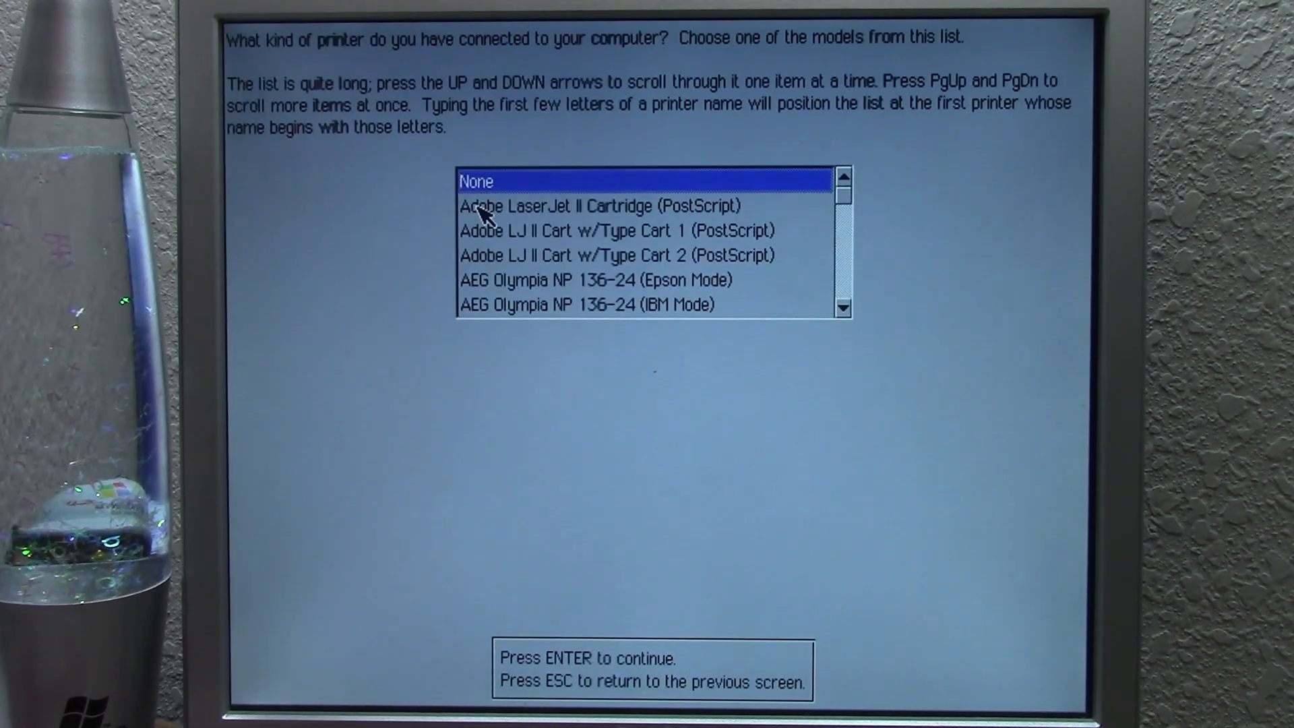
Keep 'None' as the connected printer and continue the installation.
key(enter)
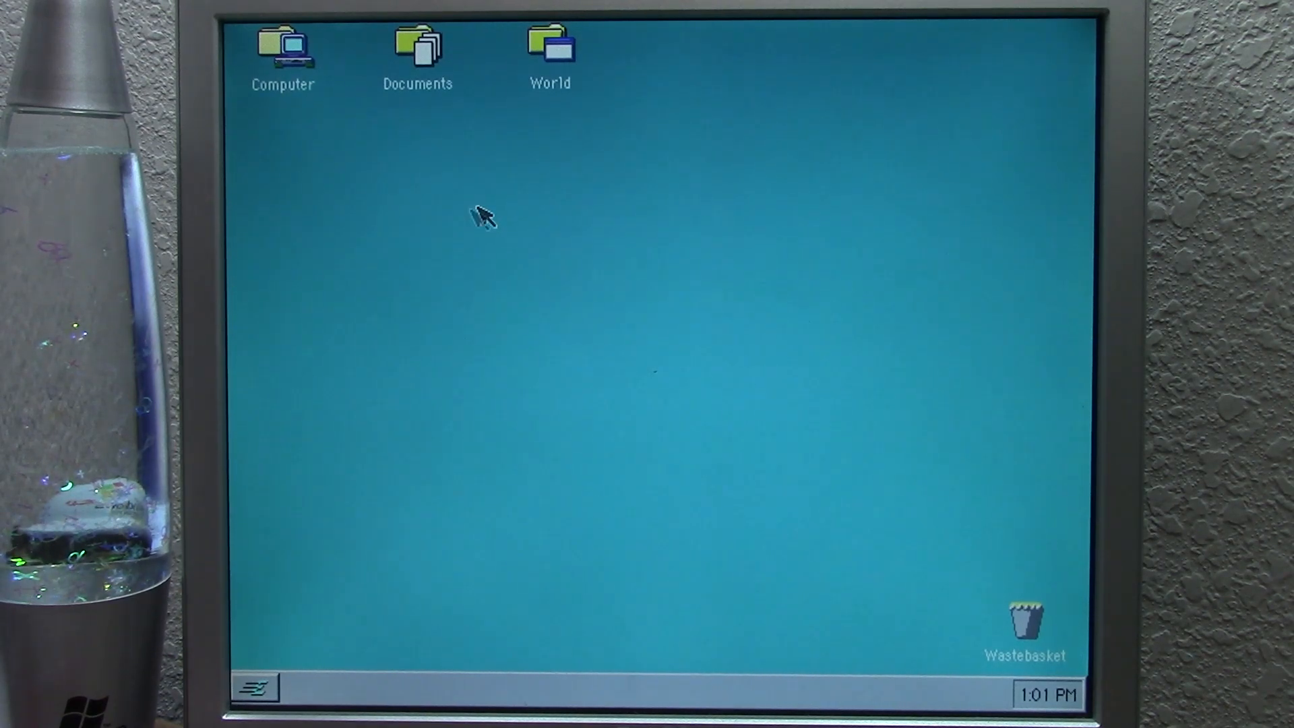
mouse_move(290, 699)
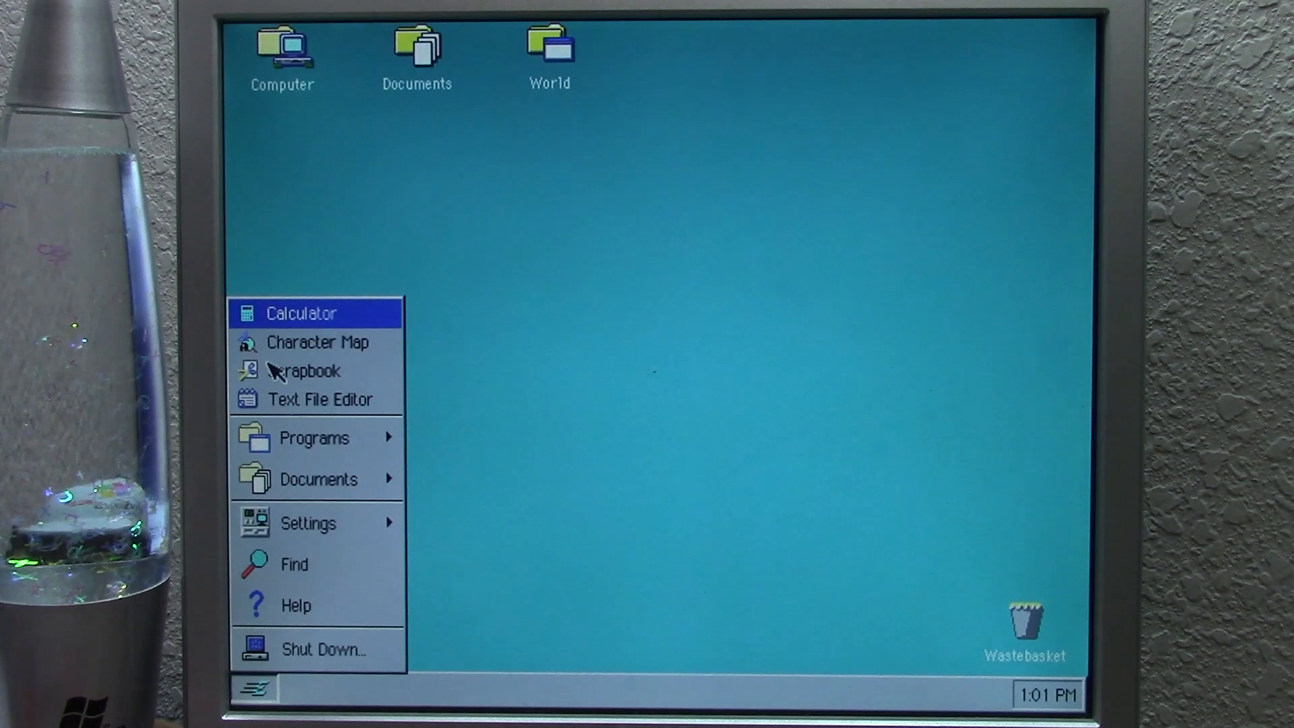
mouse_move(327, 504)
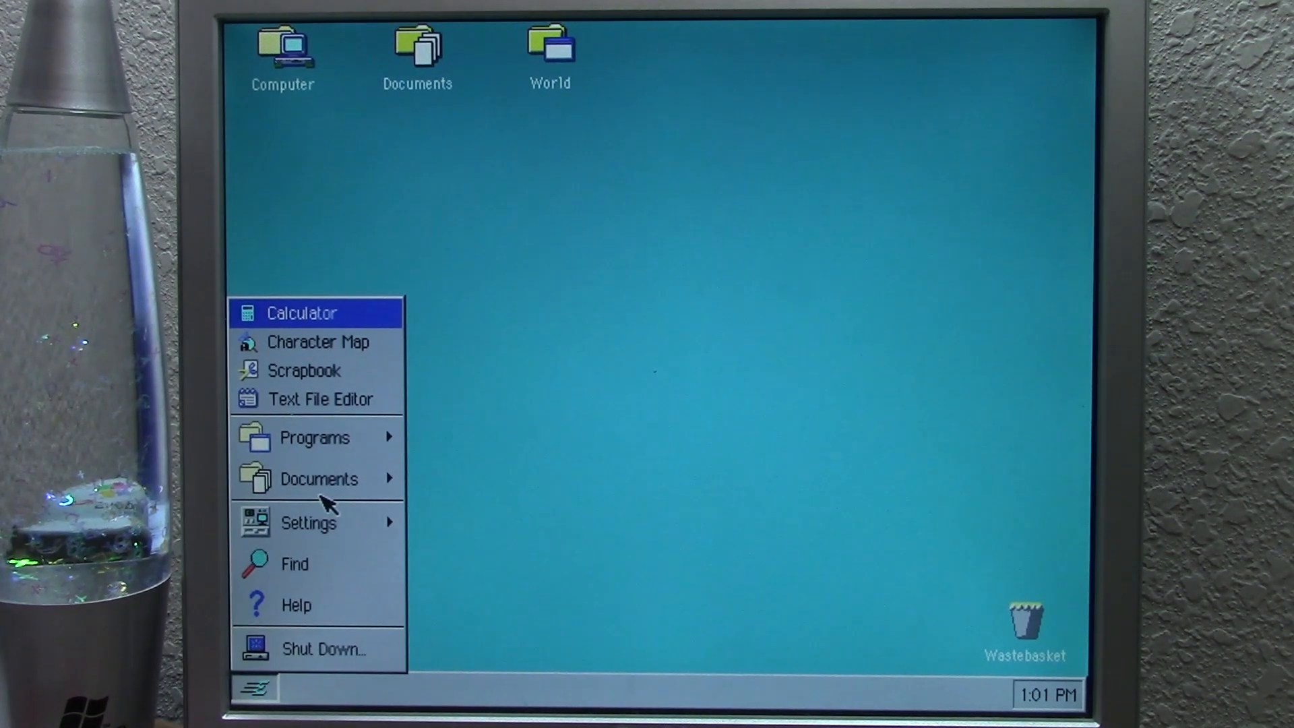
mouse_move(330, 354)
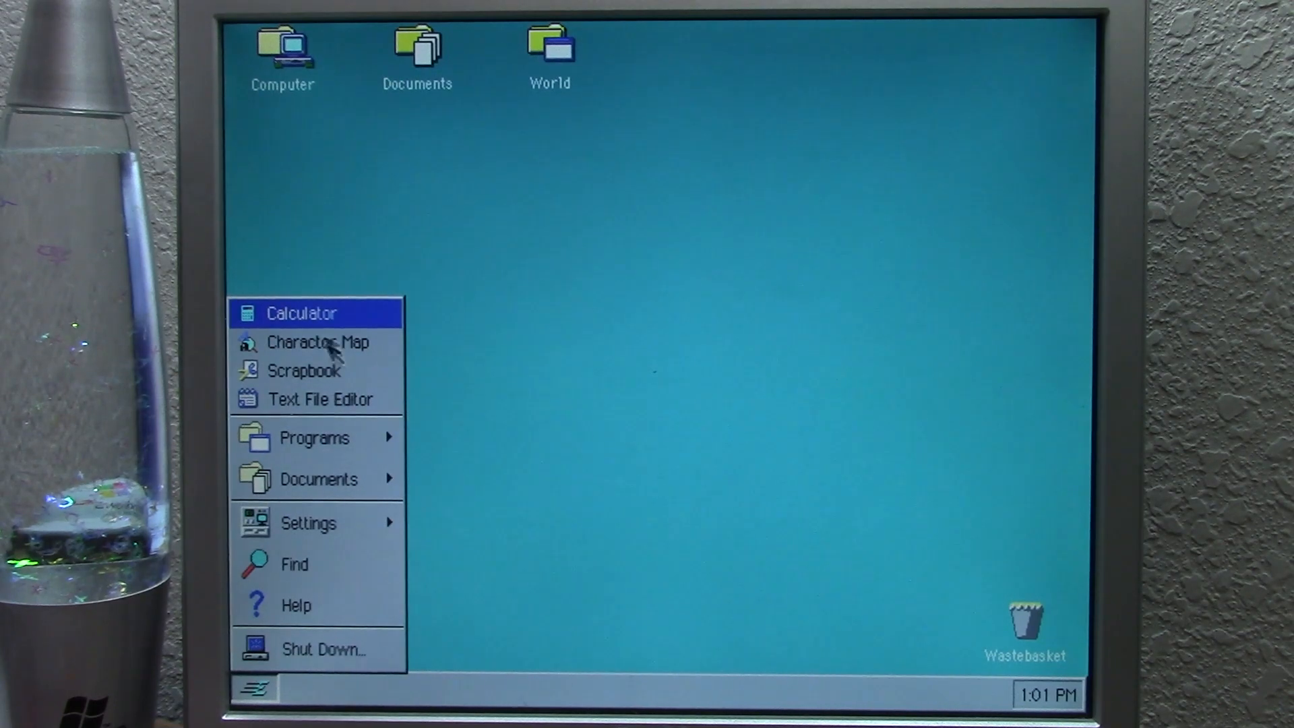
mouse_move(274, 380)
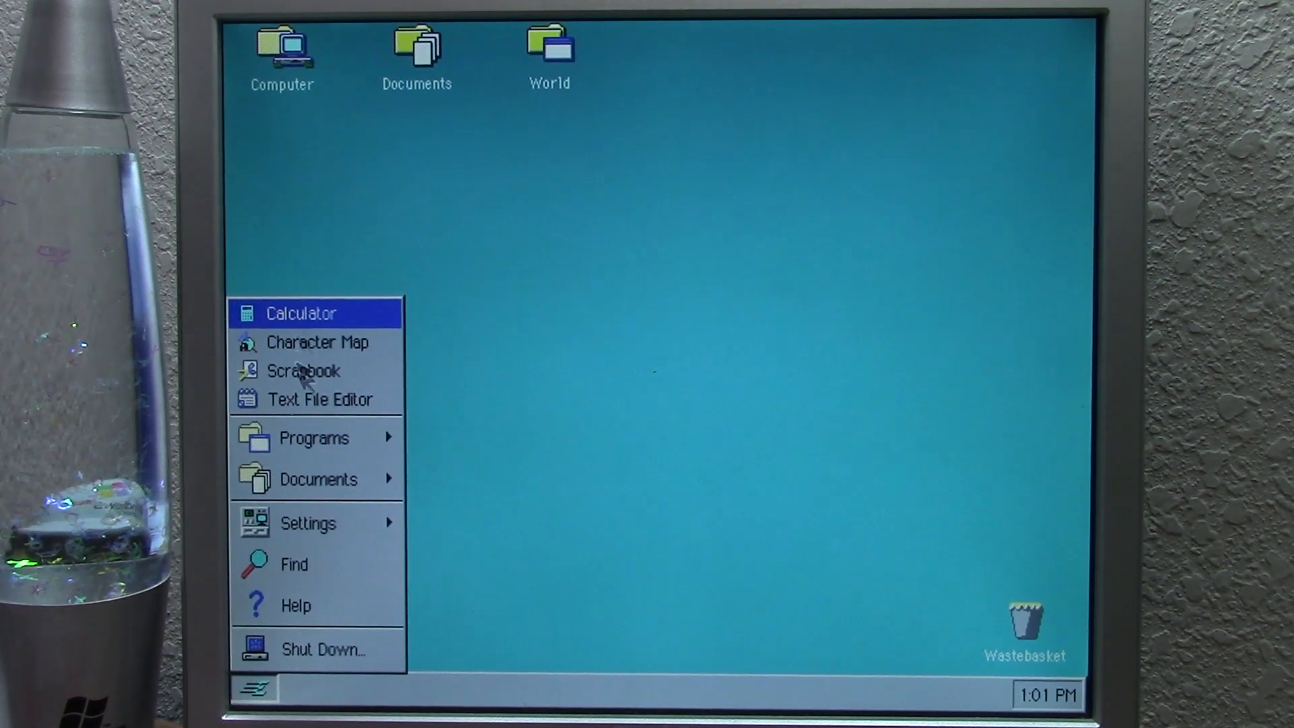
click(314, 438)
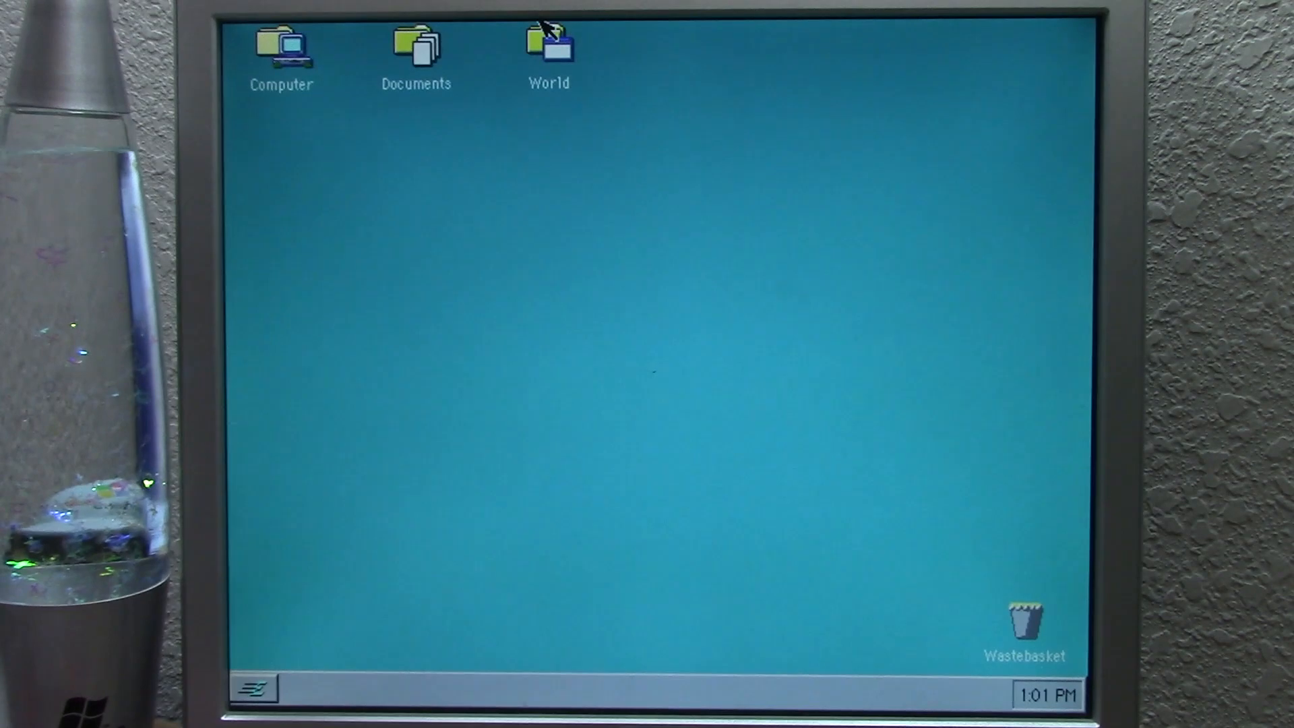
Open the desktop World folder and select the Office folder inside it.
double_click(545, 44)
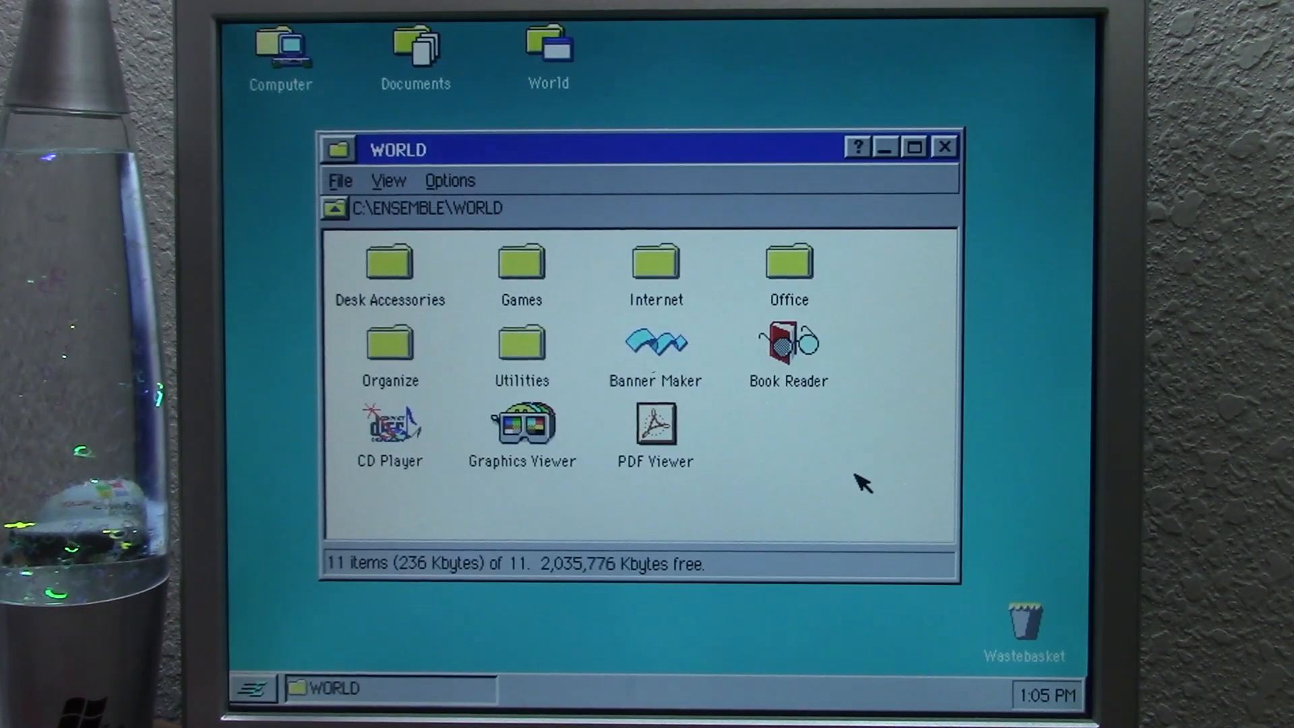
mouse_move(531, 330)
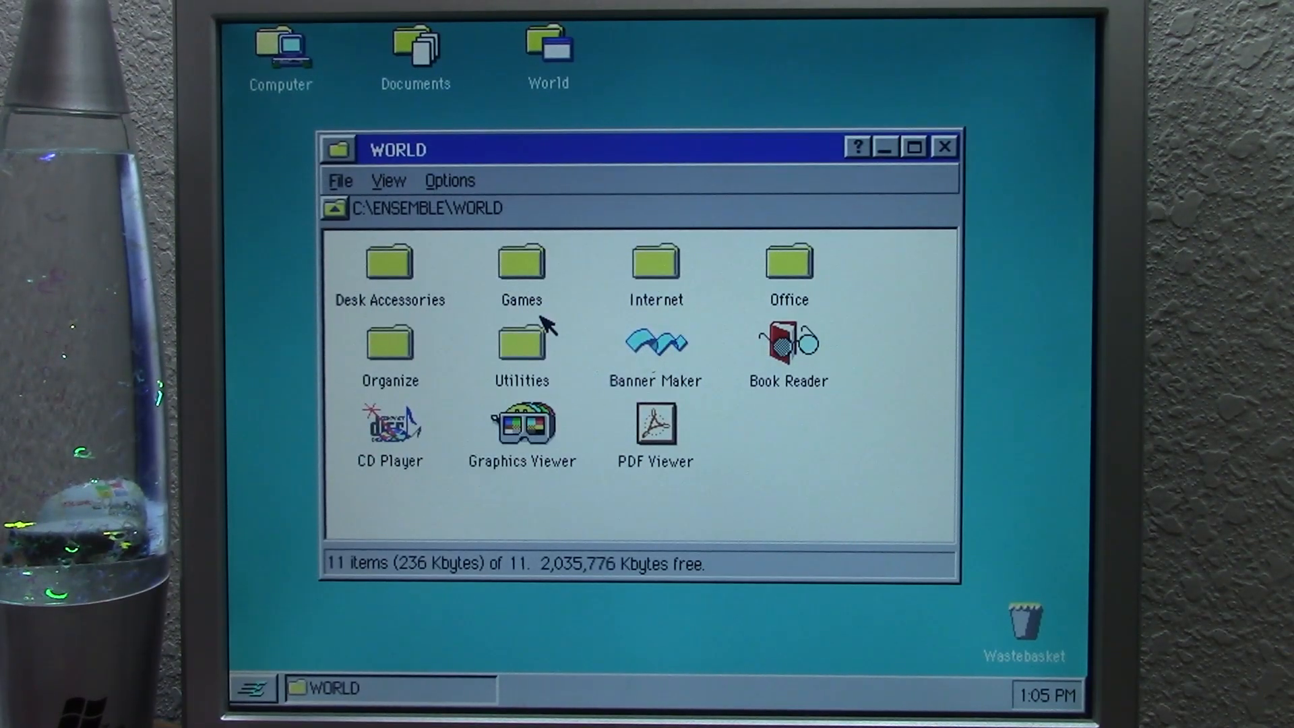
click(790, 269)
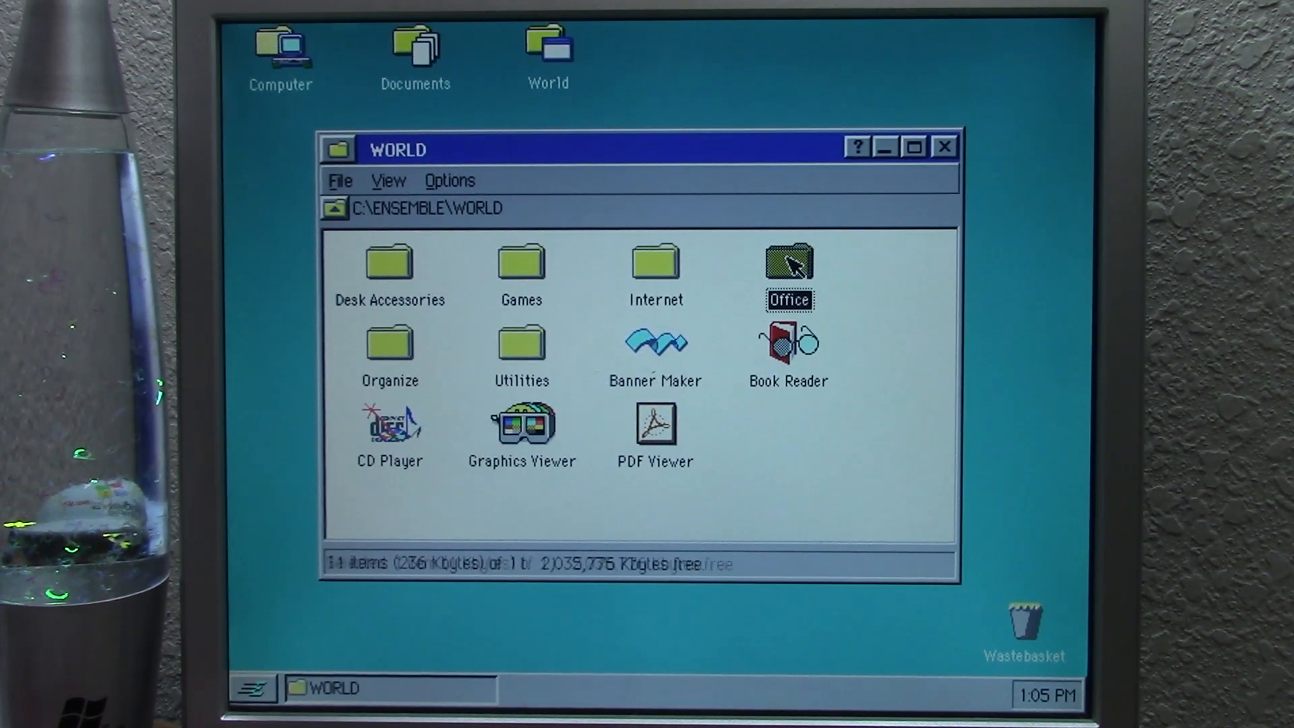
Open the Office folder and launch Spreadsheet.
double_click(789, 269)
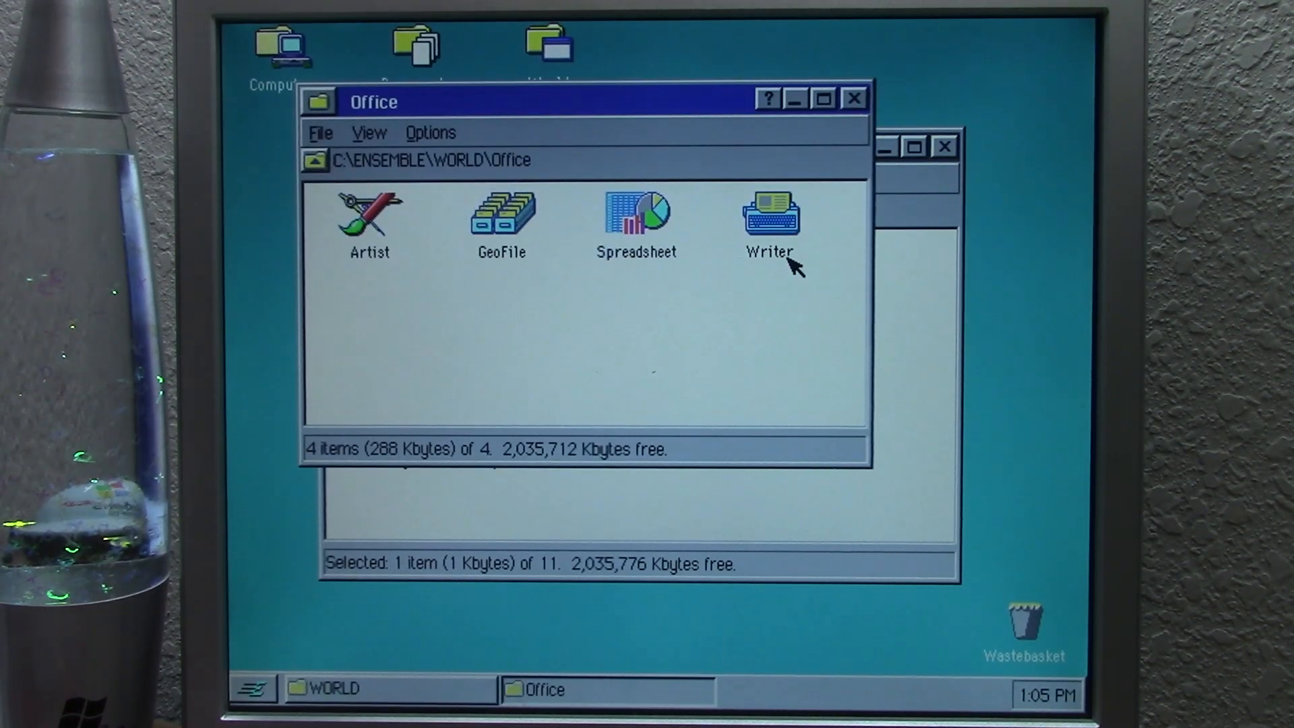
mouse_move(492, 277)
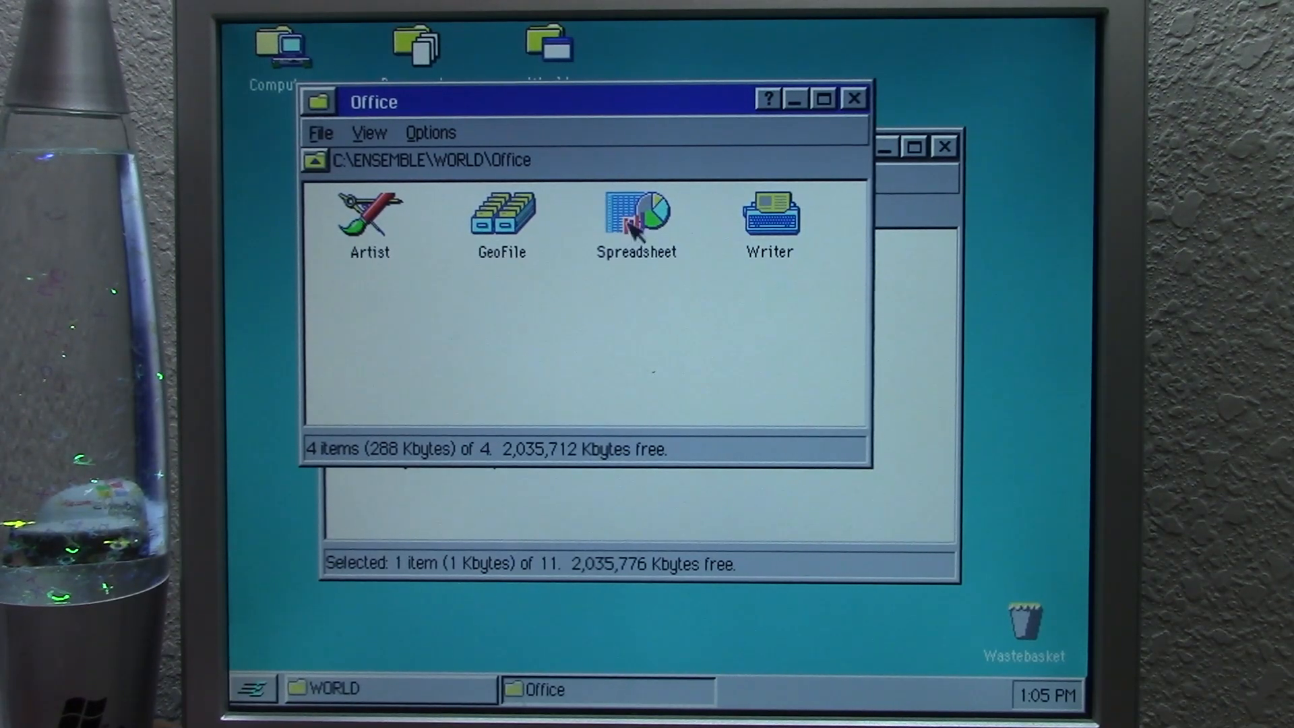
mouse_move(775, 239)
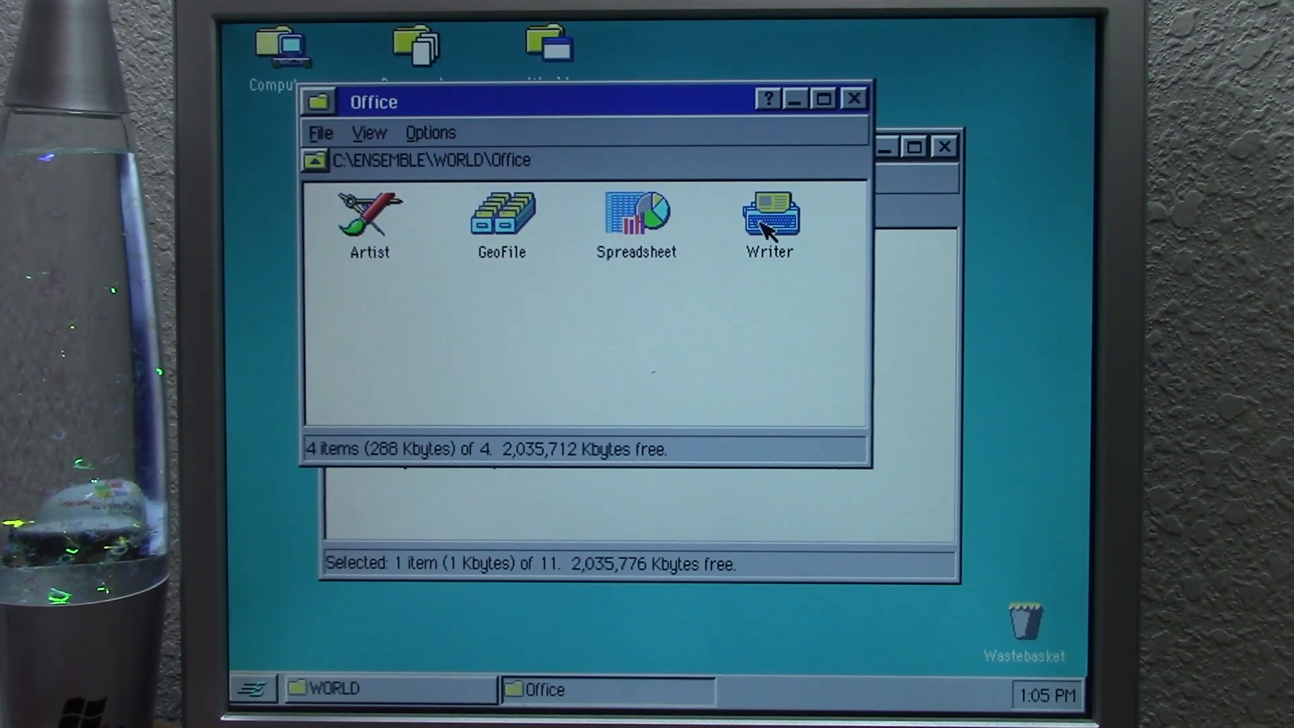
mouse_move(786, 252)
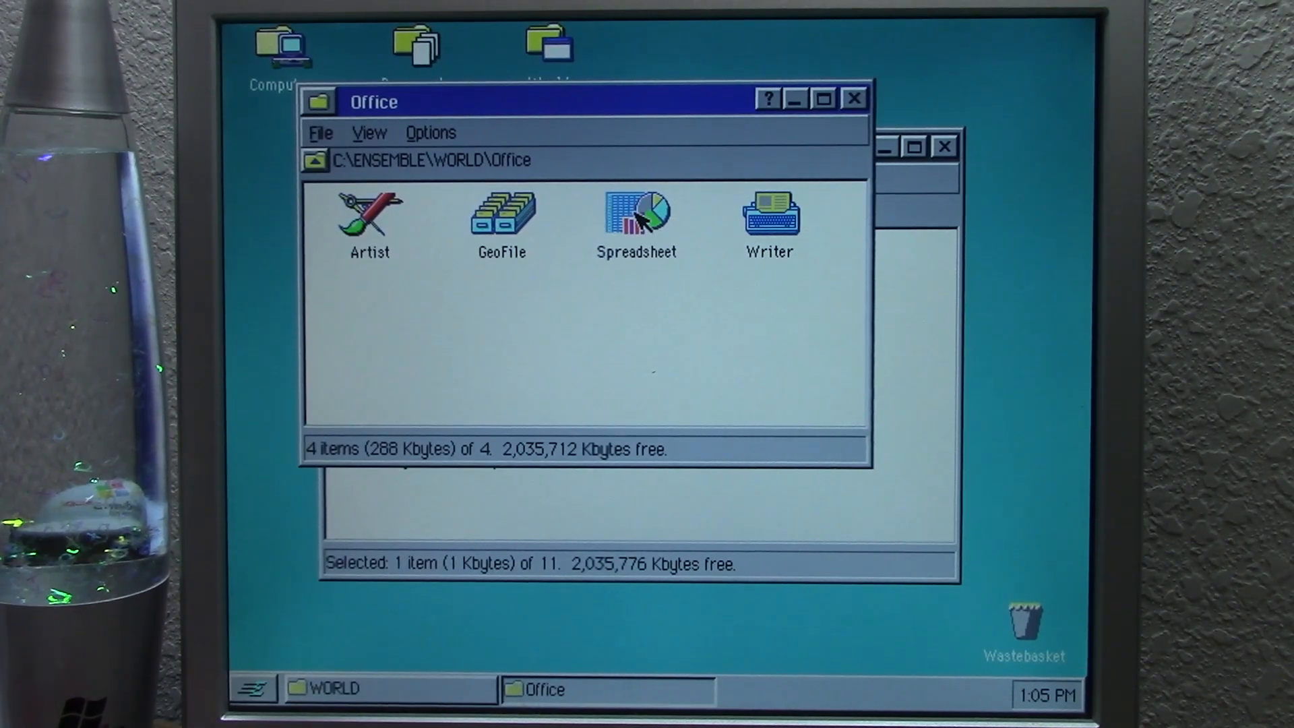
double_click(637, 215)
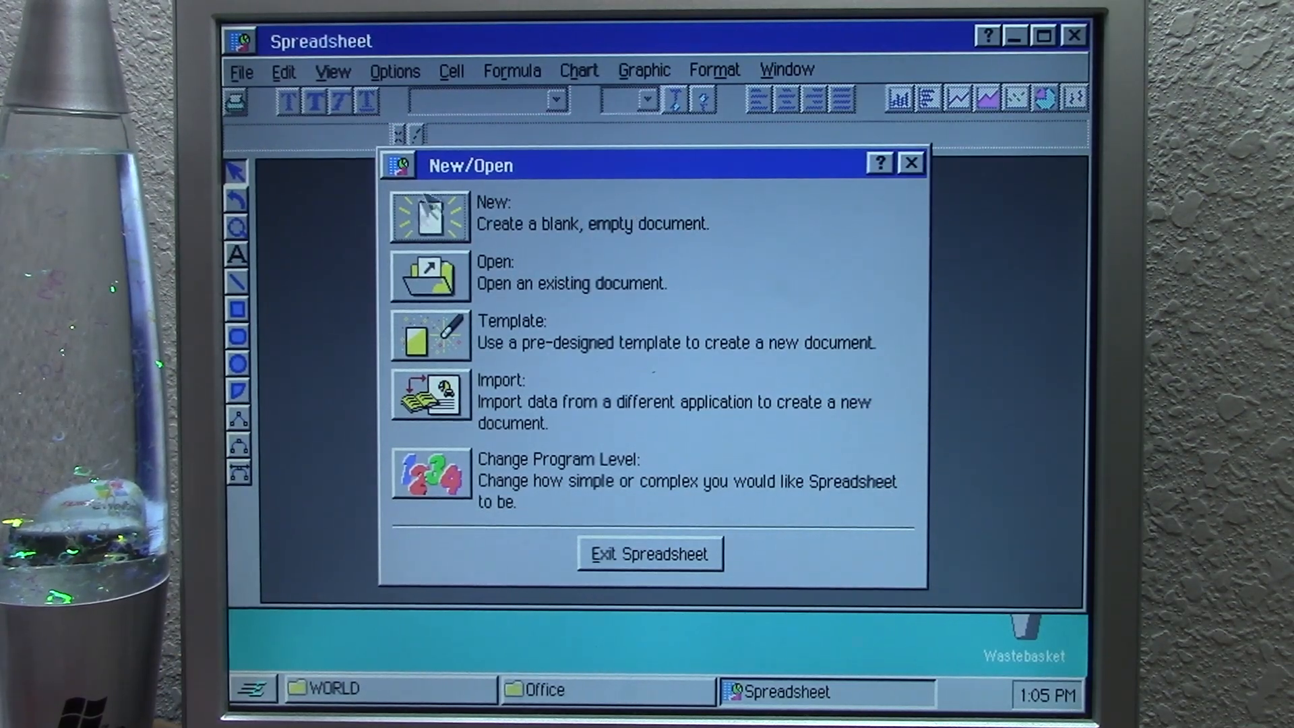
mouse_move(528, 233)
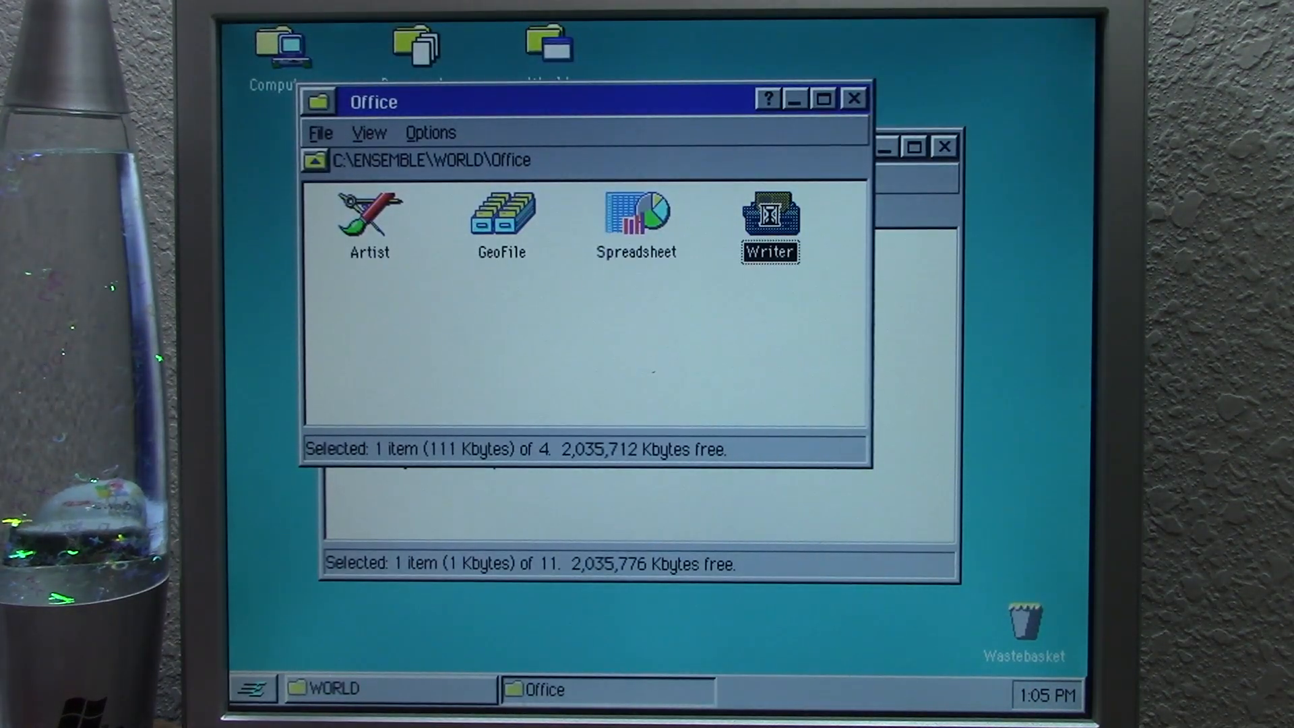
Launch Writer and create an untitled document from the Memo template.
double_click(773, 215)
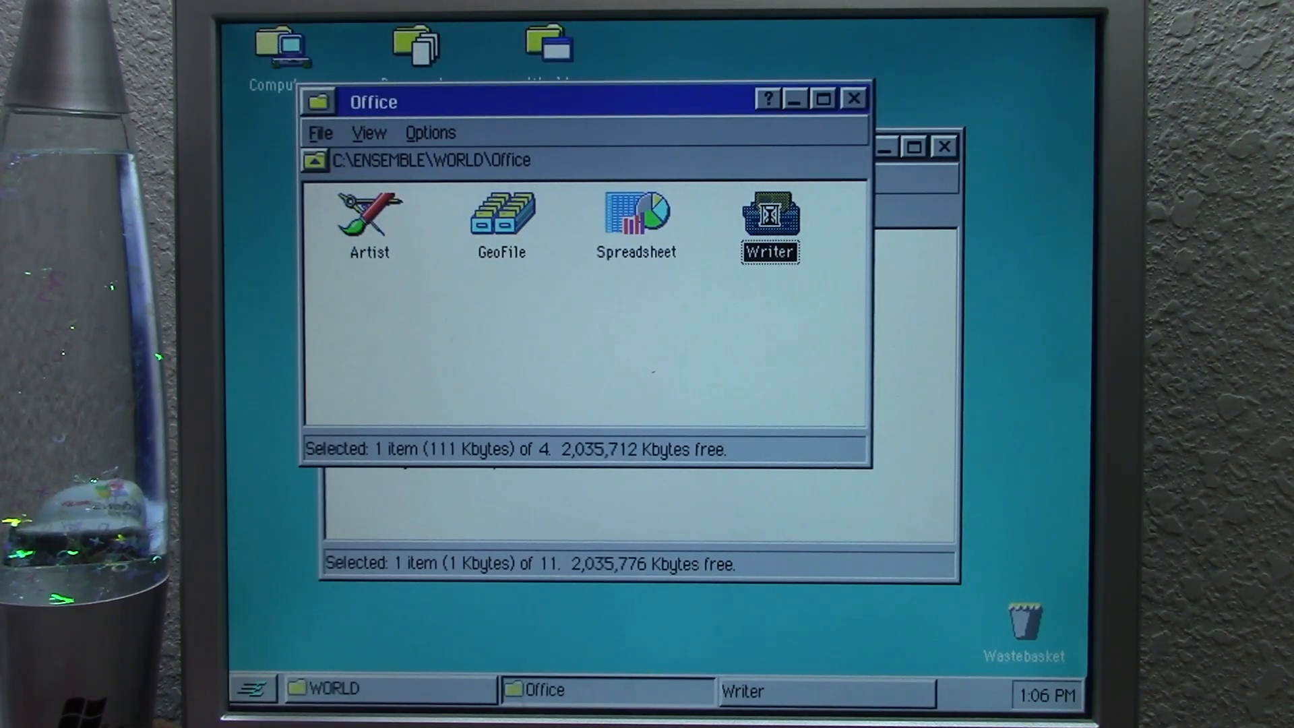
double_click(771, 216)
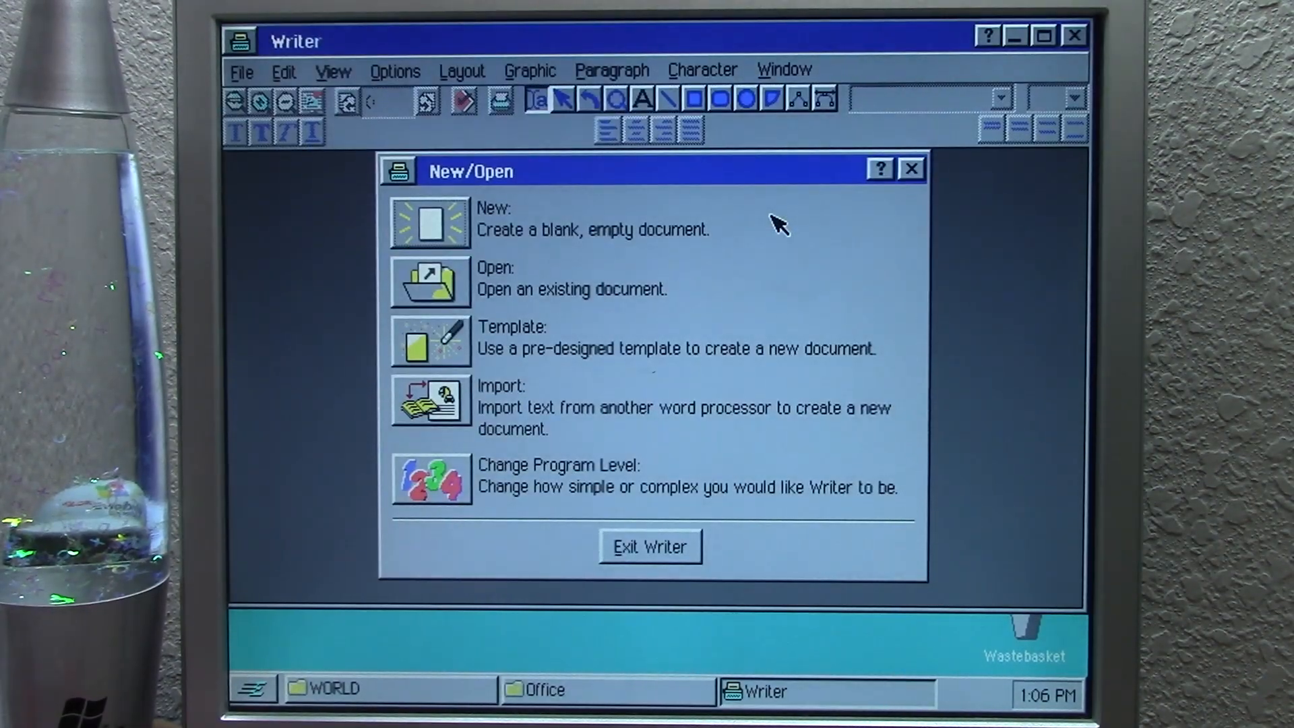
mouse_move(470, 279)
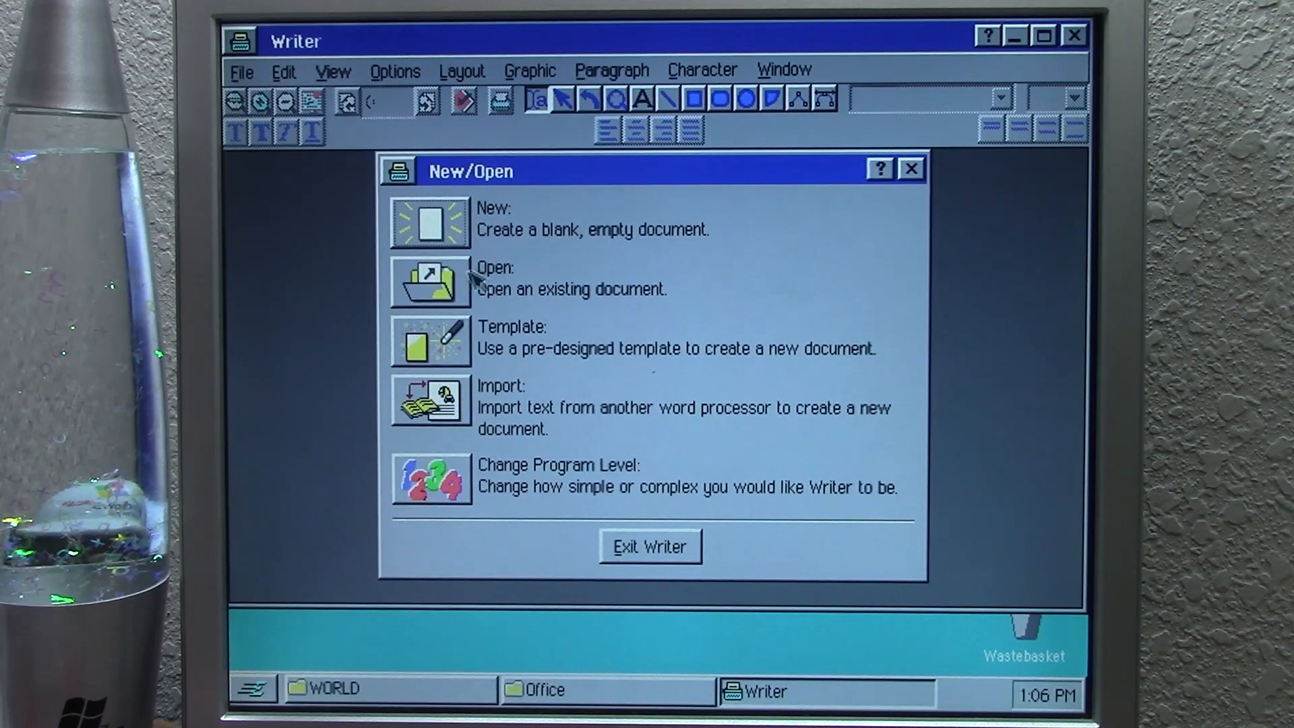
click(430, 342)
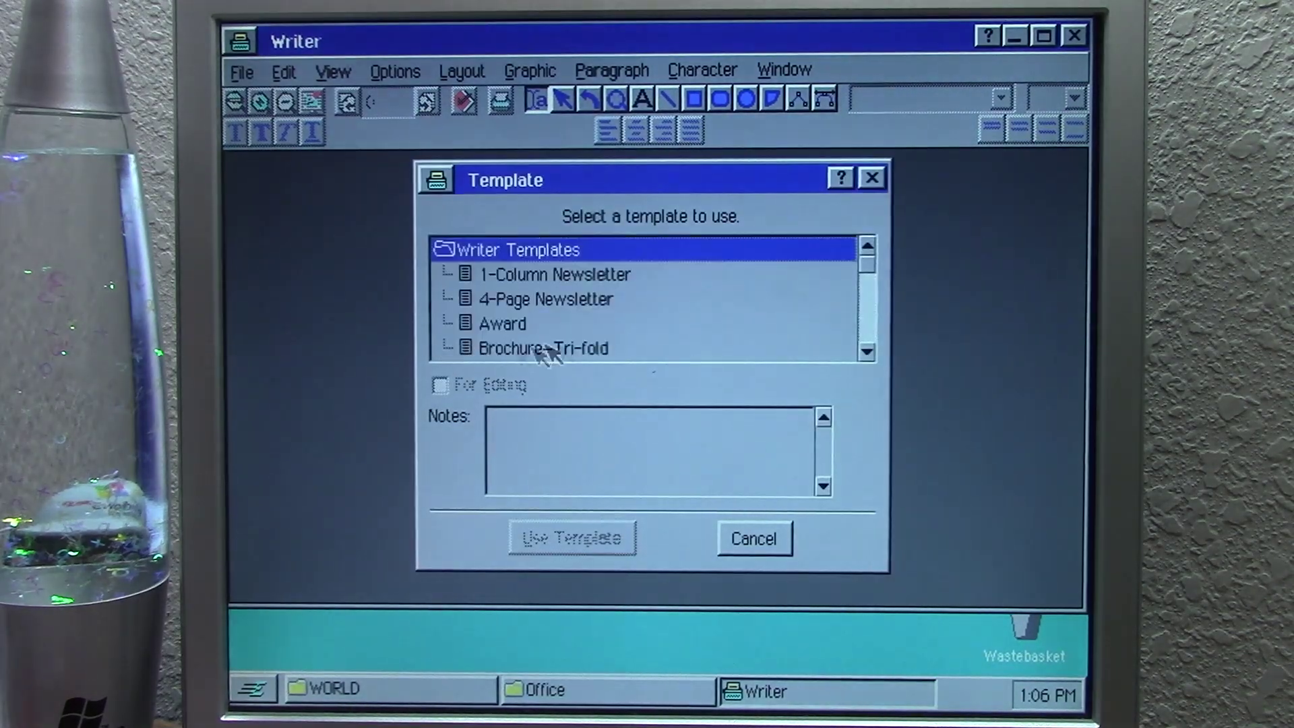
click(865, 357)
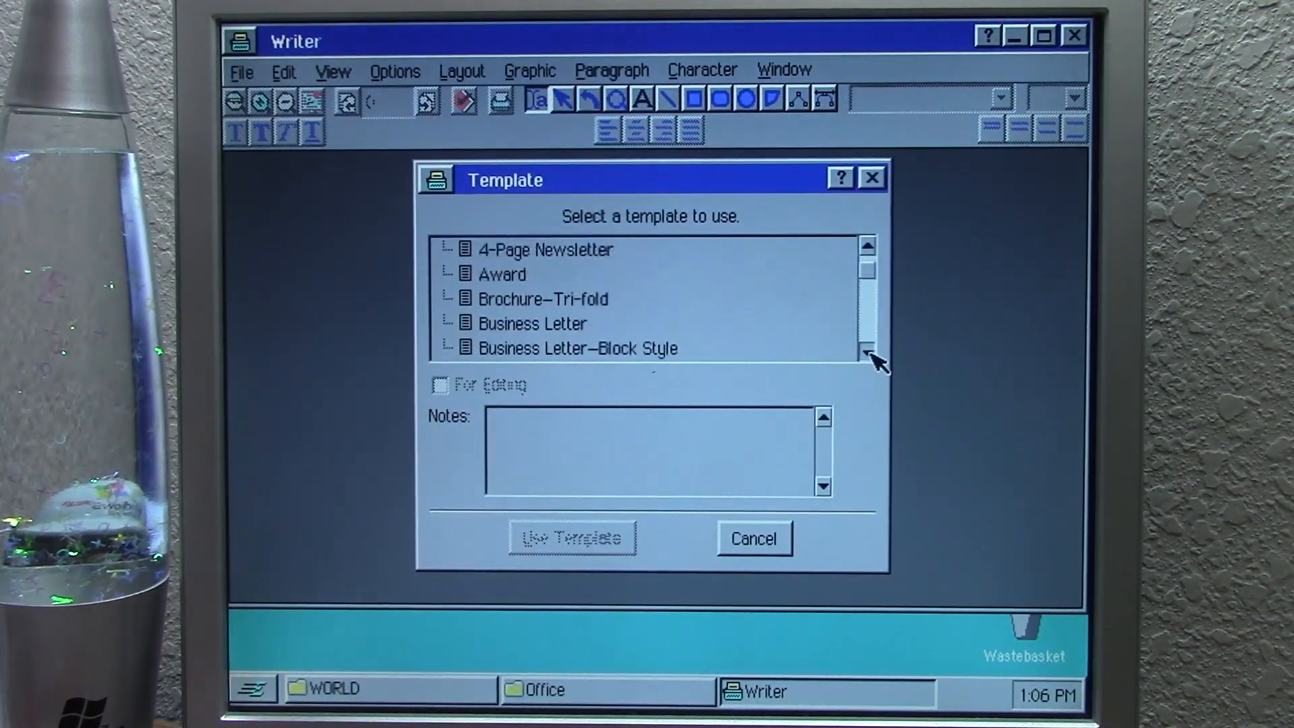
click(867, 358)
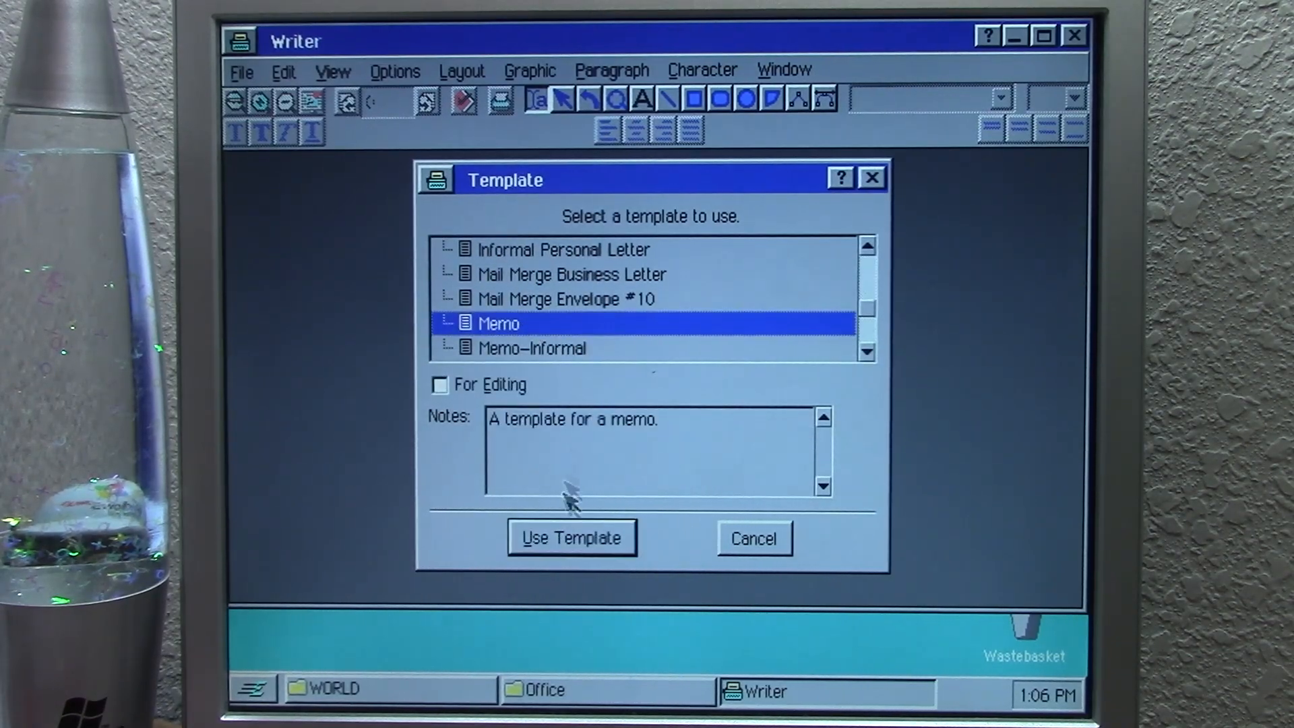
click(572, 537)
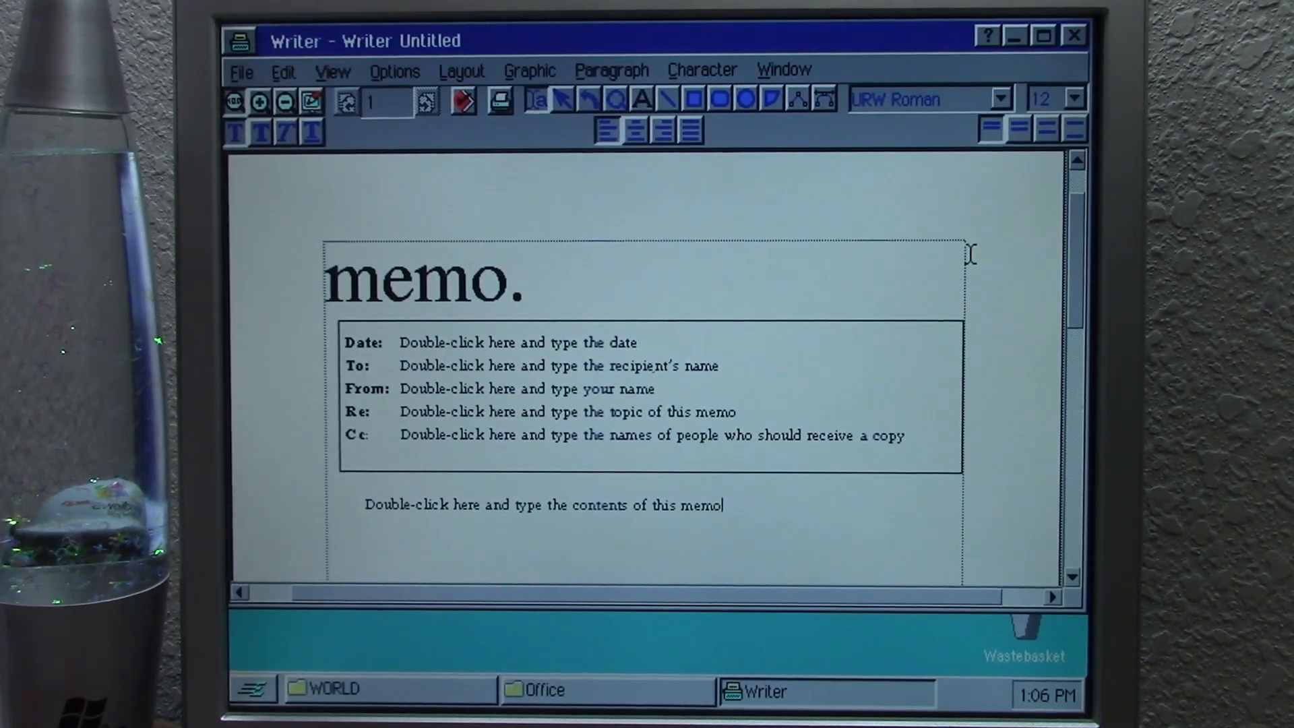
click(784, 70)
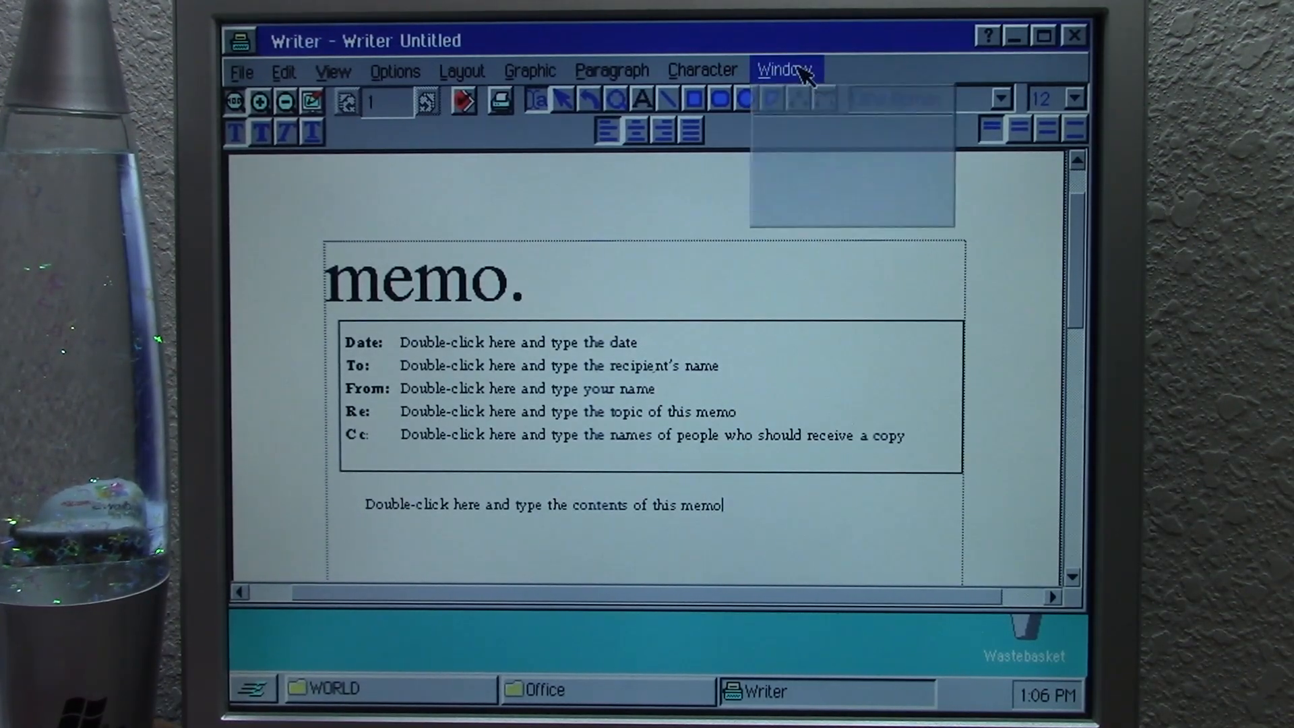
click(238, 40)
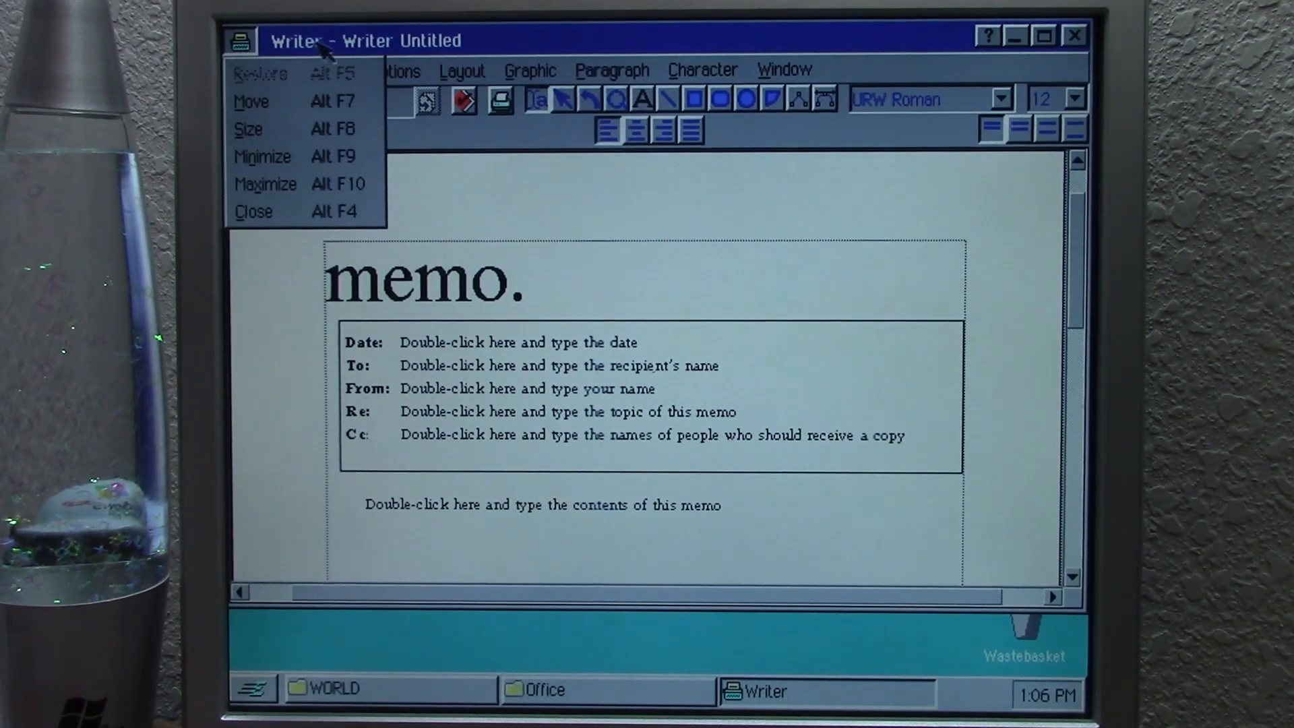
click(238, 71)
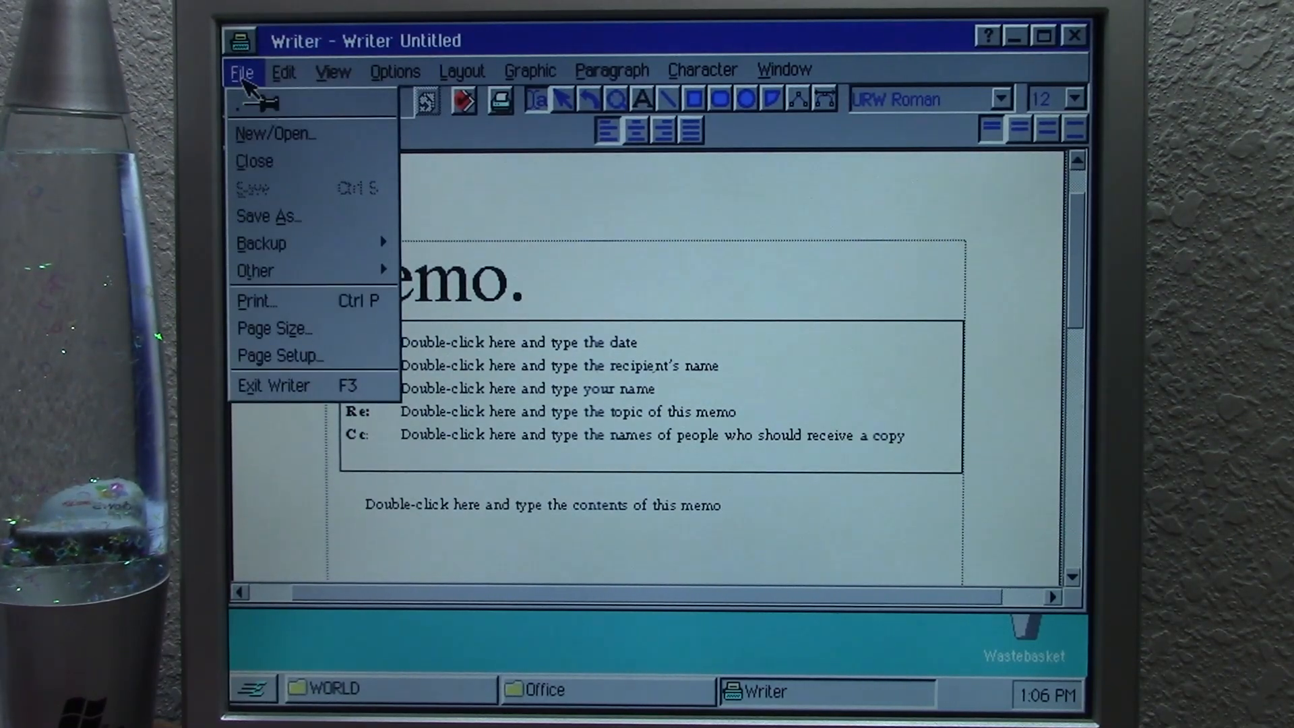
click(334, 71)
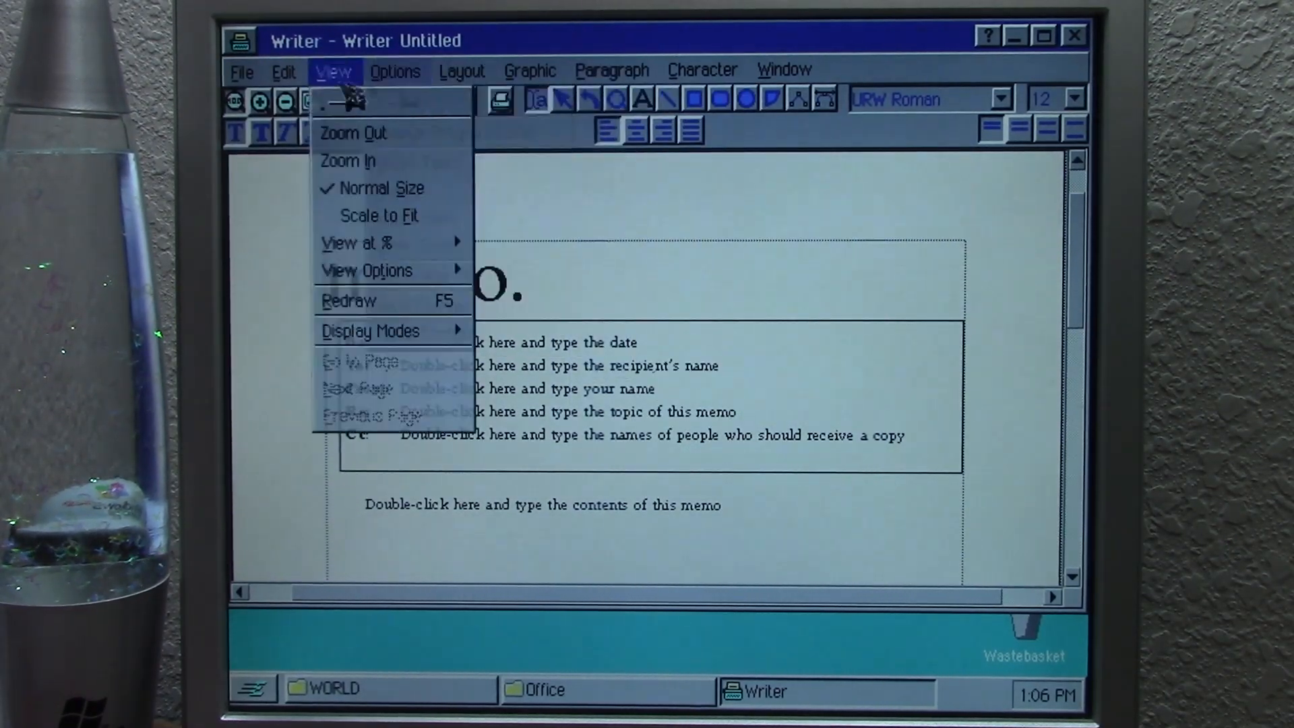
click(288, 72)
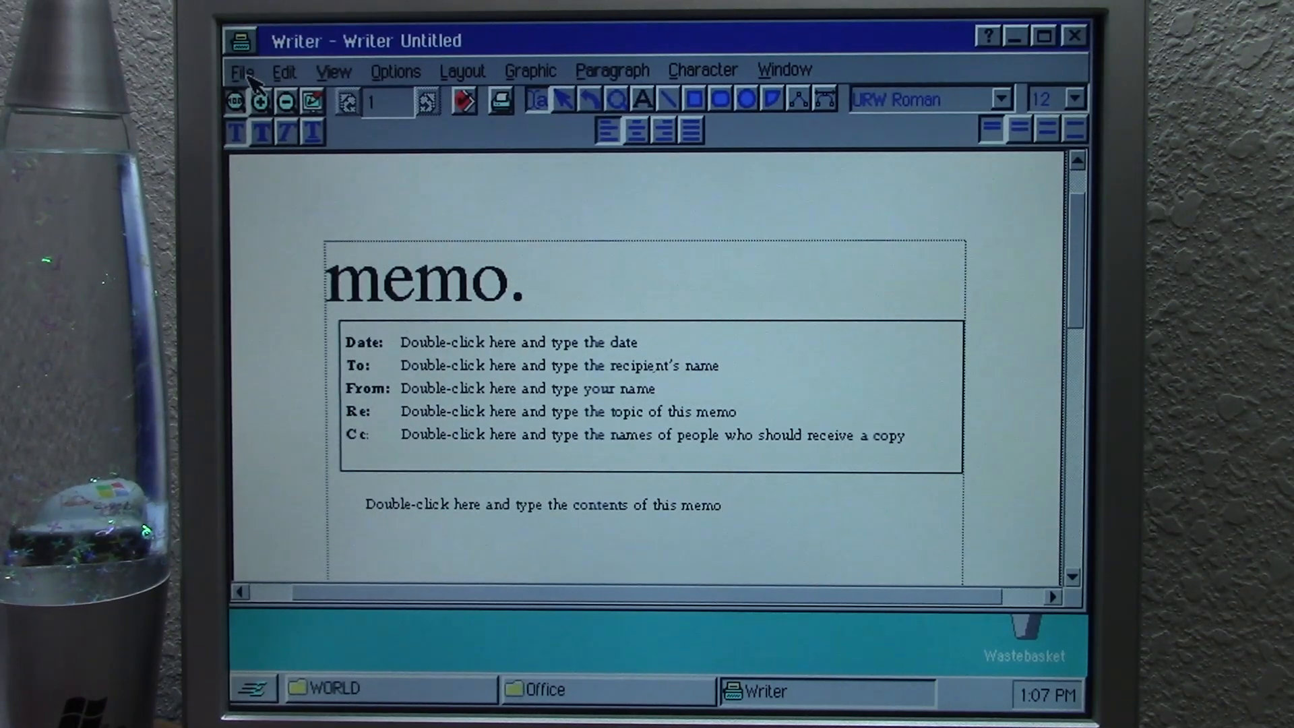
click(243, 72)
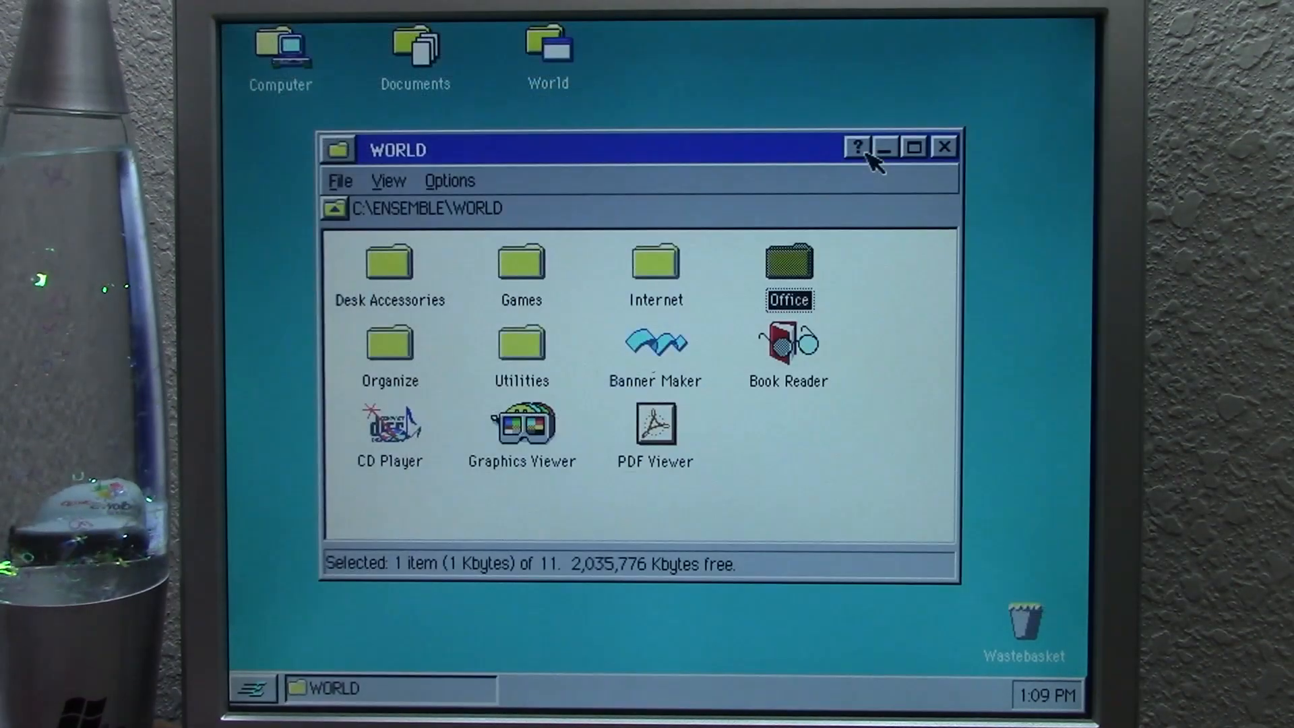
Close the WORLD window and open Configure UI from the Express menu's Preferences.
click(943, 147)
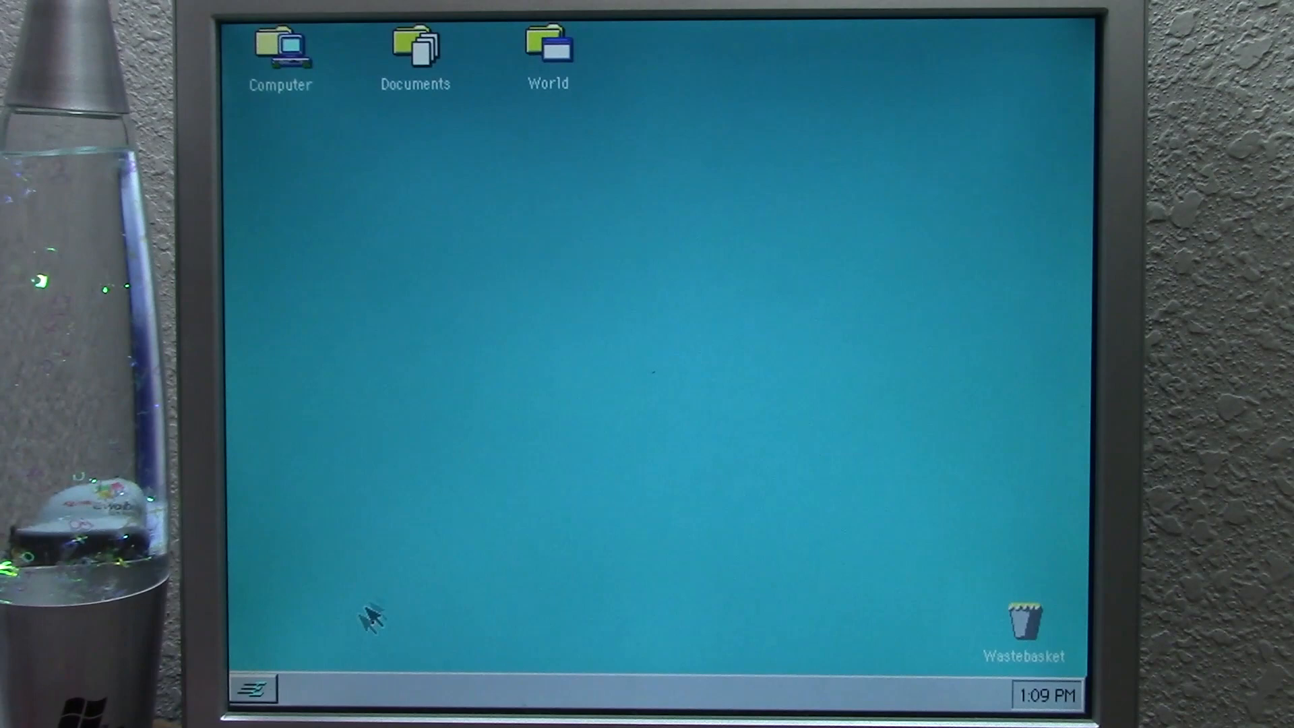
click(254, 688)
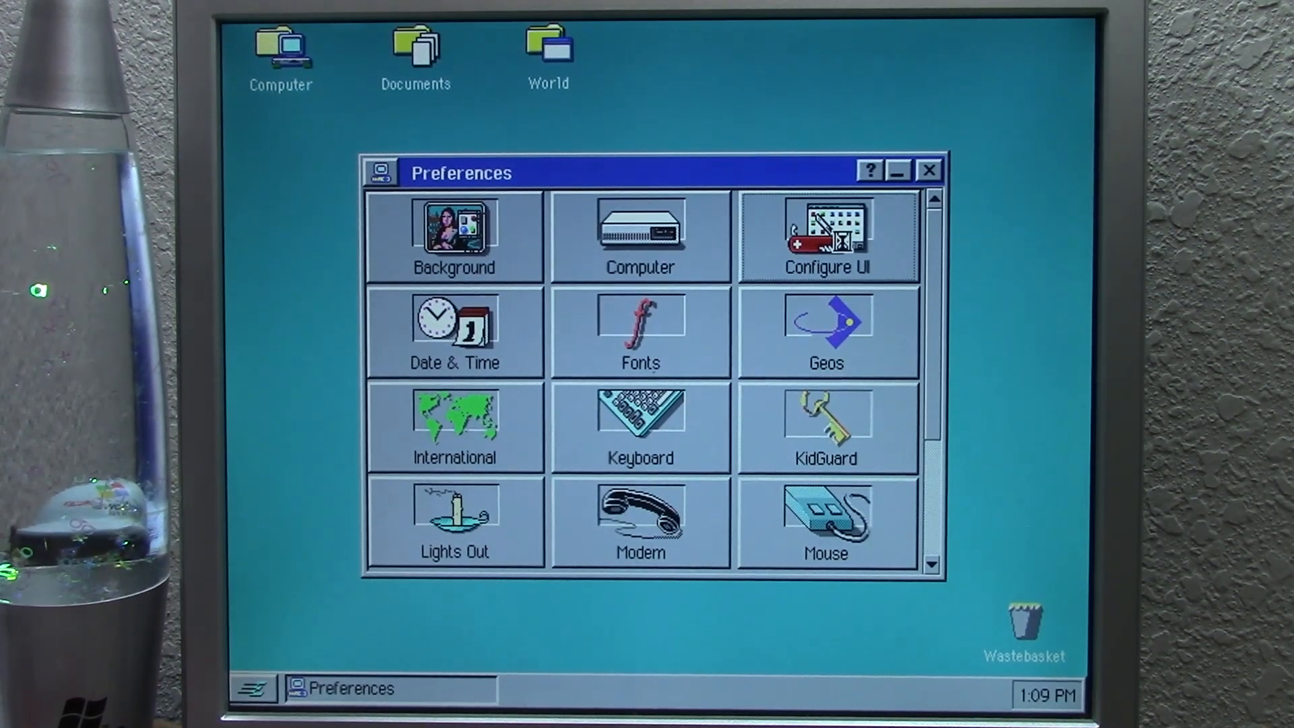
double_click(829, 233)
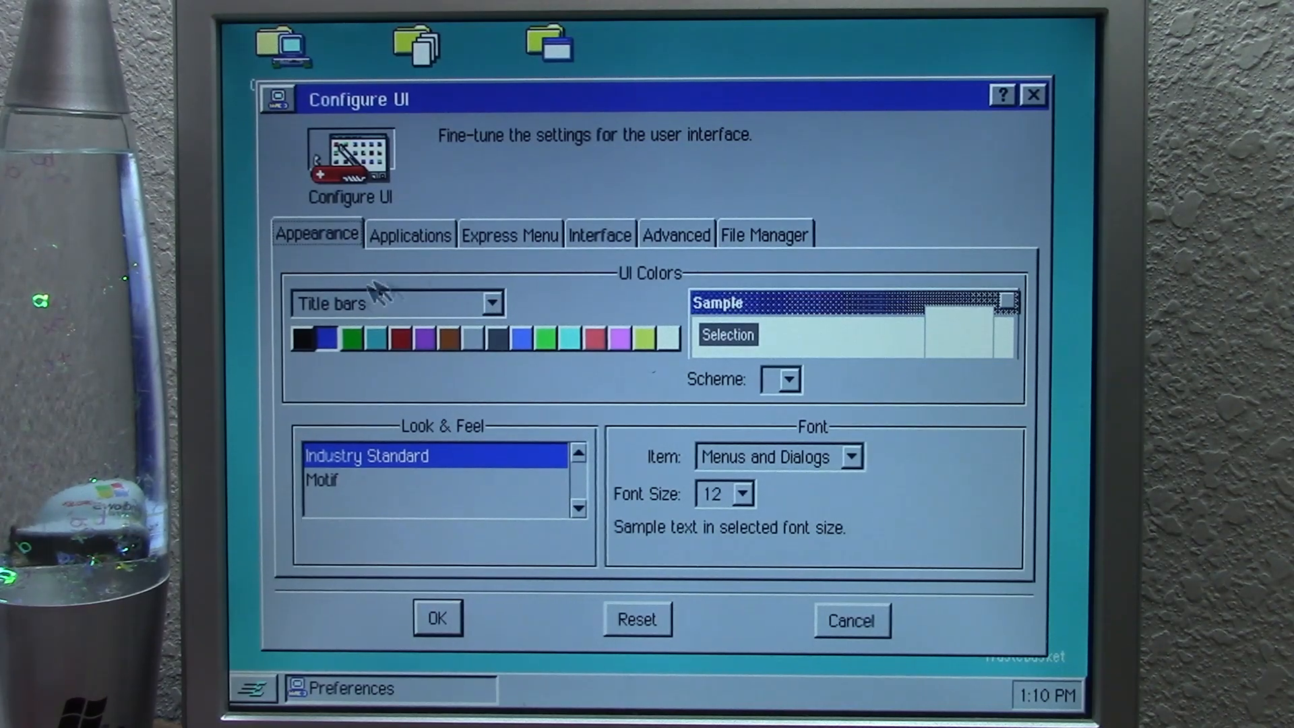
Give title bars a green gradient and folders a yellow-green colour, then confirm the restart.
click(492, 303)
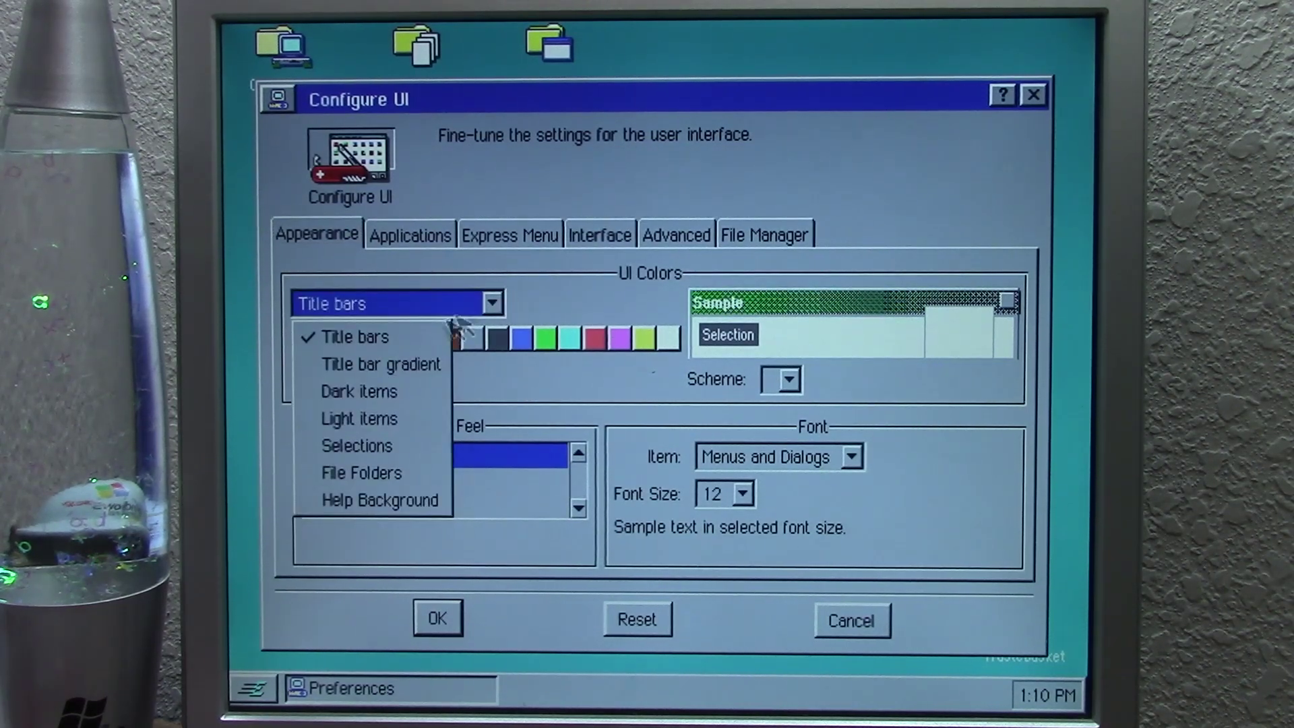
click(381, 364)
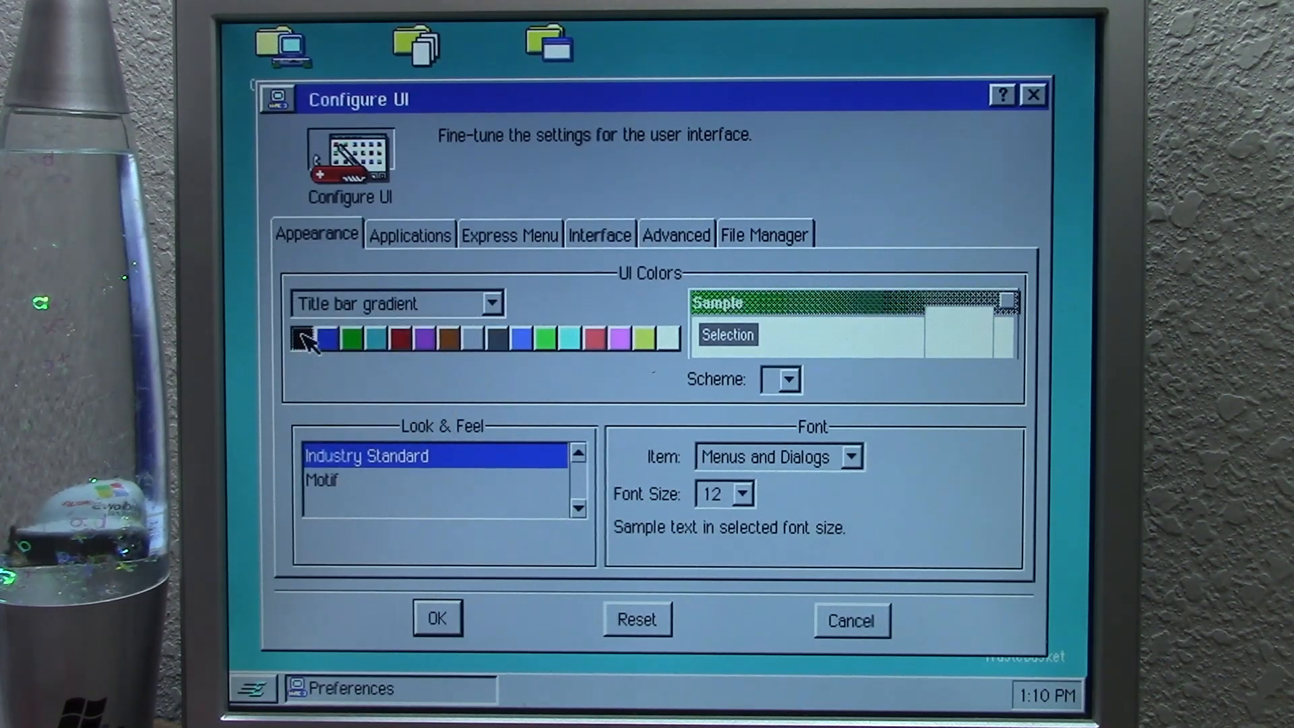
click(492, 303)
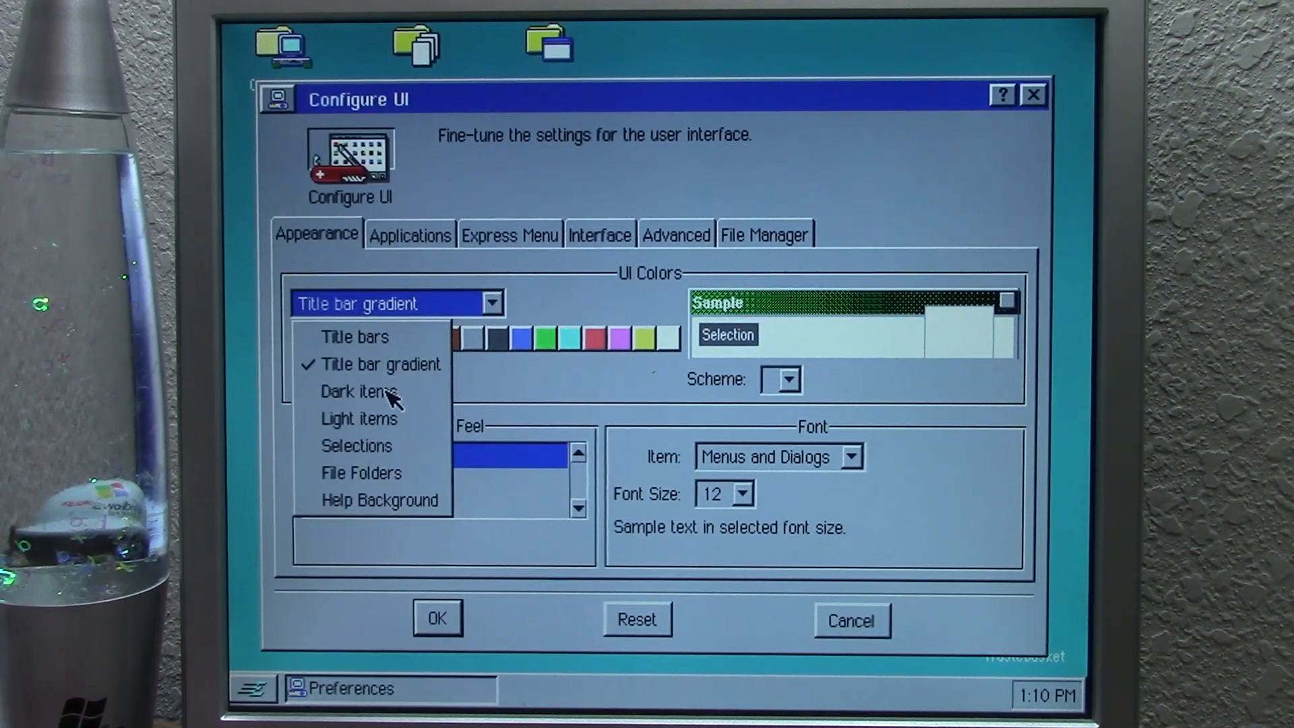
click(359, 473)
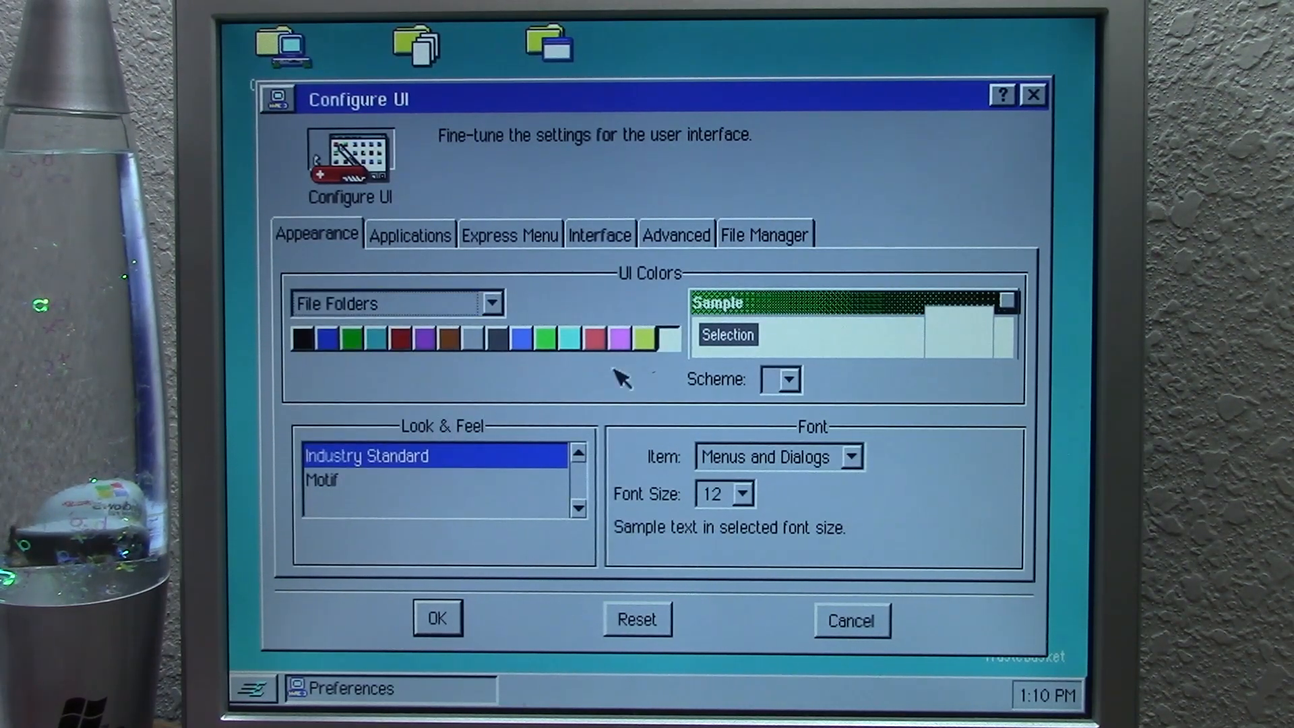
click(642, 338)
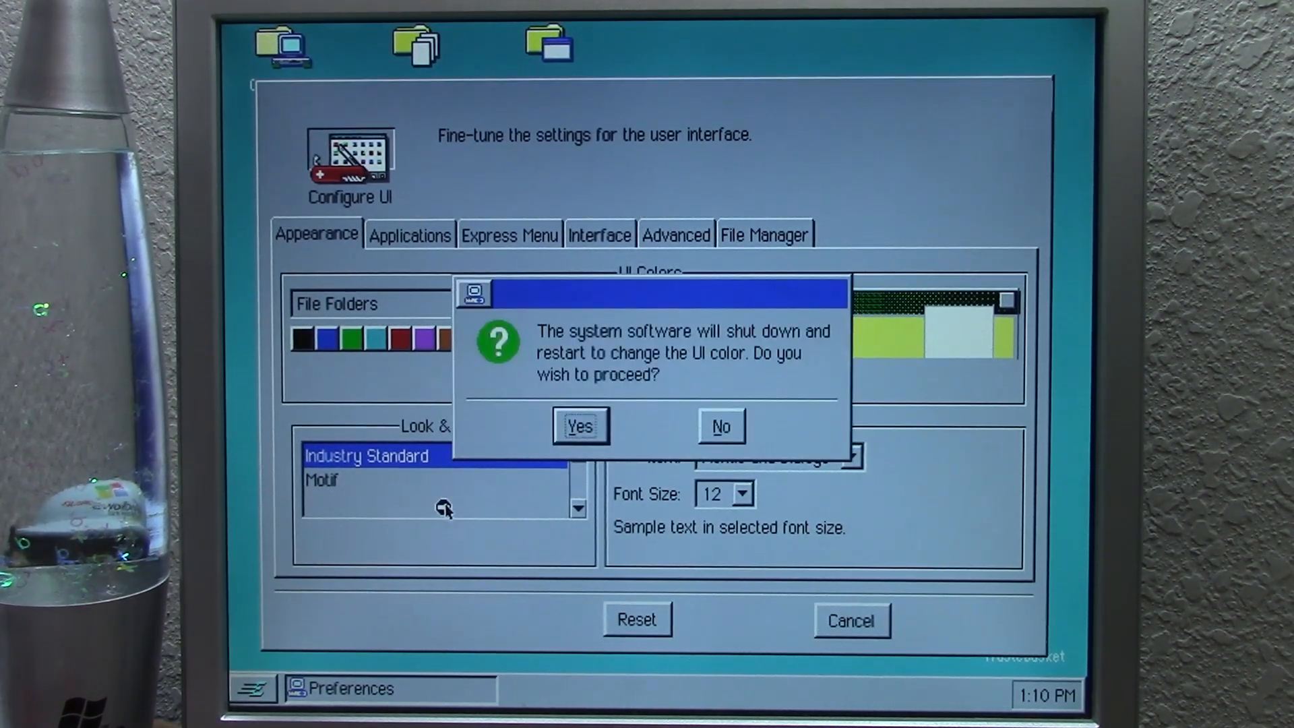
mouse_move(612, 450)
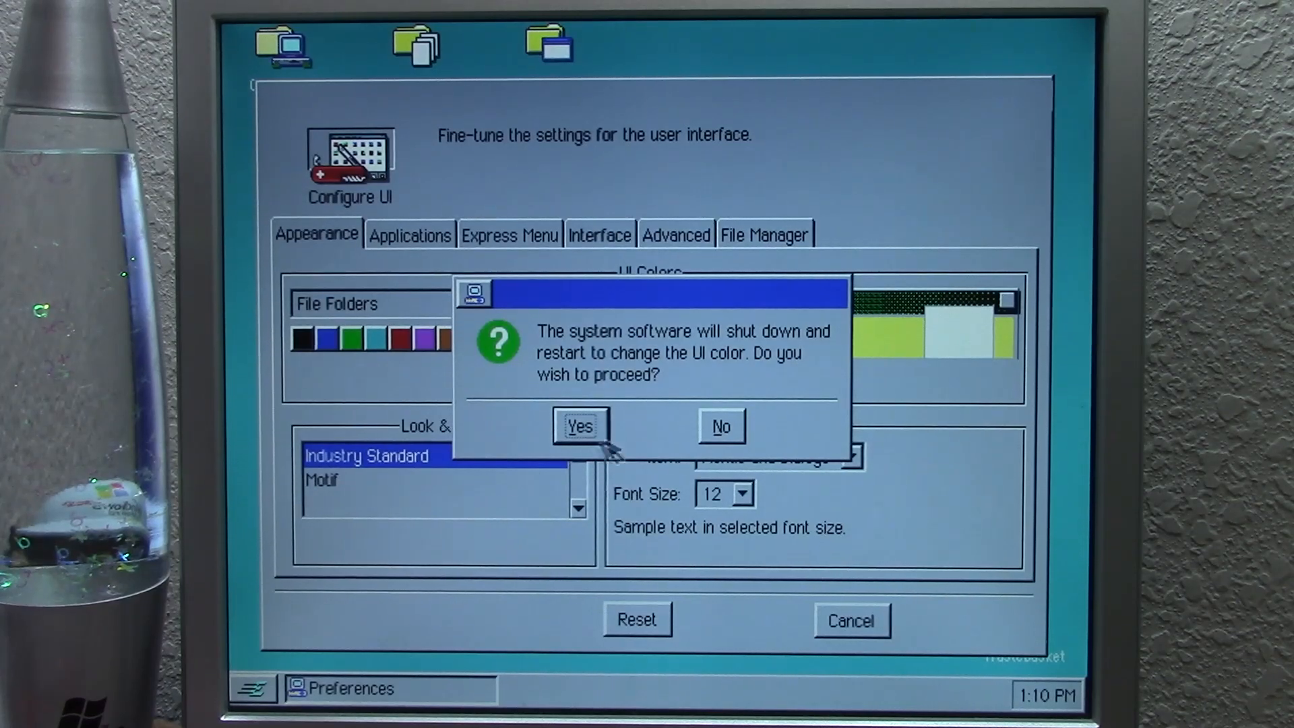
click(581, 426)
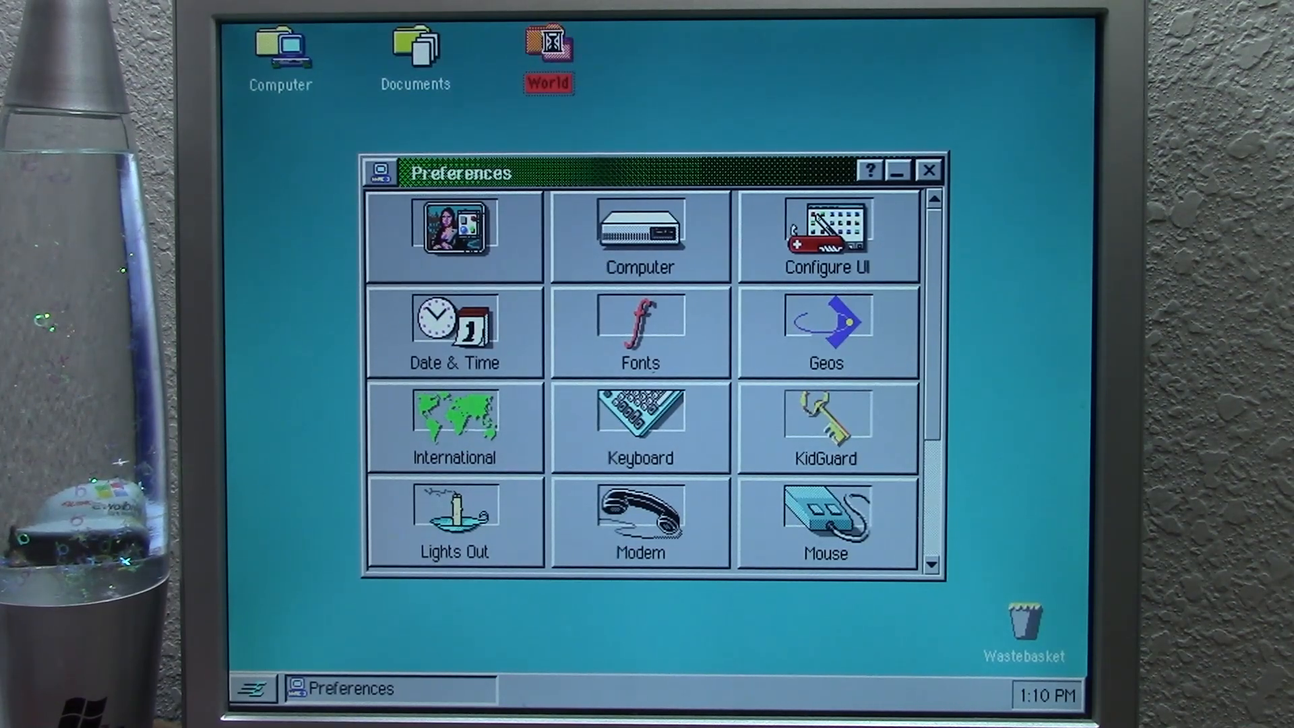
Open the WORLD desktop folder to preview its yellow-green background, then close it.
double_click(546, 43)
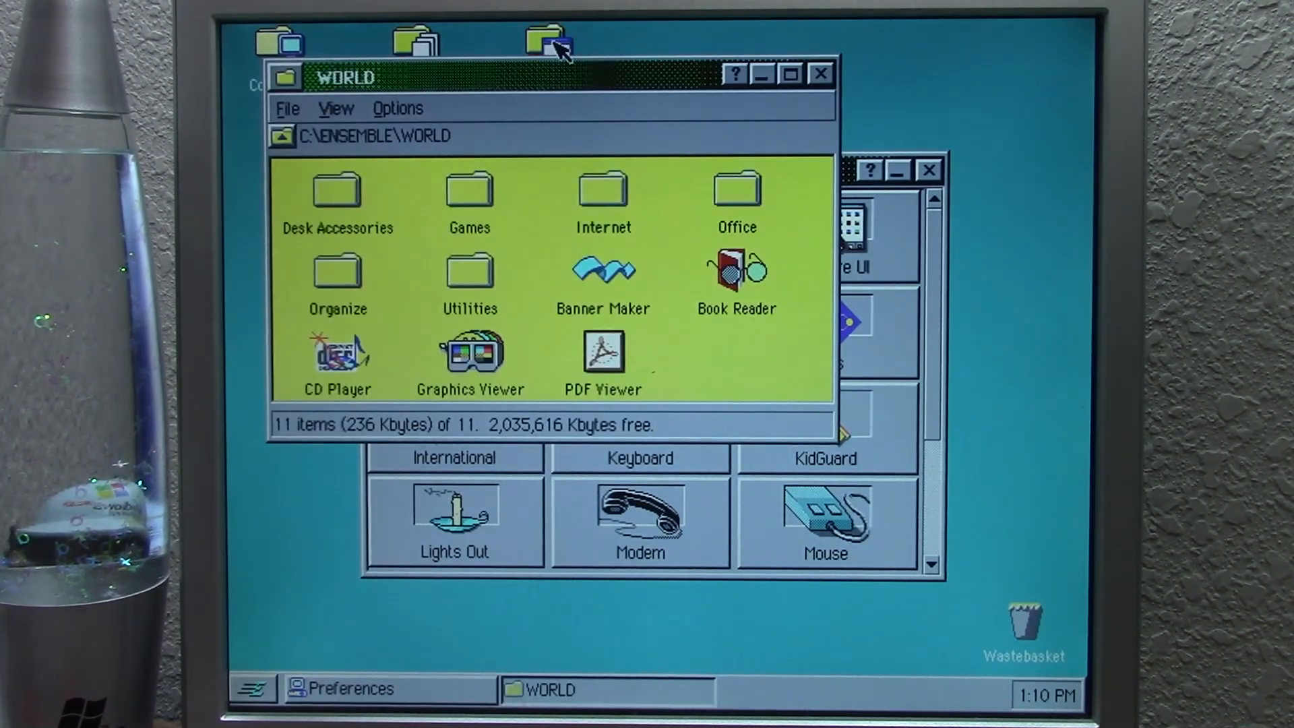
click(817, 74)
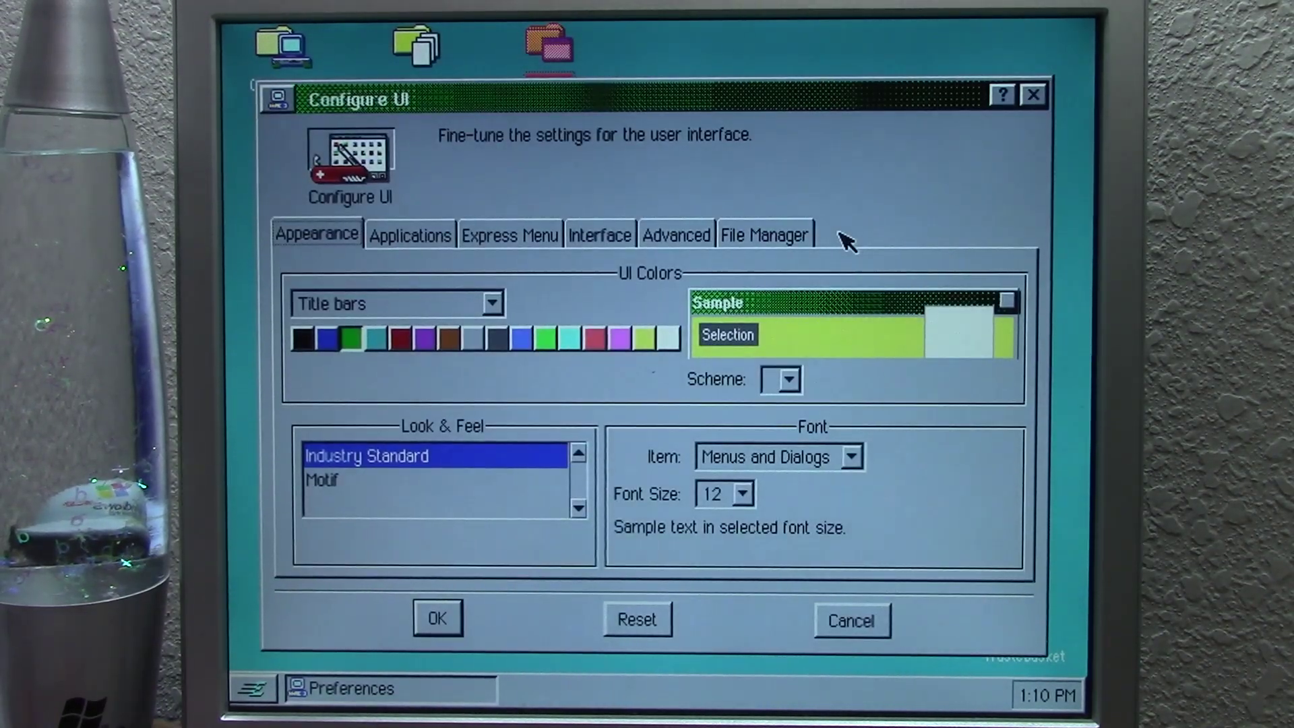
Choose the Motif look and feel, apply it, and confirm the system restart.
click(328, 480)
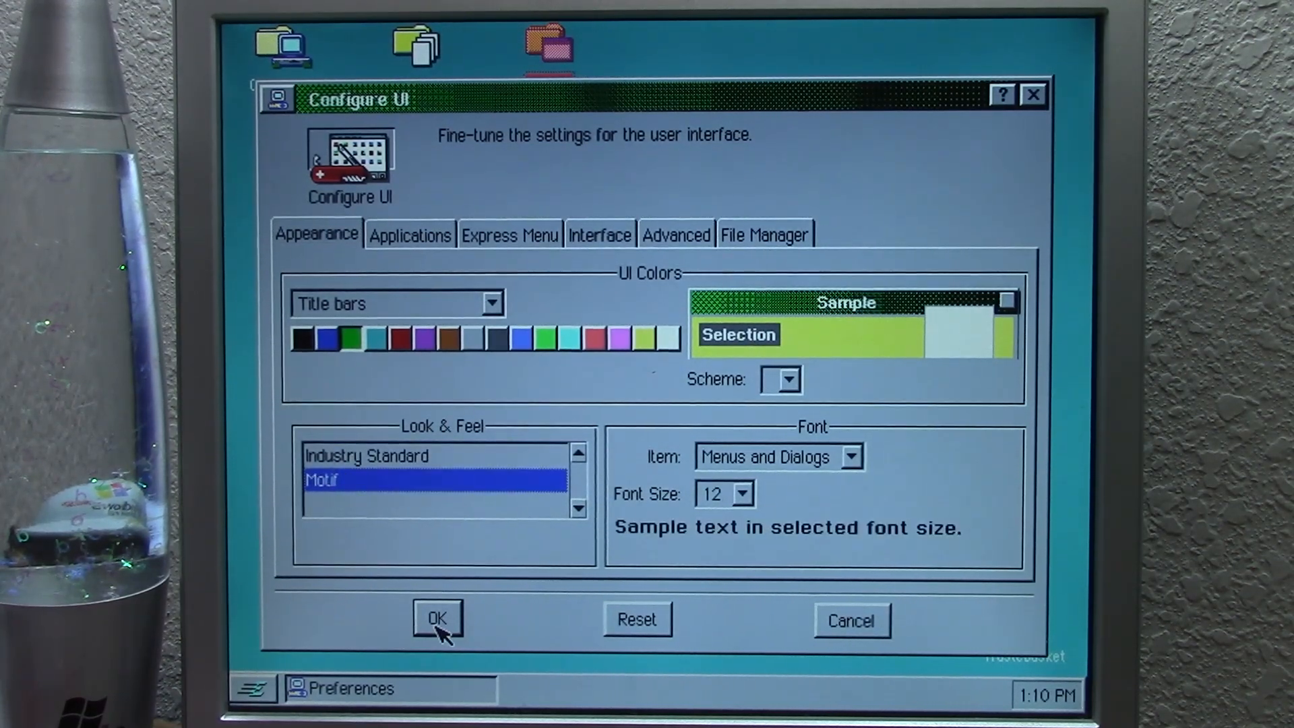
click(436, 619)
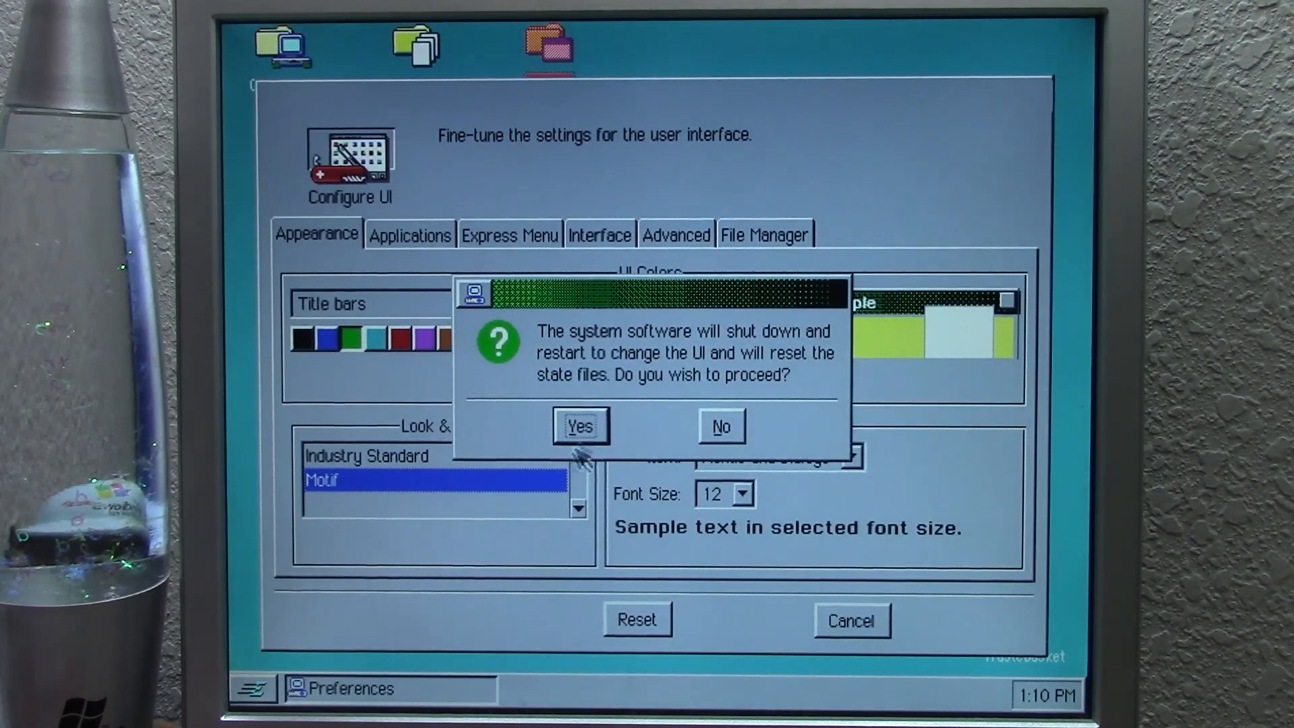
click(581, 426)
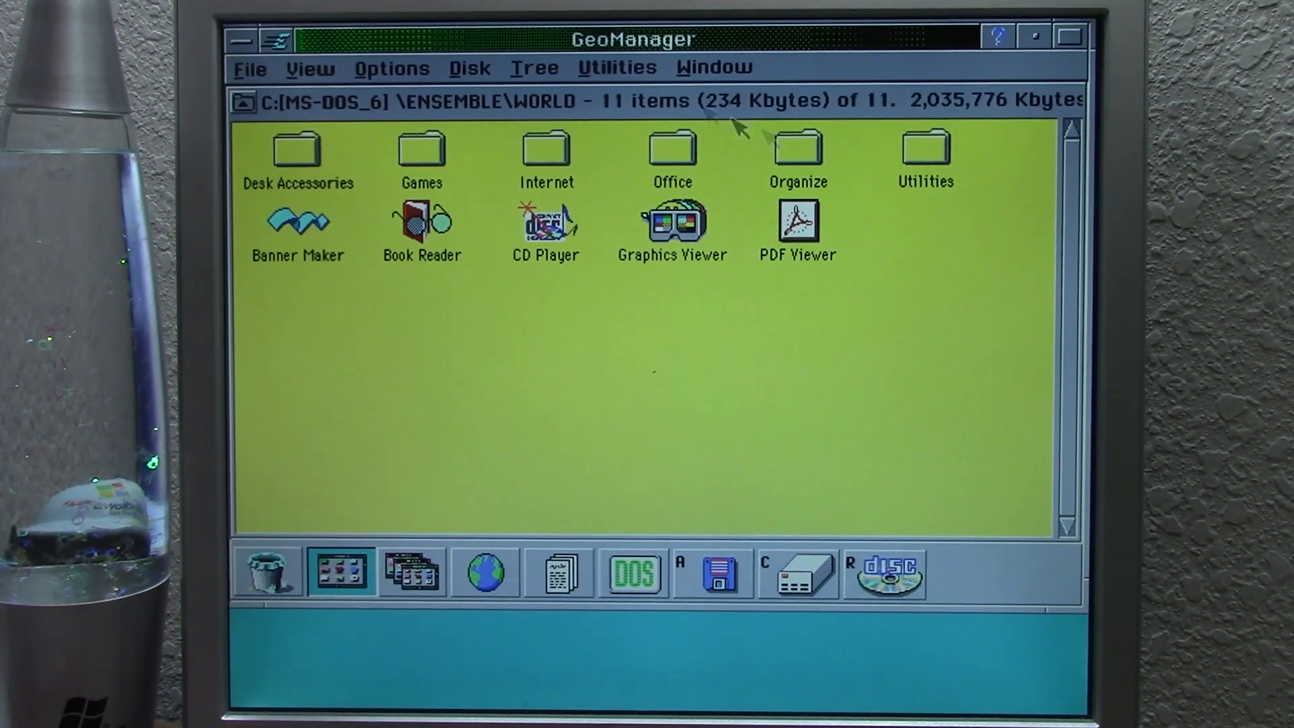
click(241, 40)
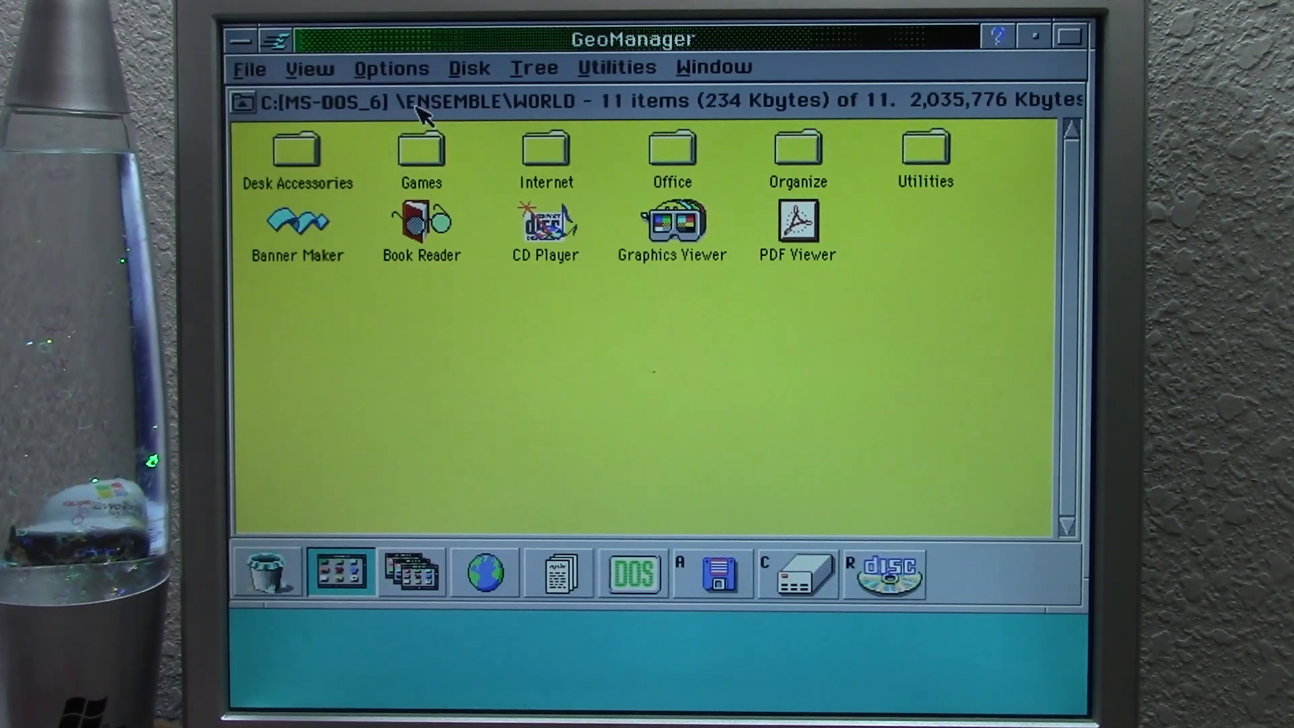
Browse the Games and Office folders in GeoManager and launch Writer.
double_click(419, 150)
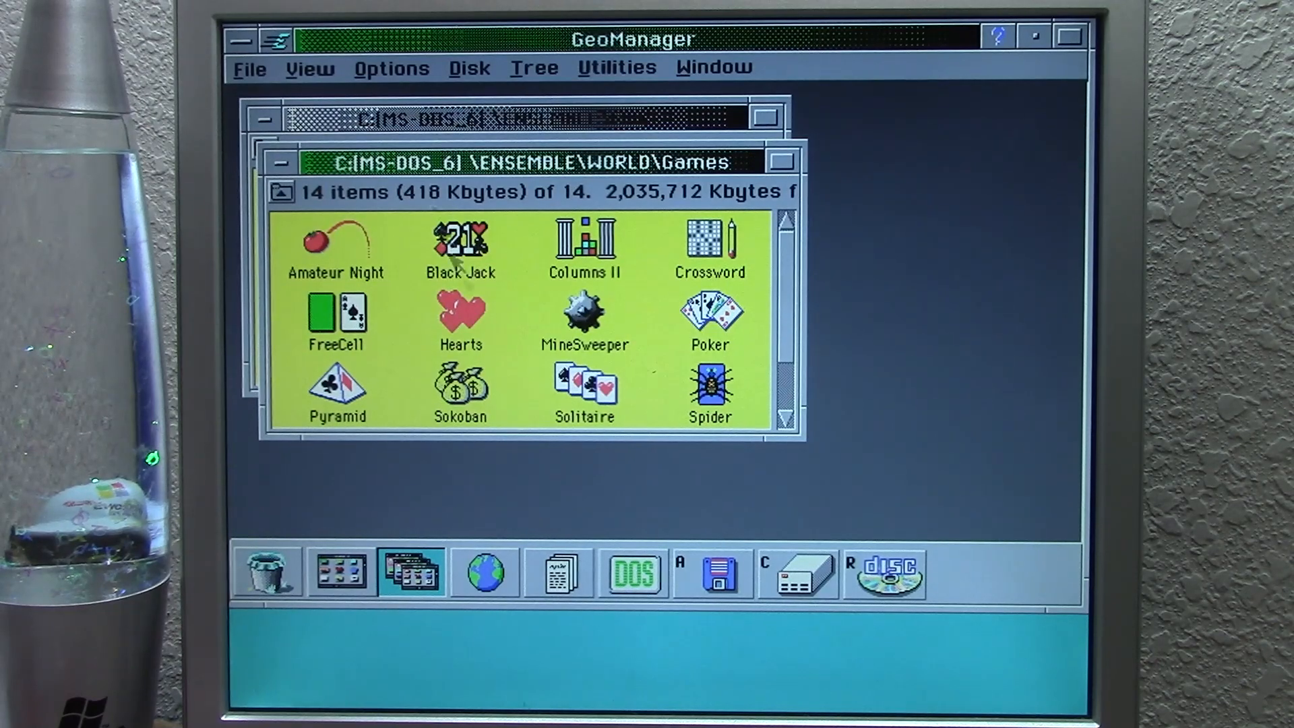
mouse_move(786, 165)
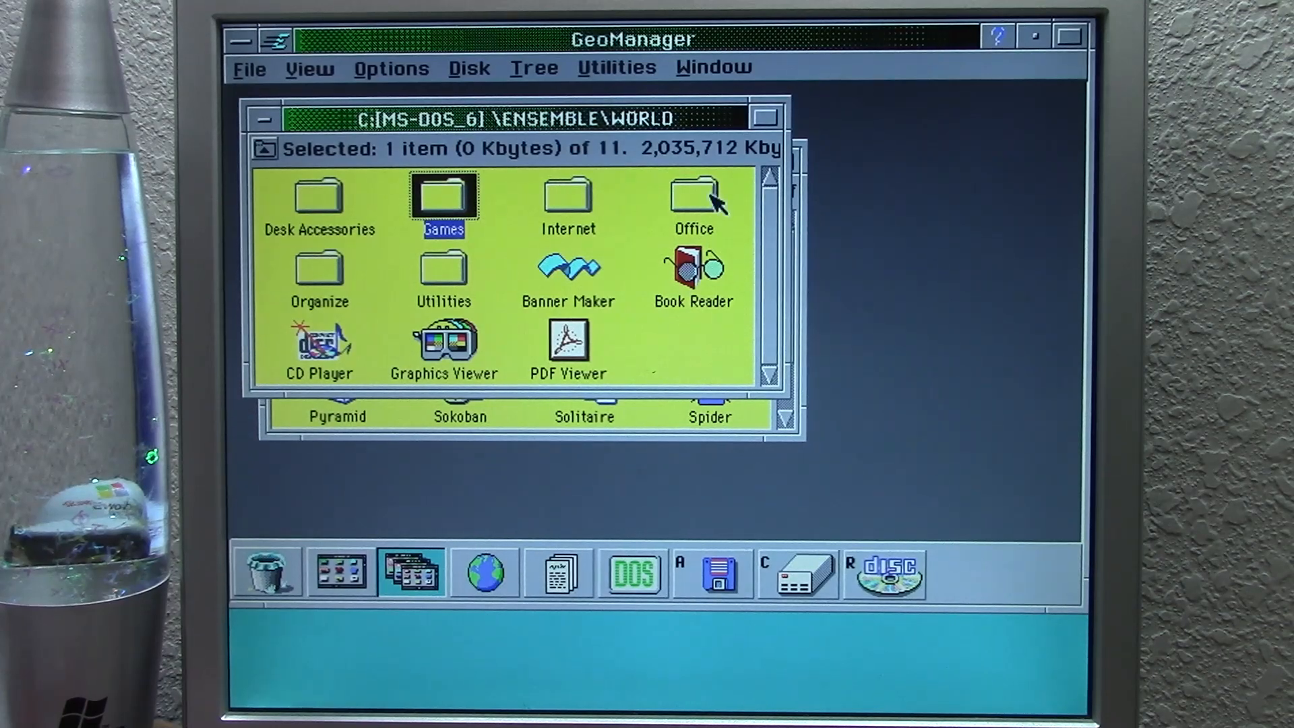
double_click(693, 196)
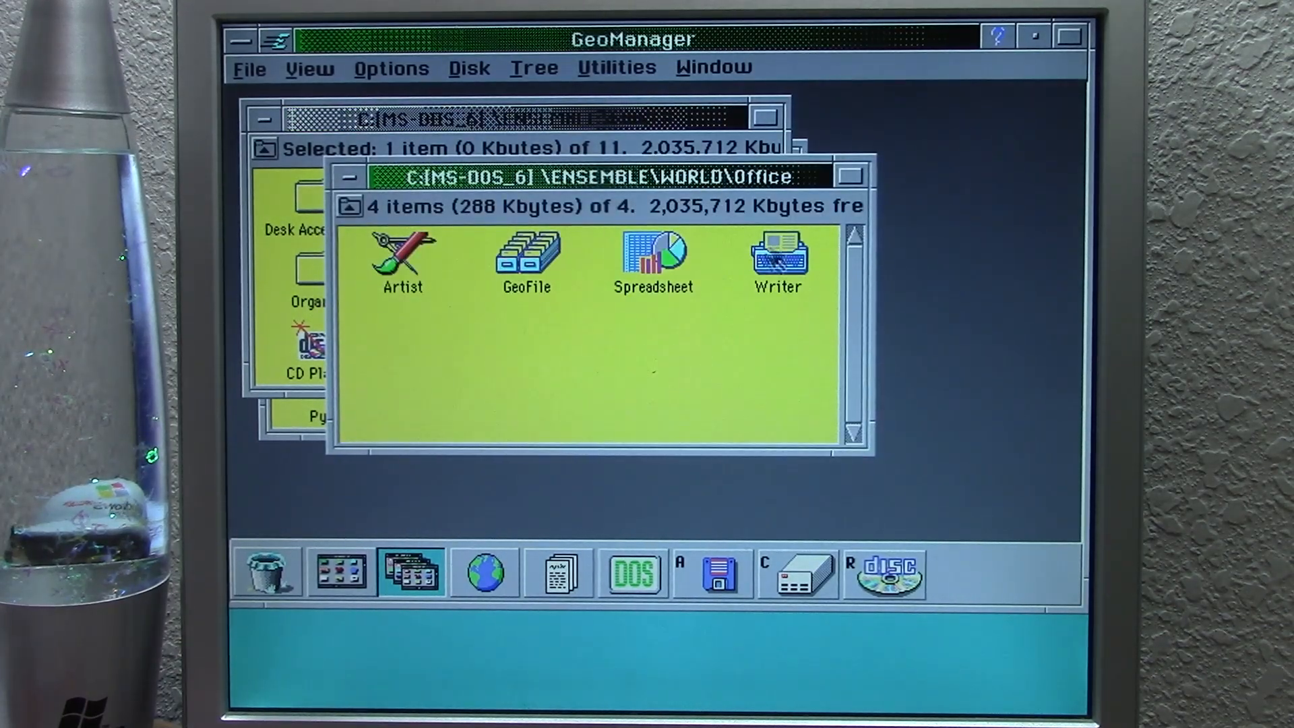
double_click(778, 260)
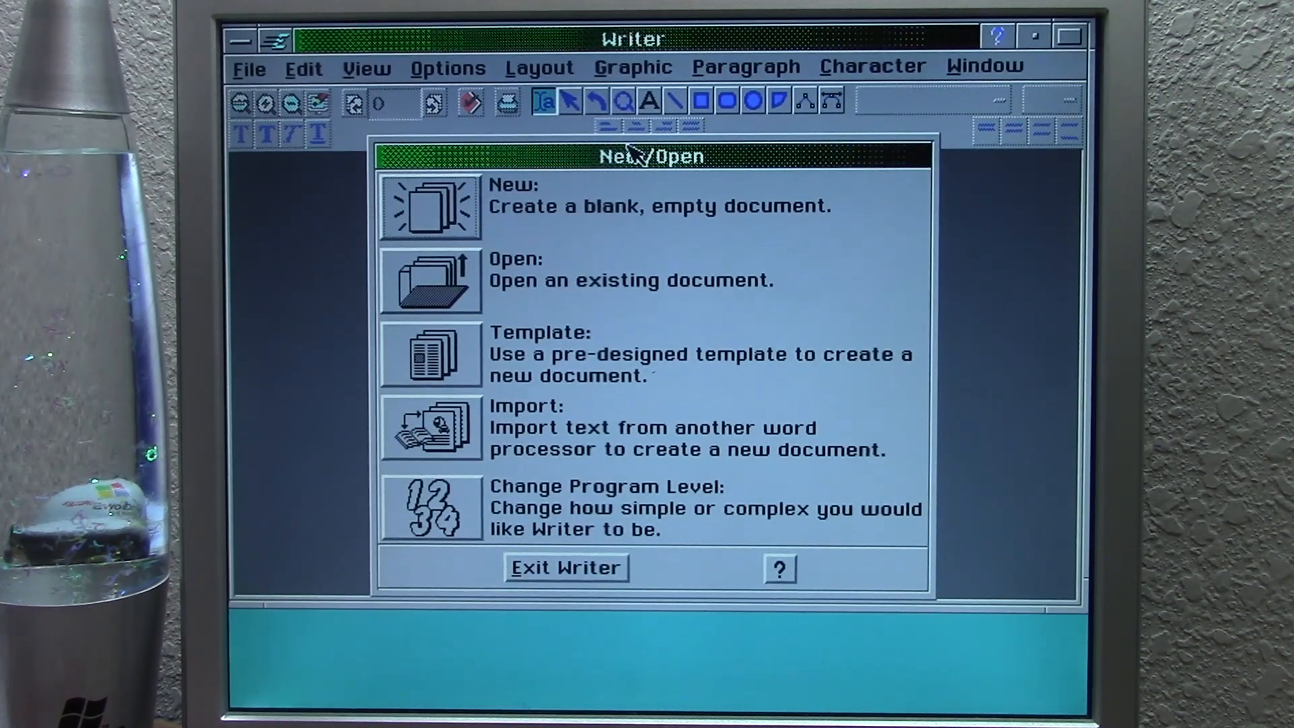
Open a blank untitled Writer document, quit back to the Office folder, and relaunch Writer.
click(431, 209)
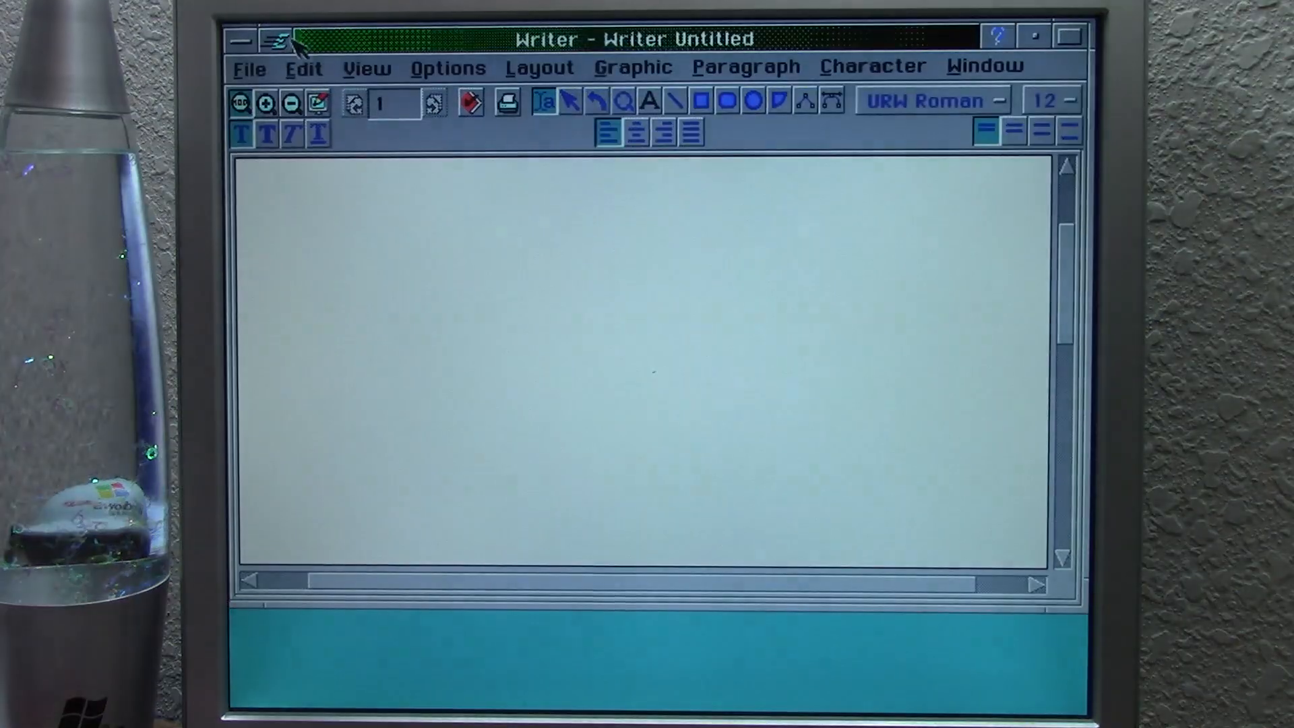
click(279, 37)
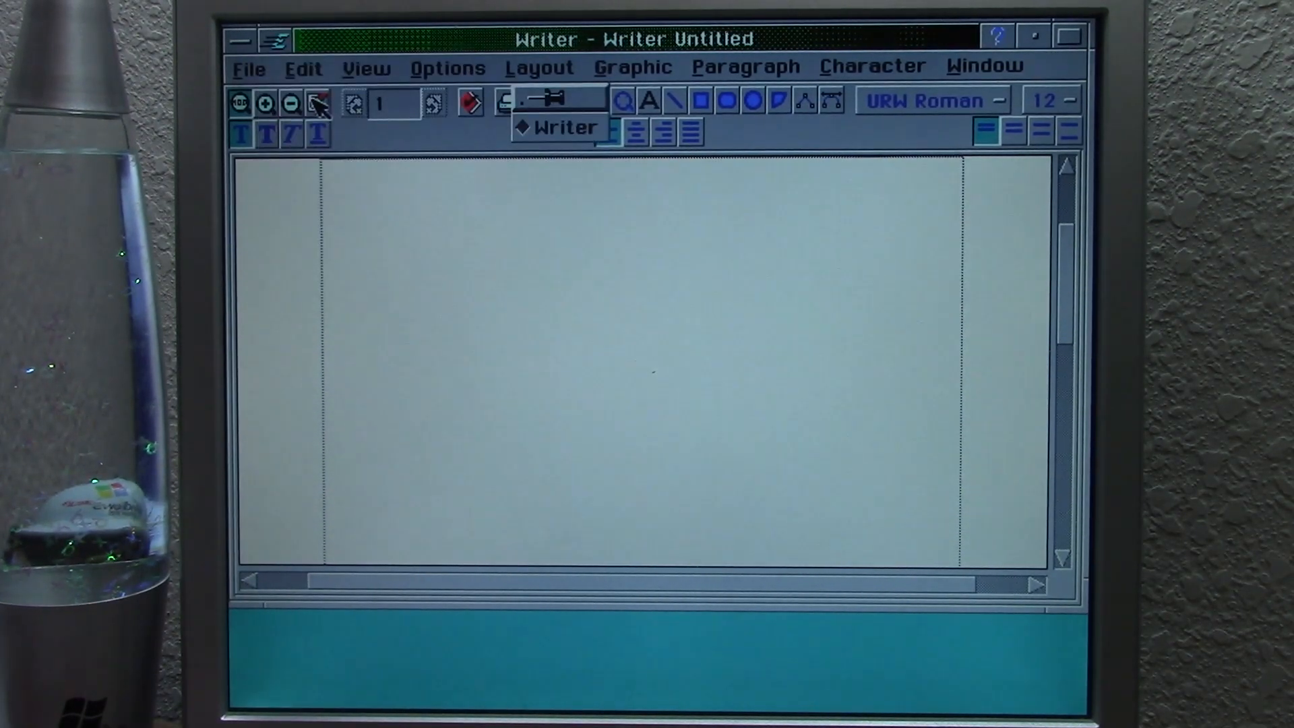
click(278, 39)
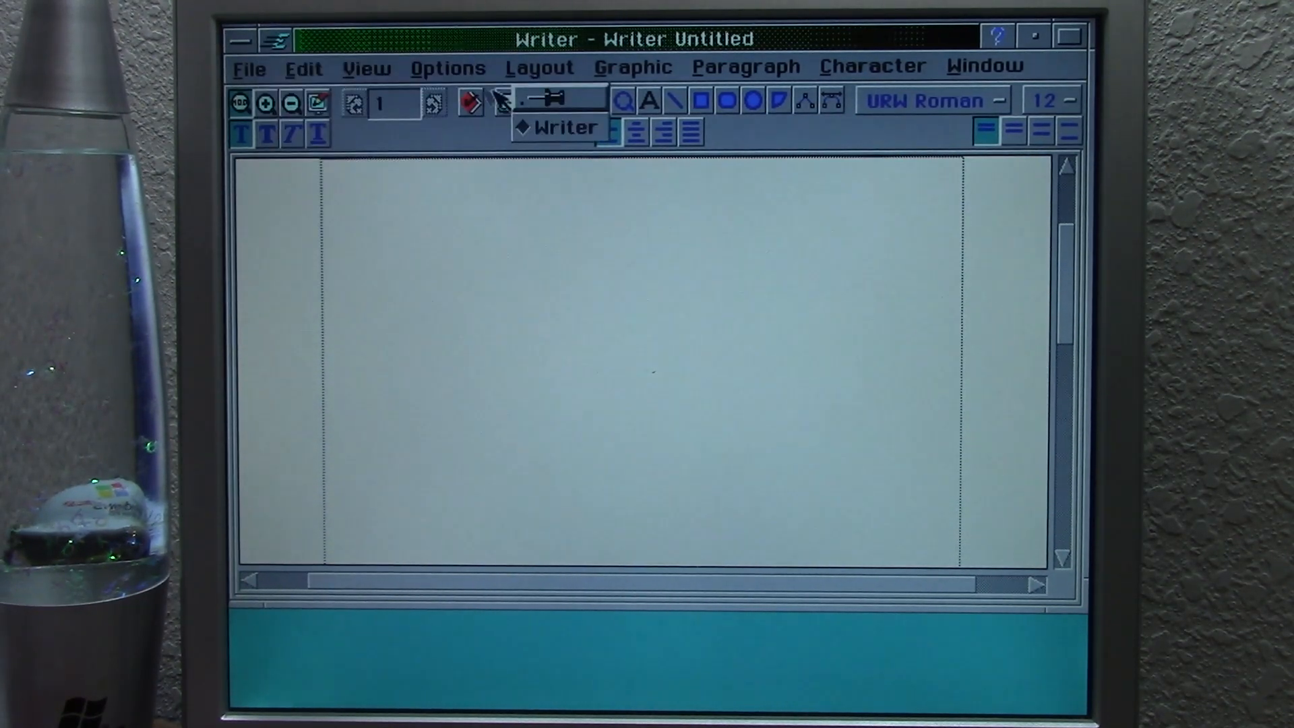
click(275, 39)
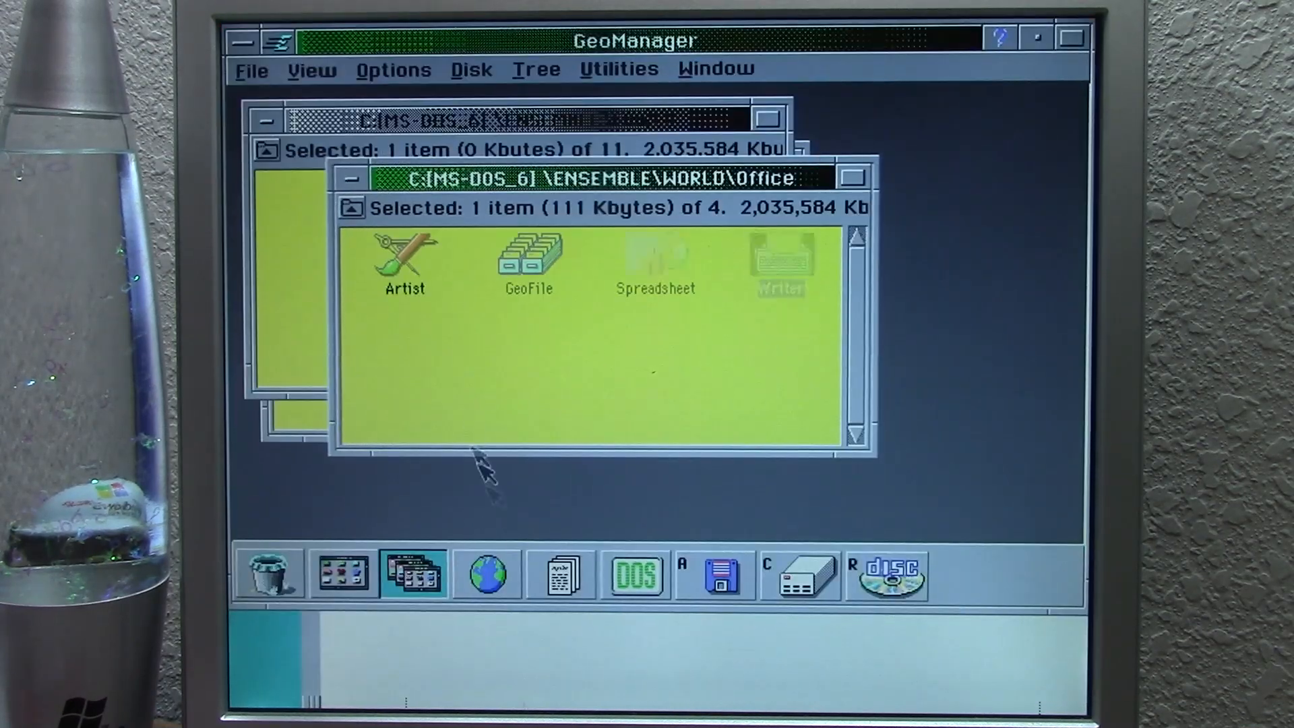
double_click(784, 260)
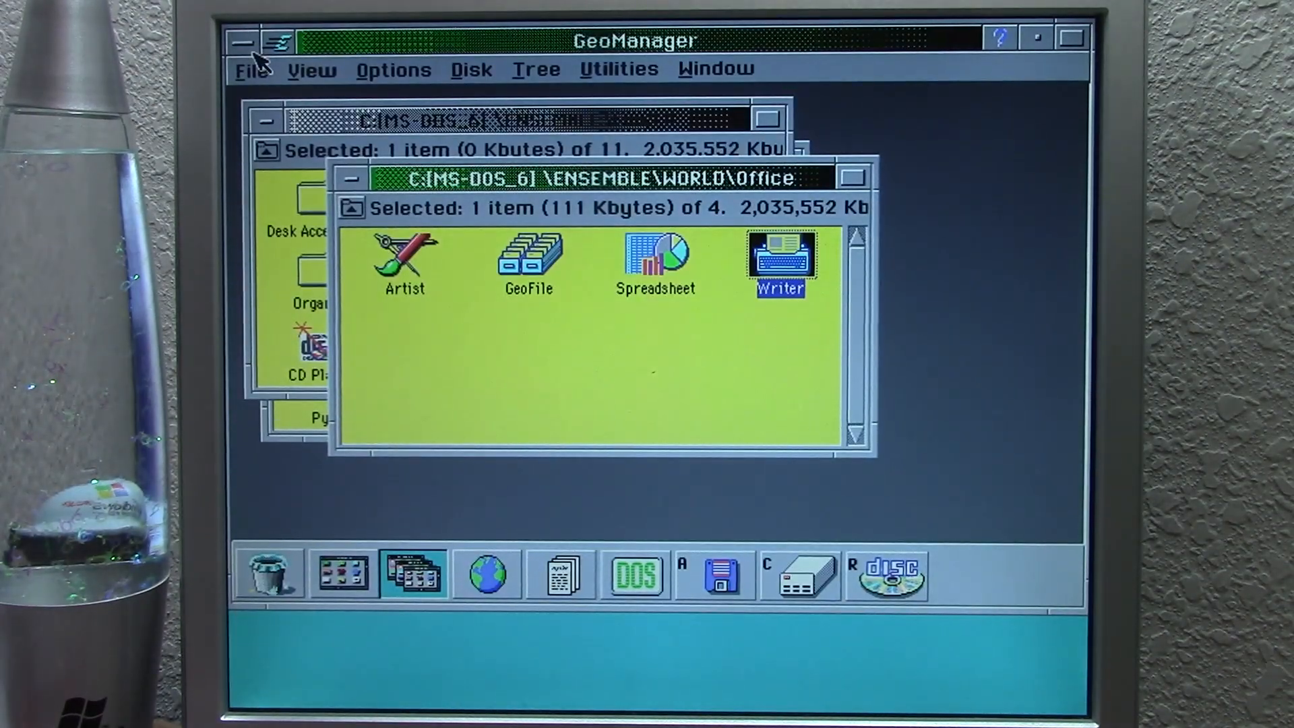
mouse_move(483, 308)
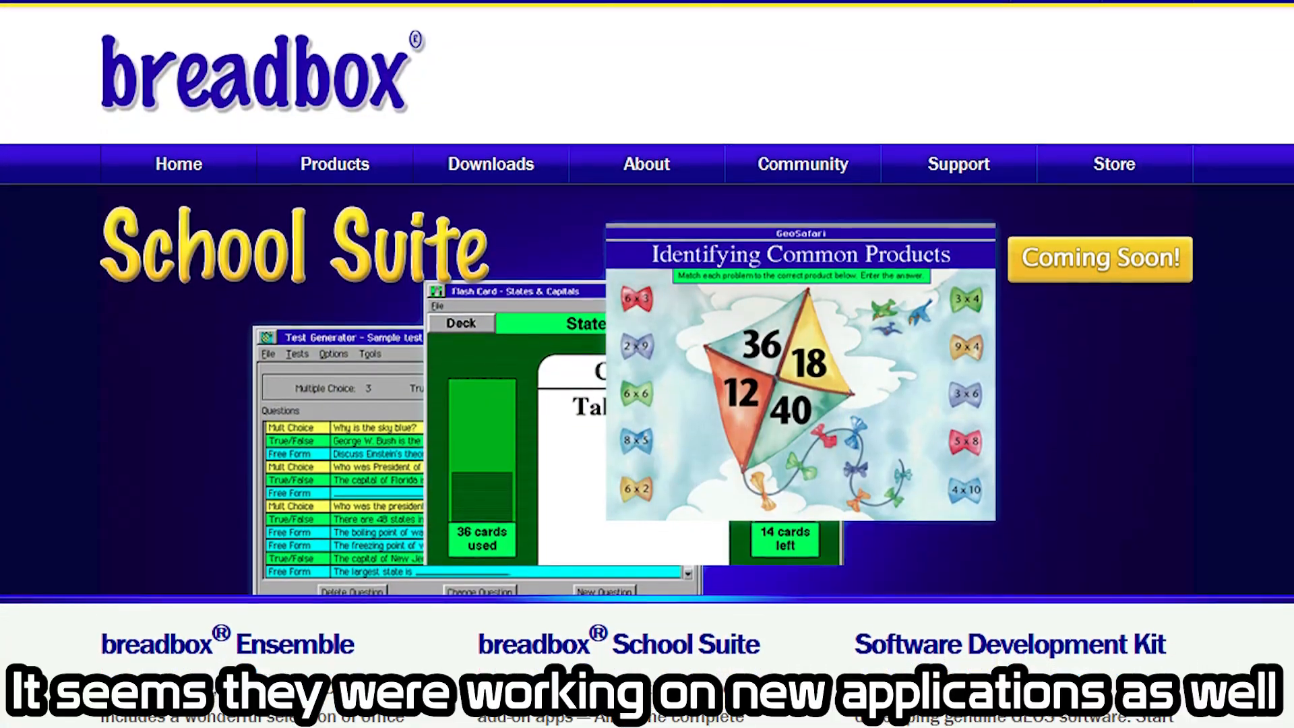
Scroll the School Suite homepage through the Ensemble, School Suite and SDK descriptions.
scroll(down, 3)
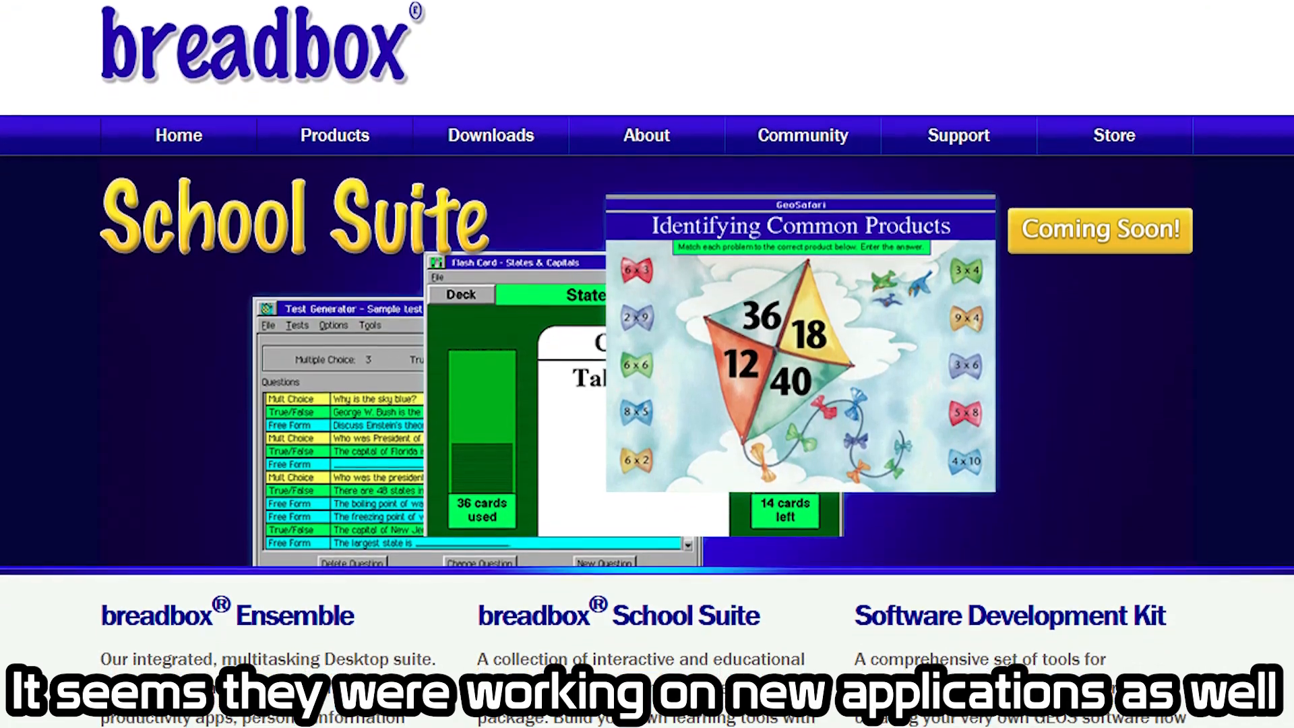
scroll(down, 3)
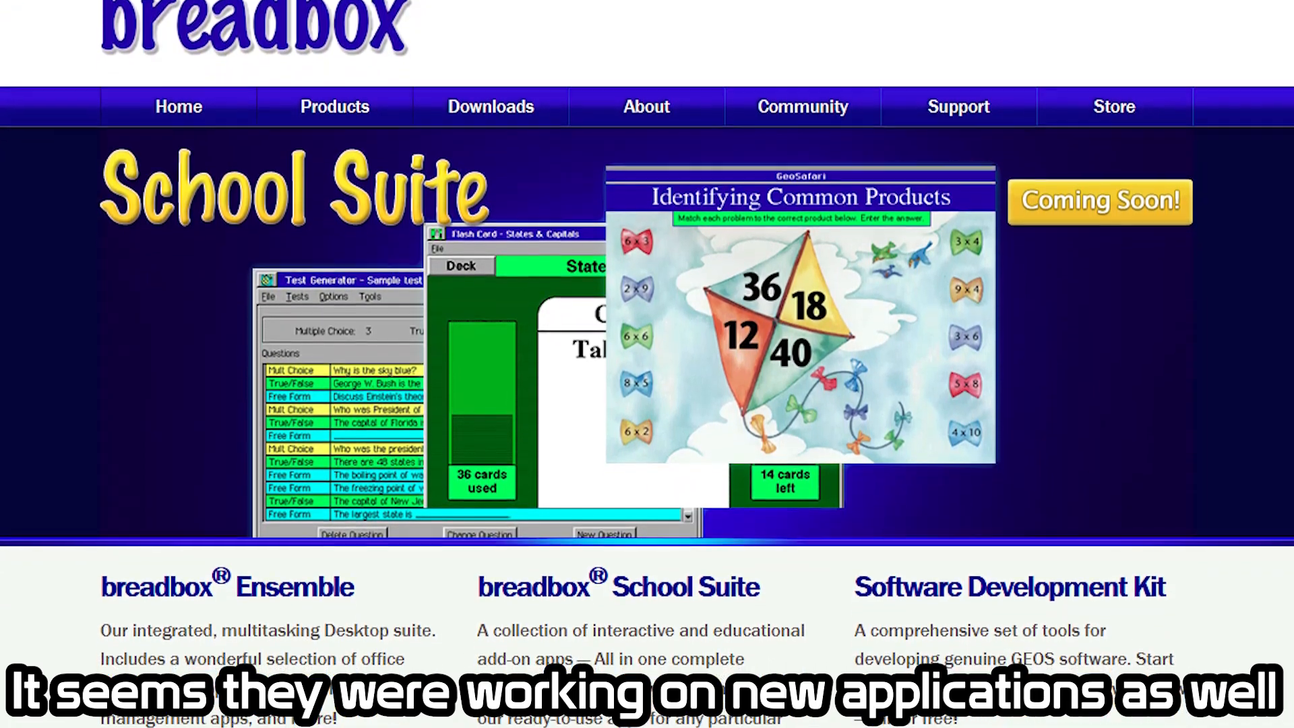
scroll(down, 3)
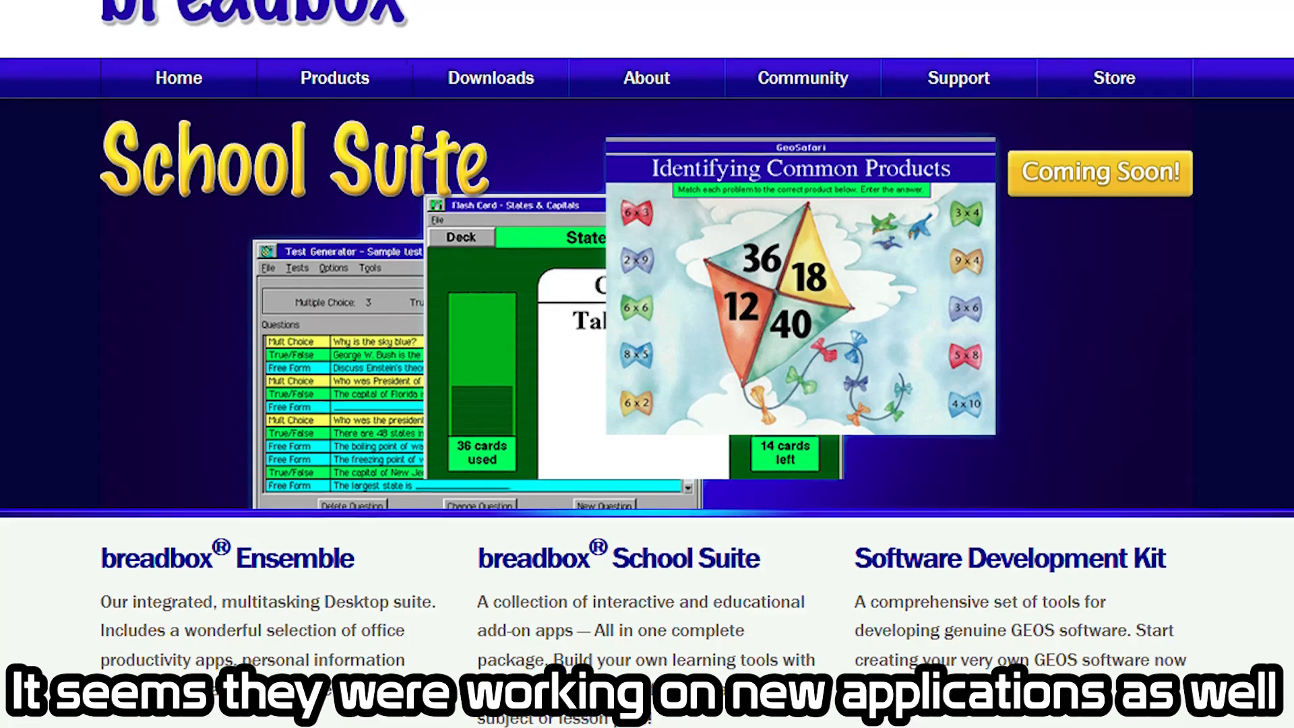
scroll(down, 3)
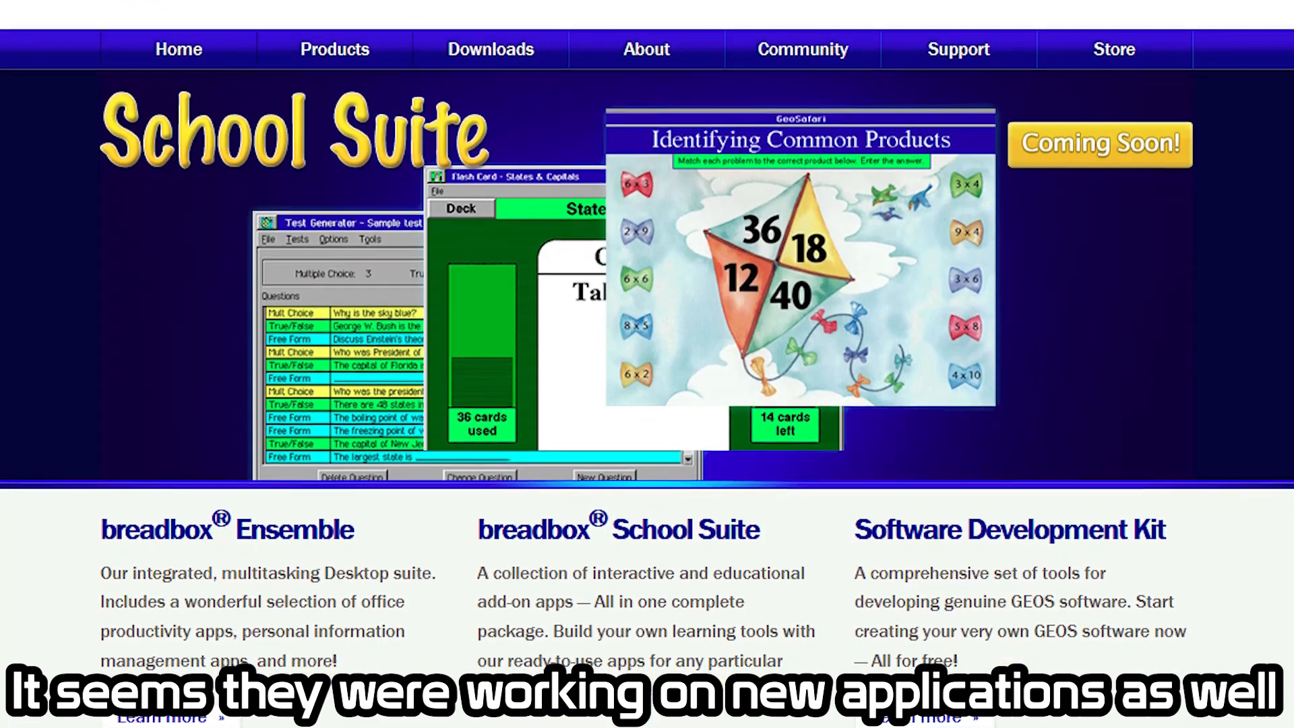
scroll(down, 3)
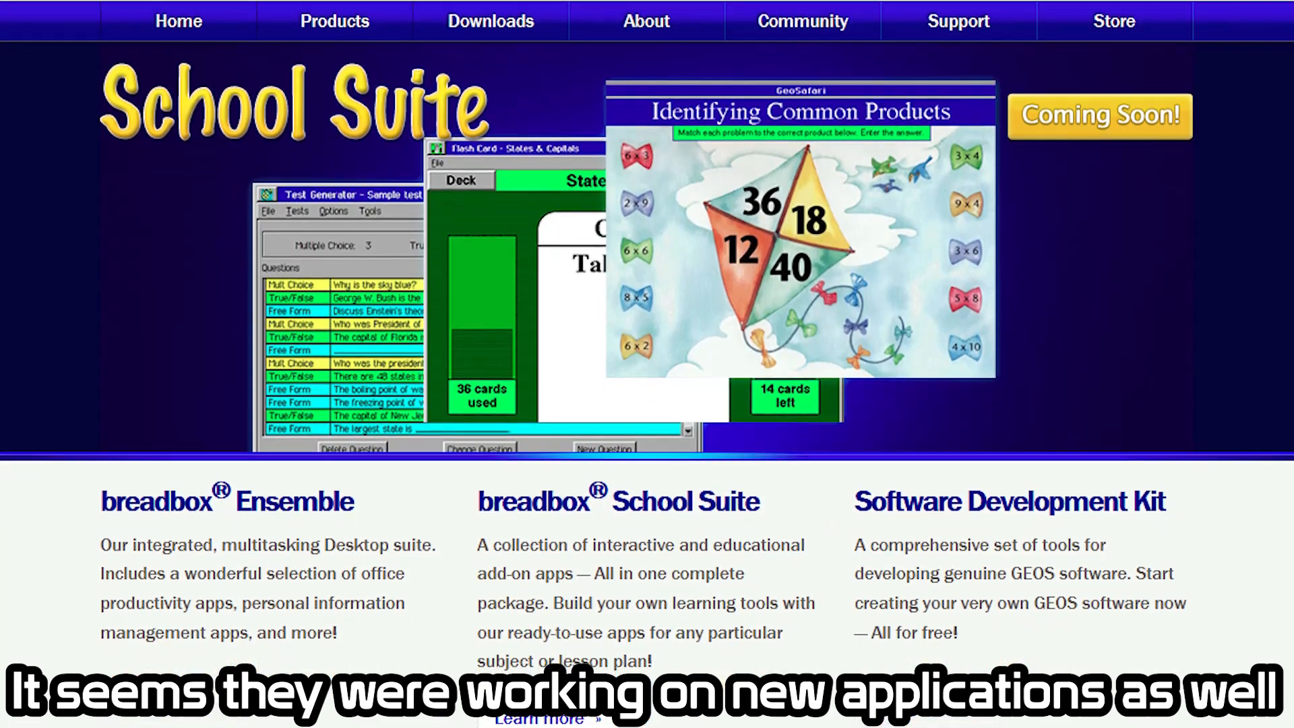
scroll(down, 3)
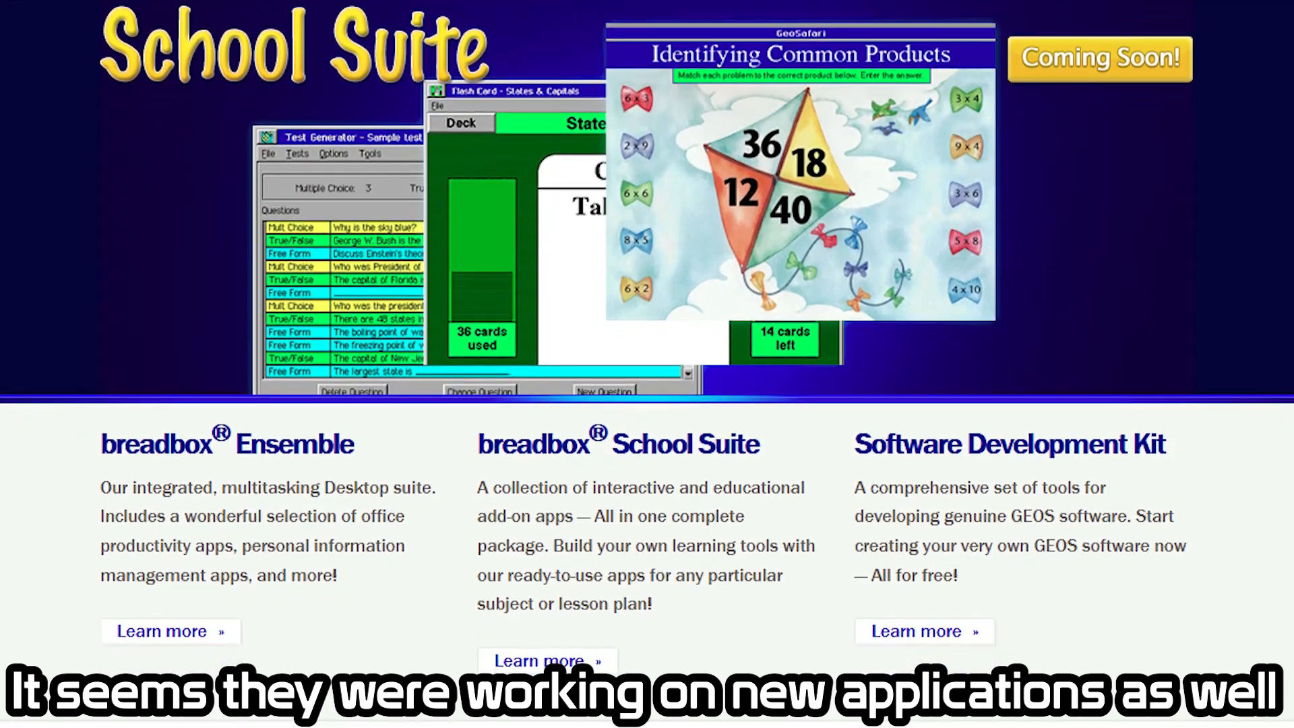
scroll(down, 3)
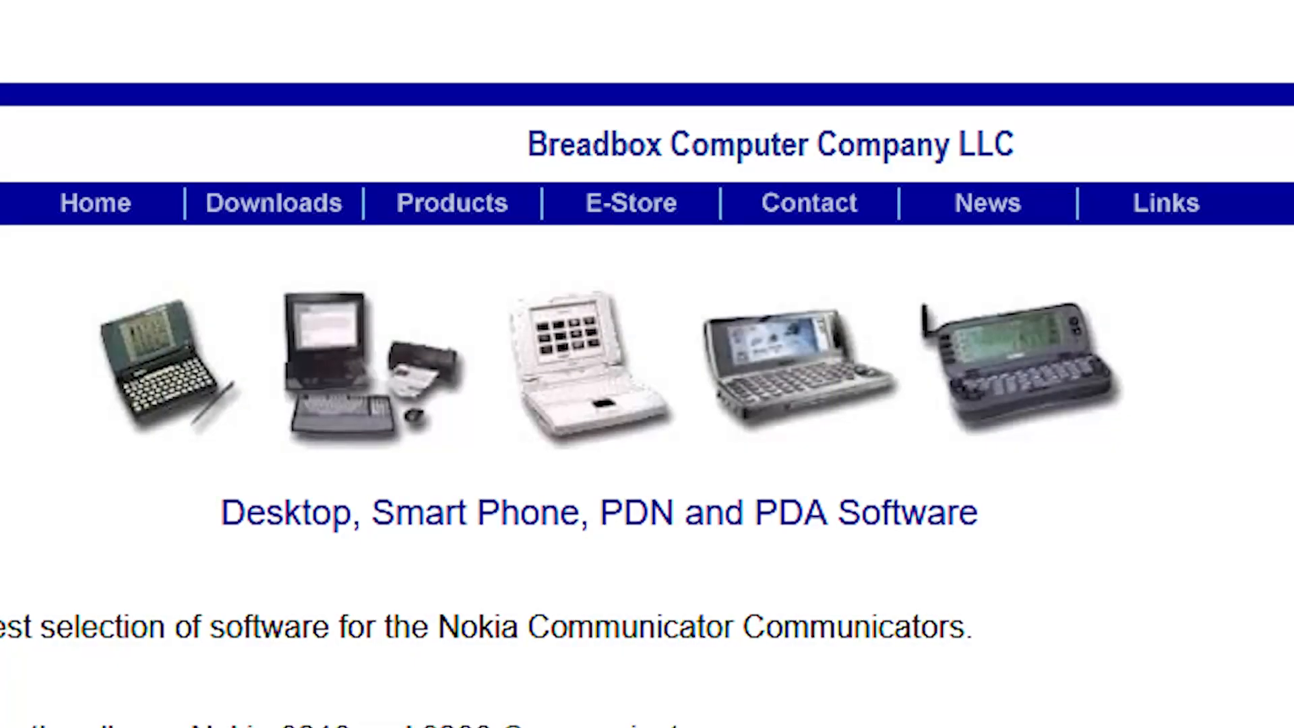
View the archived Breadbox Good-bye page about Frank S. Fischer and Geos.
scroll(down, 3)
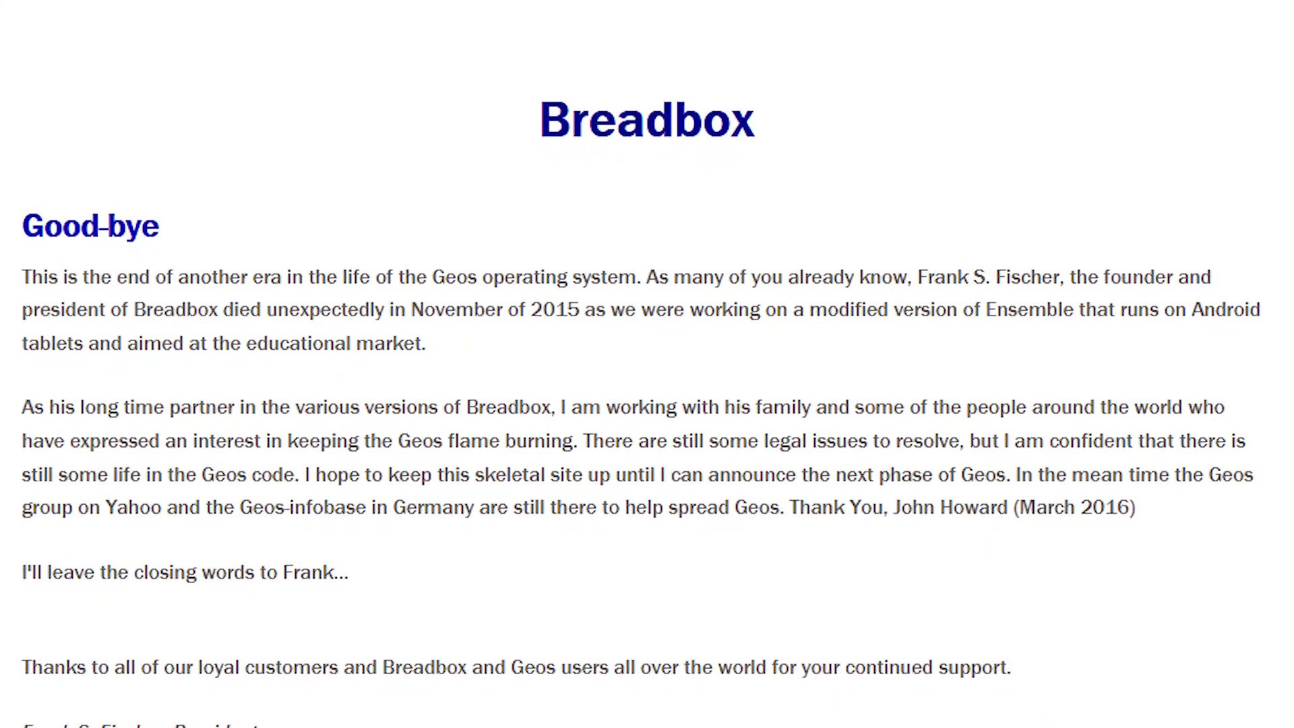
Move past the Good-bye notice to the bluewaysw/pcgeos GitHub repository.
scroll(down, 3)
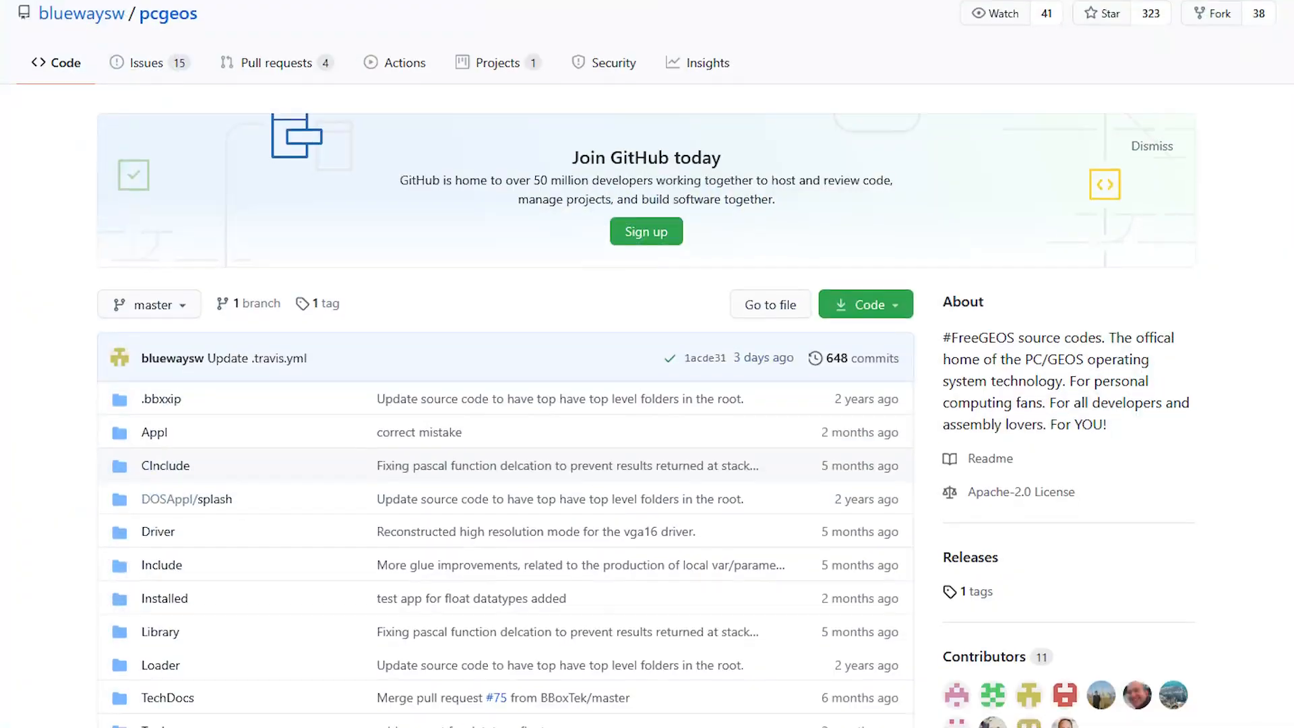
Scroll through the pcgeos FreeGEOS description and folder list down to .travis.yml.
scroll(down, 3)
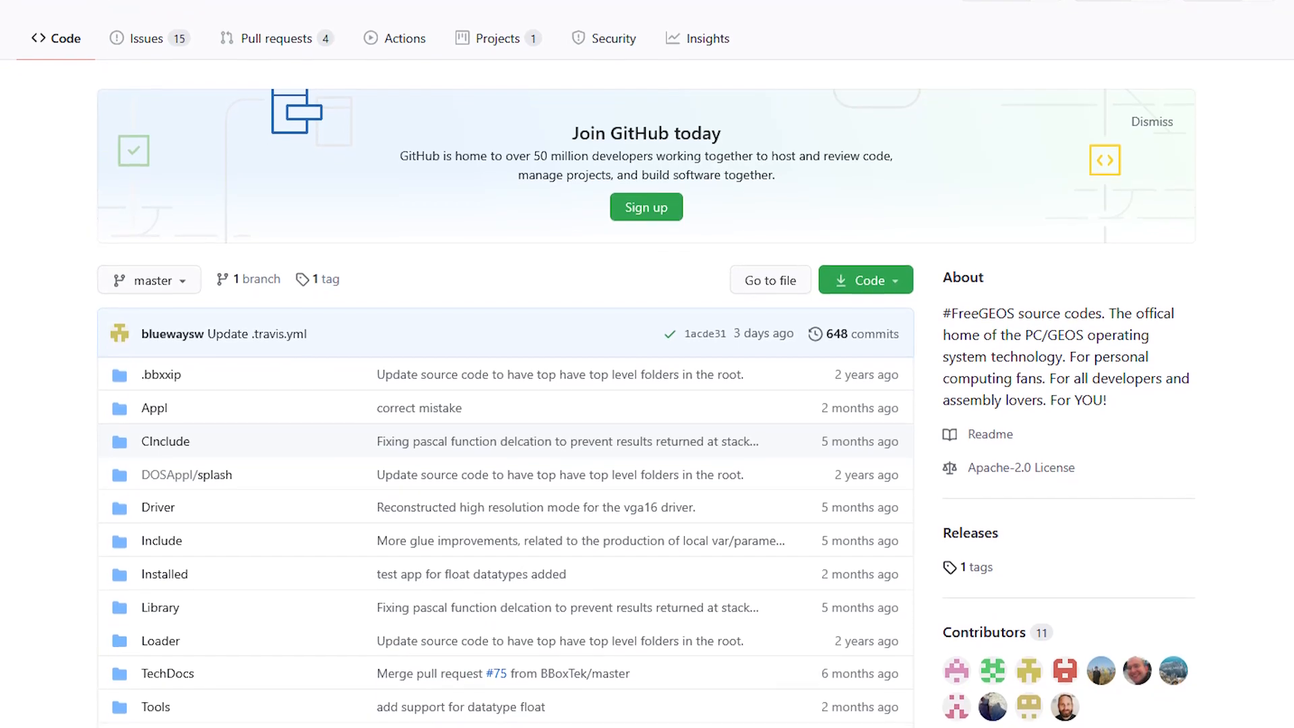
scroll(down, 3)
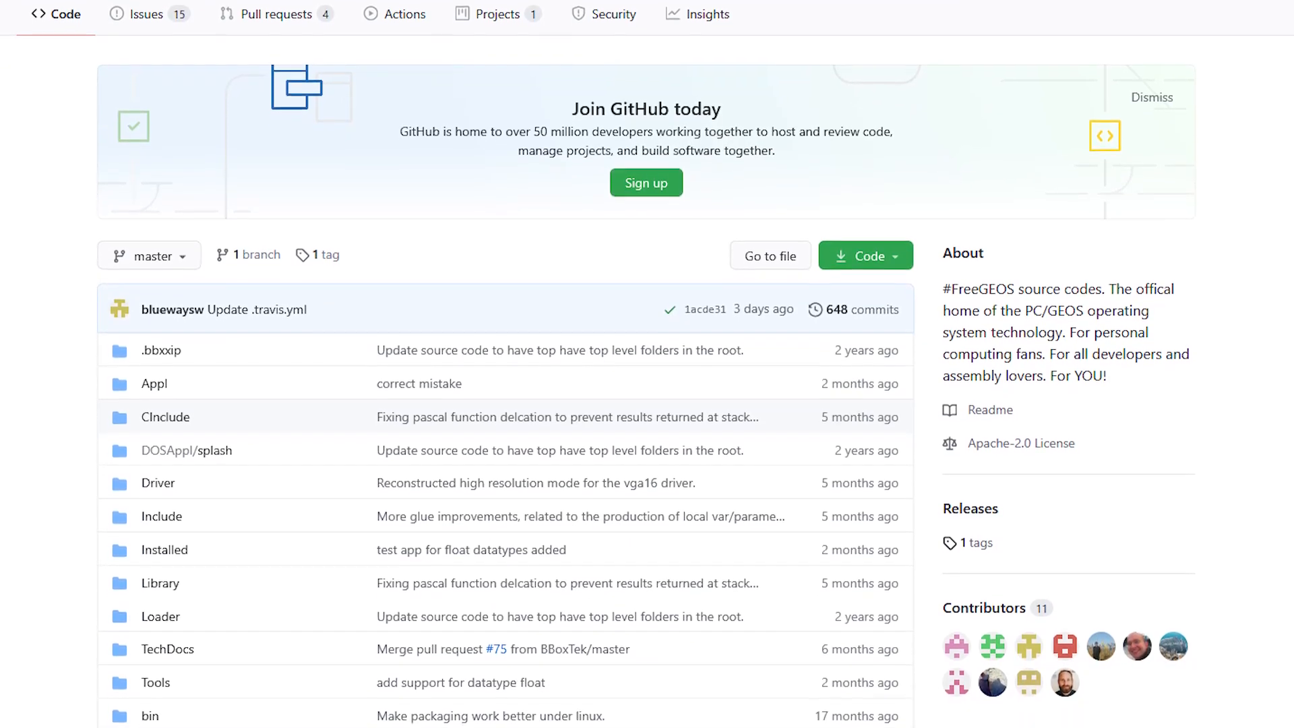
scroll(down, 3)
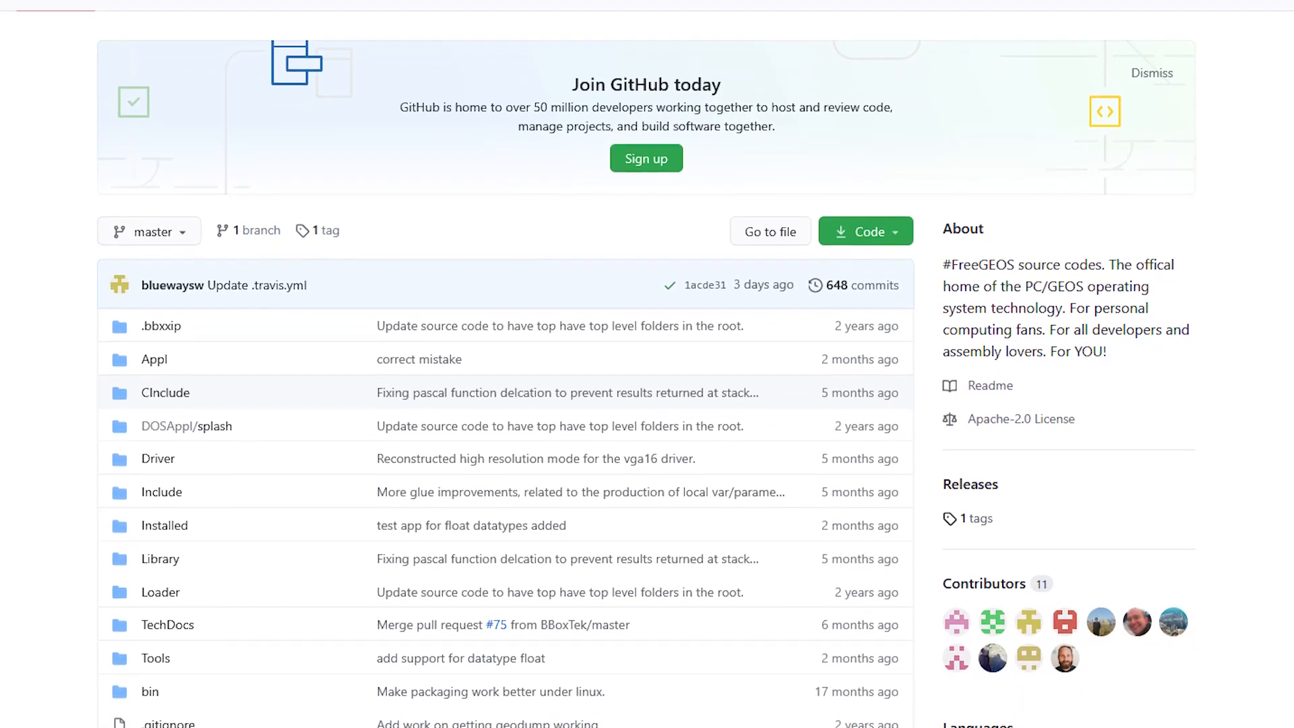
scroll(down, 3)
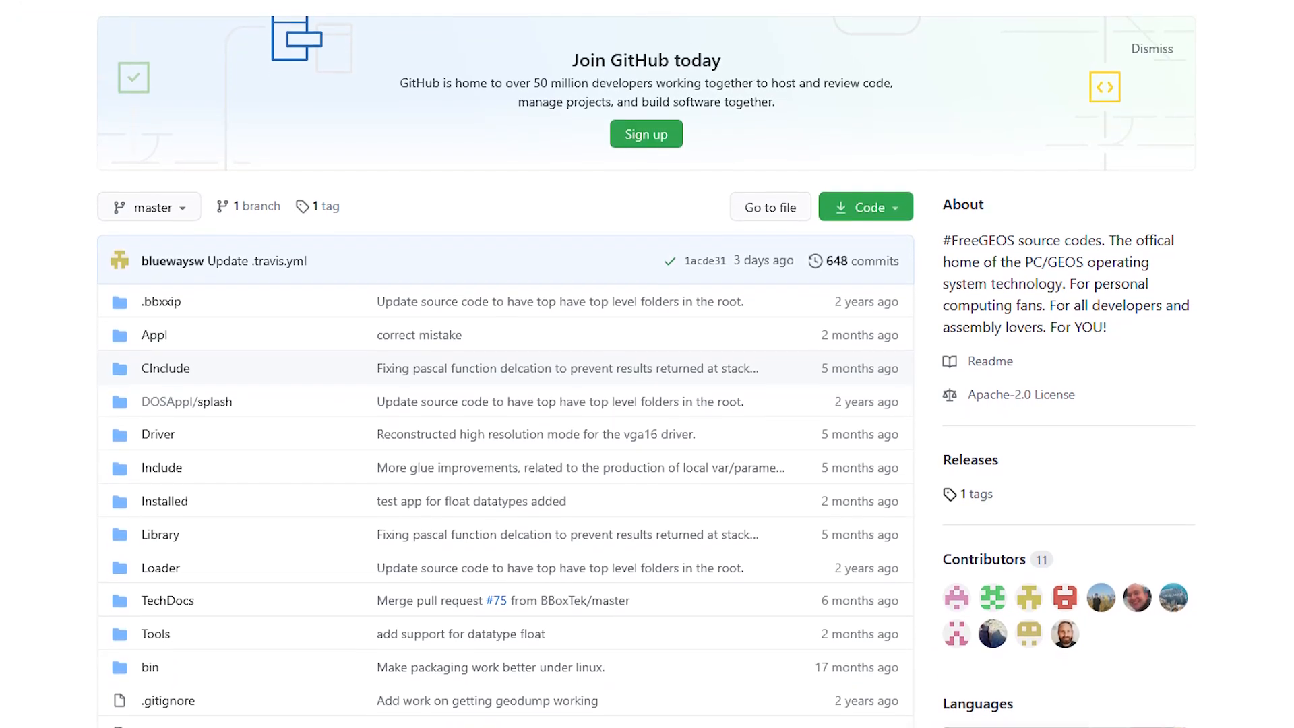
scroll(down, 3)
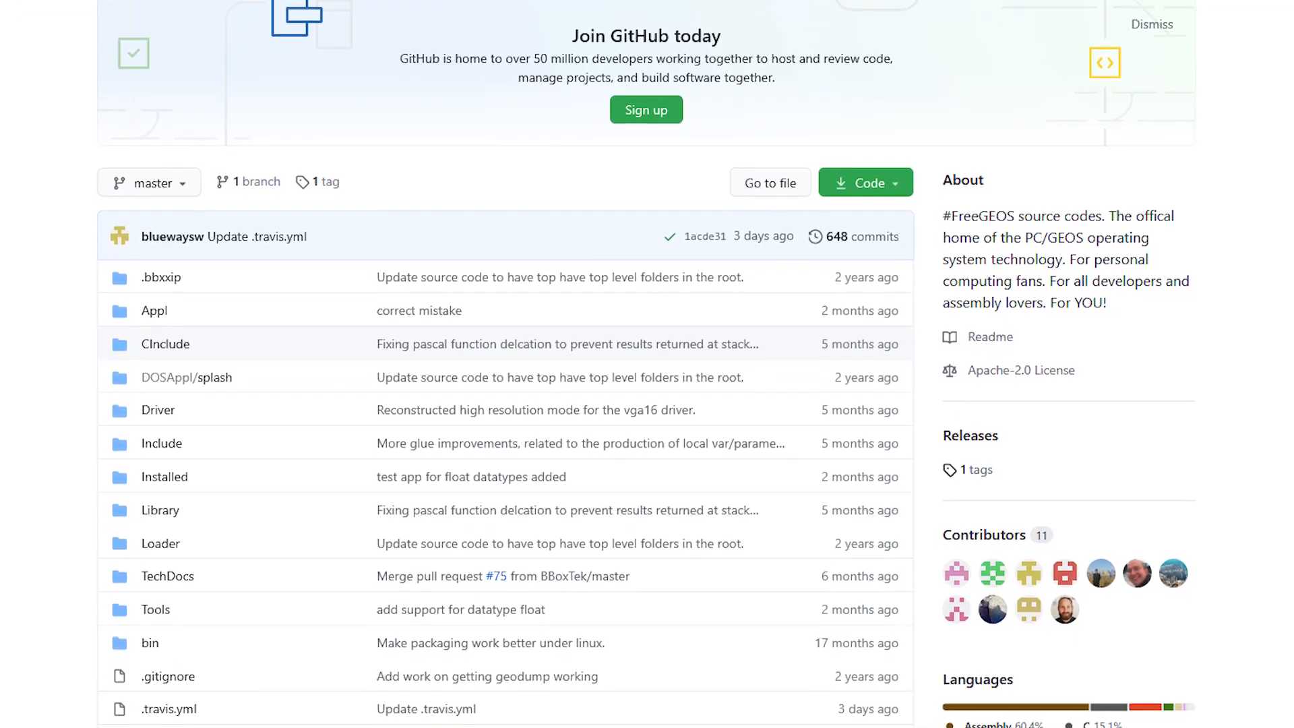
scroll(down, 3)
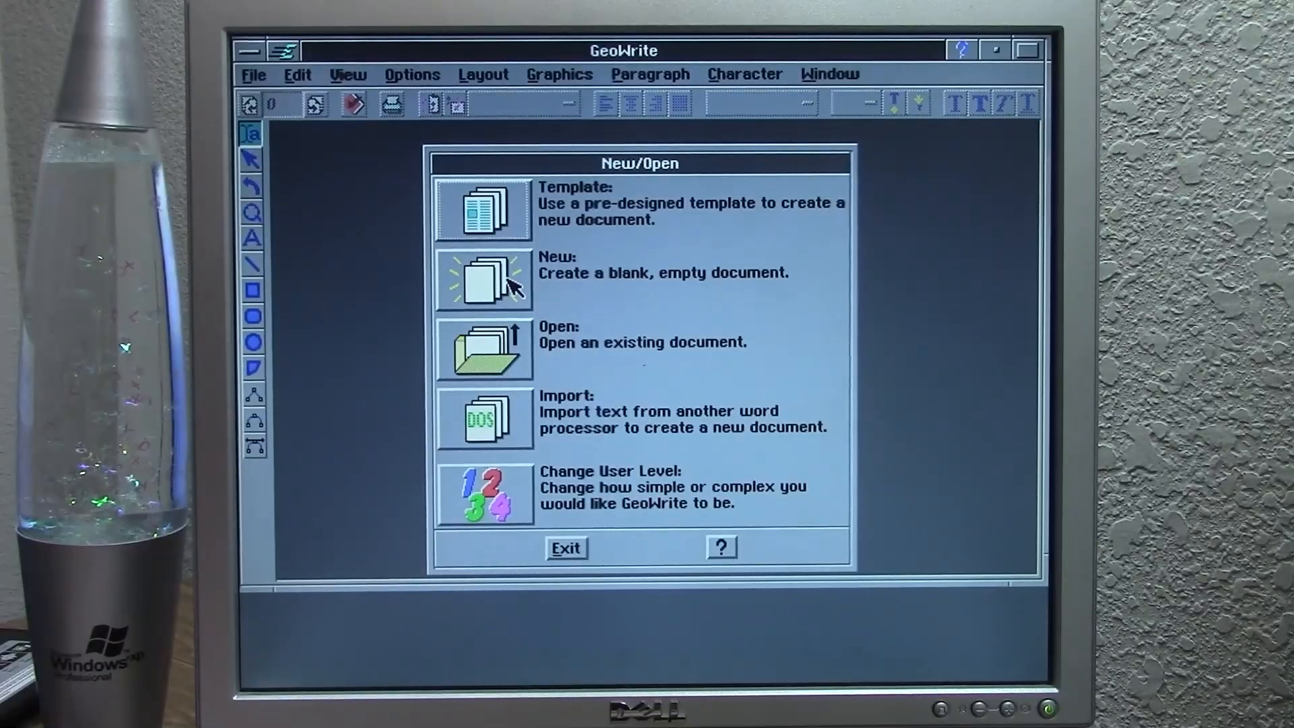
Create an untitled GeoWrite memo from the Memo template with Date, To, From, Re fields.
click(483, 207)
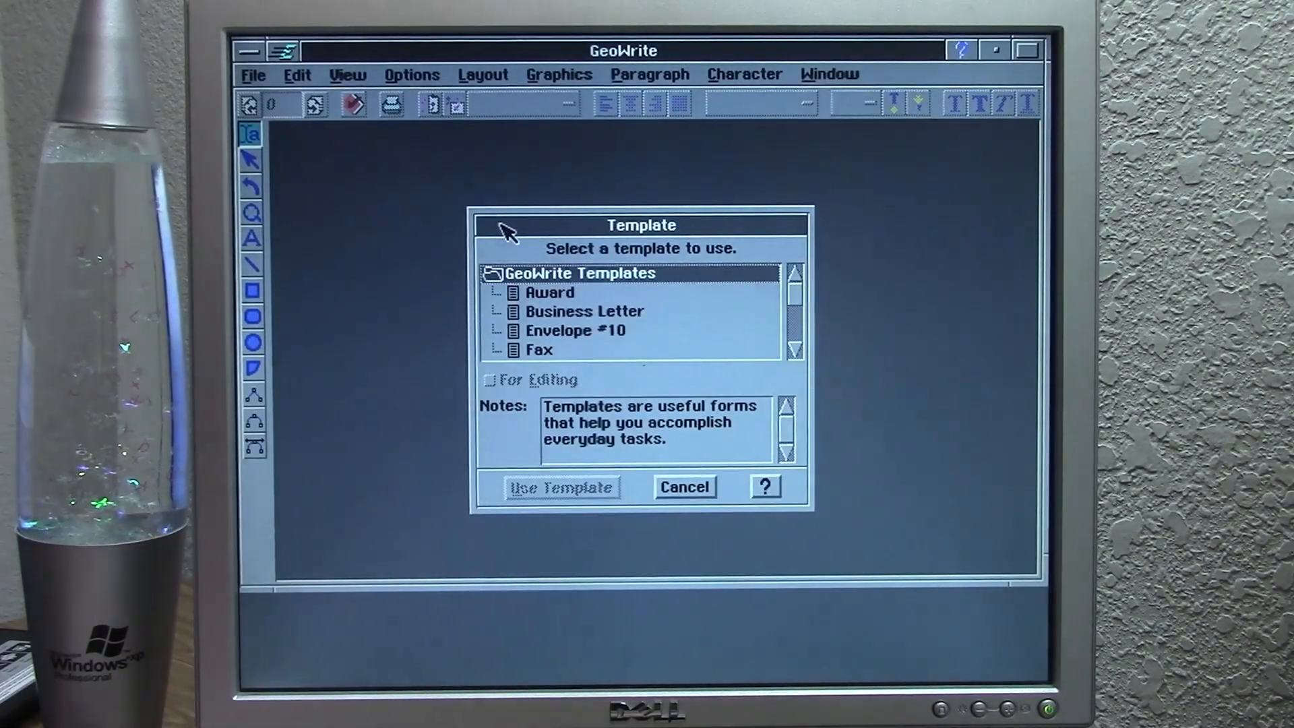
mouse_move(797, 305)
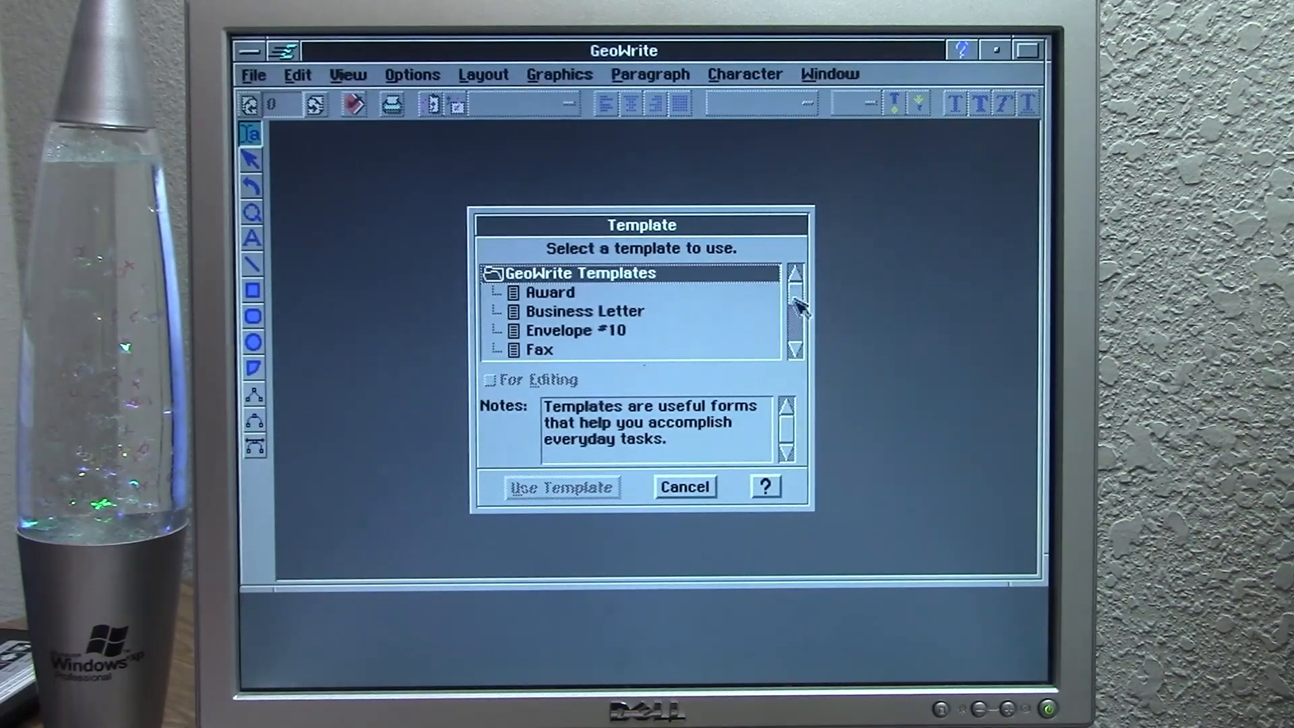
click(796, 350)
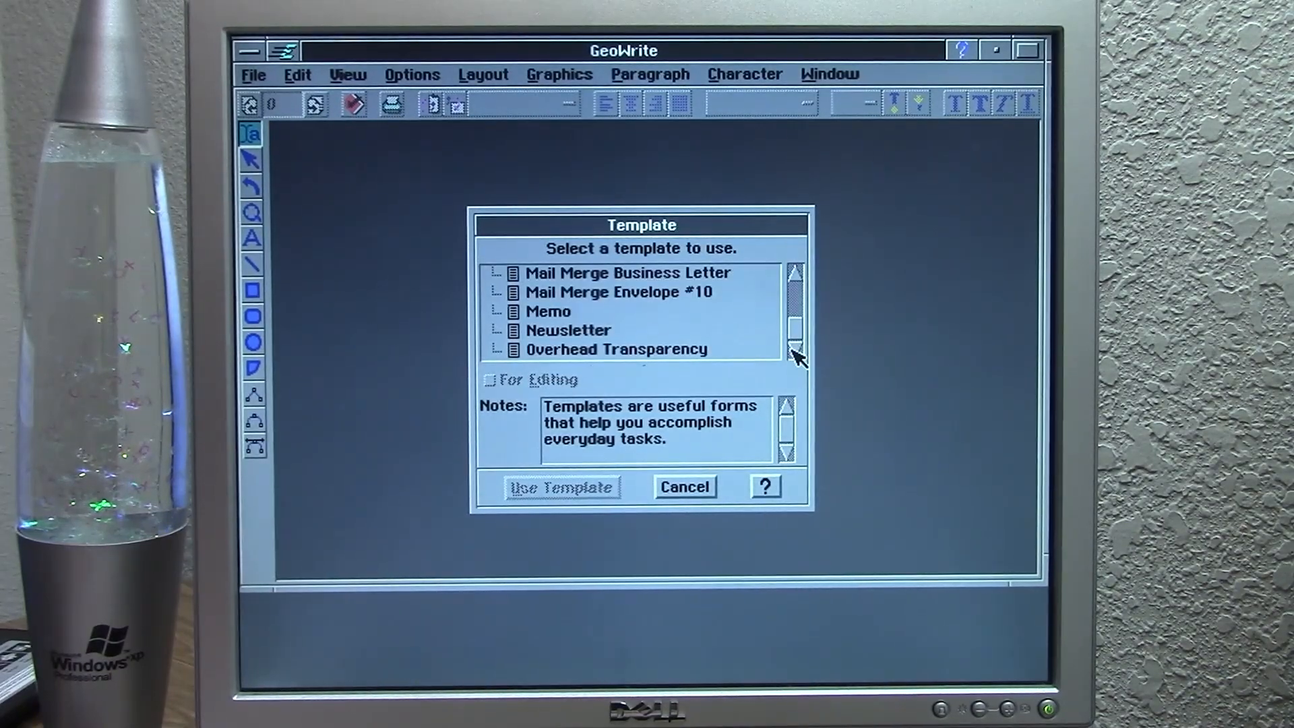
click(548, 312)
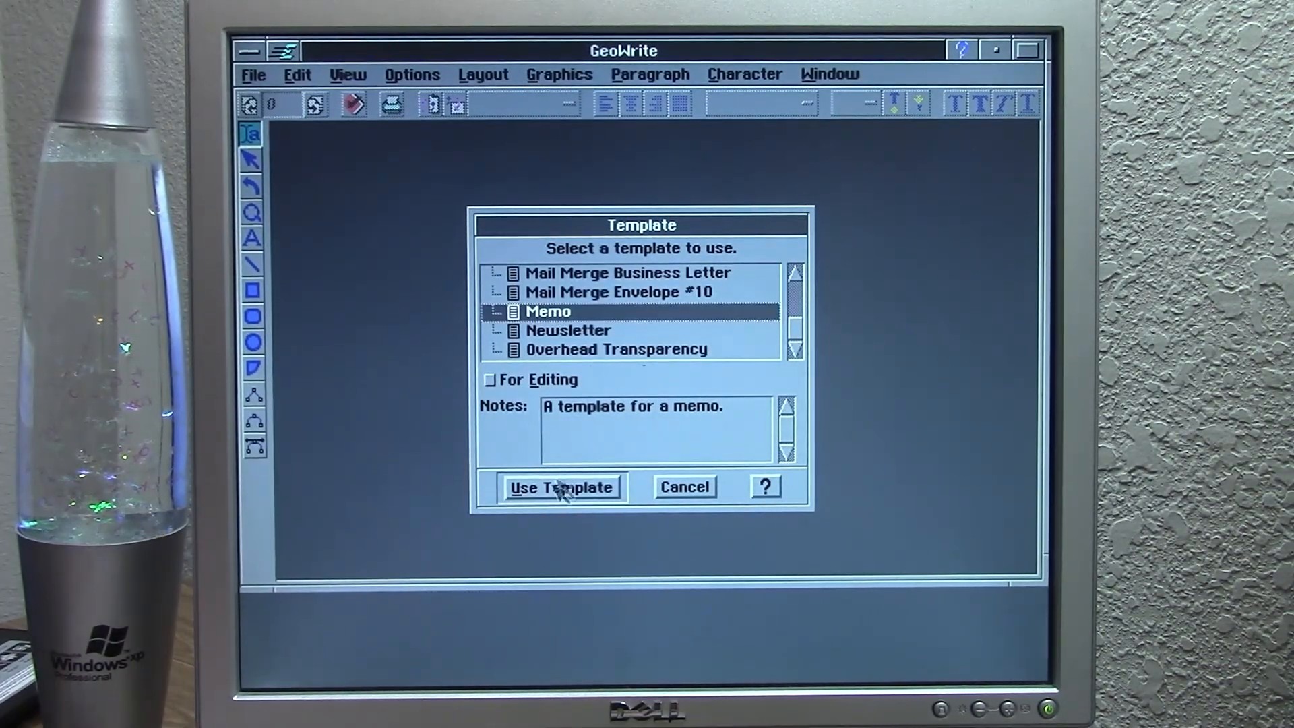
click(562, 487)
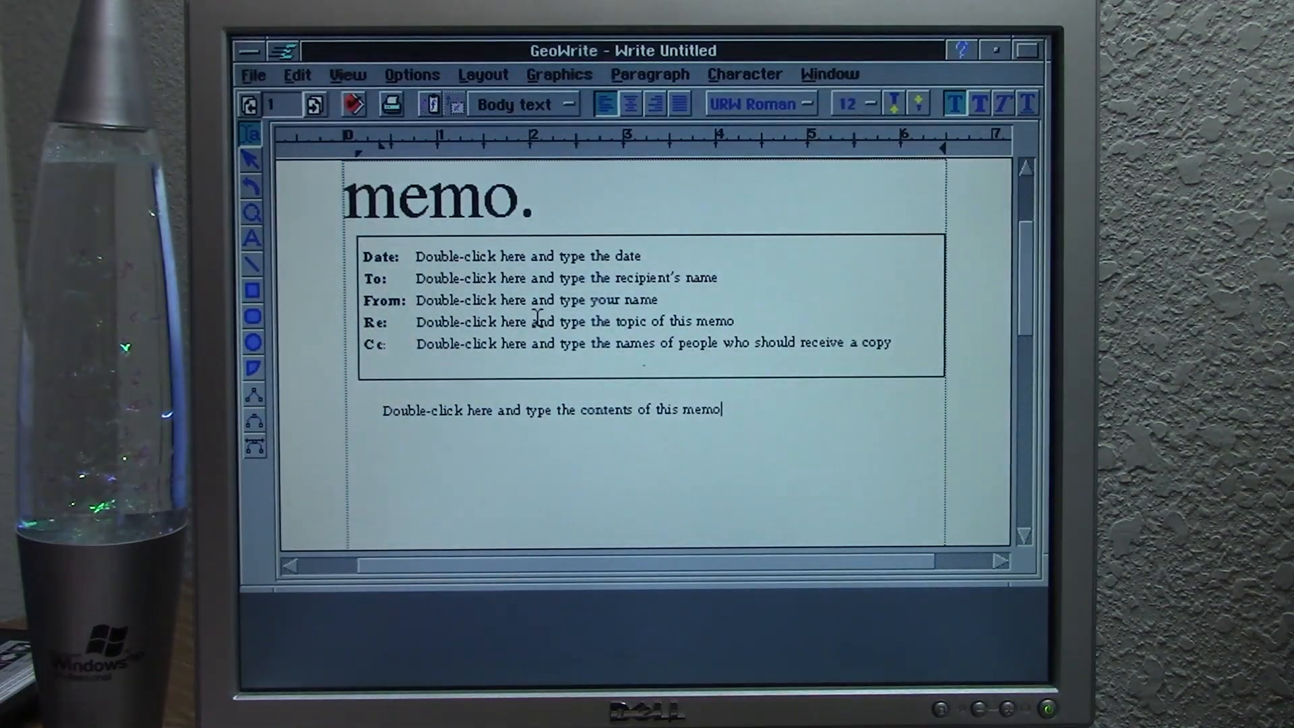